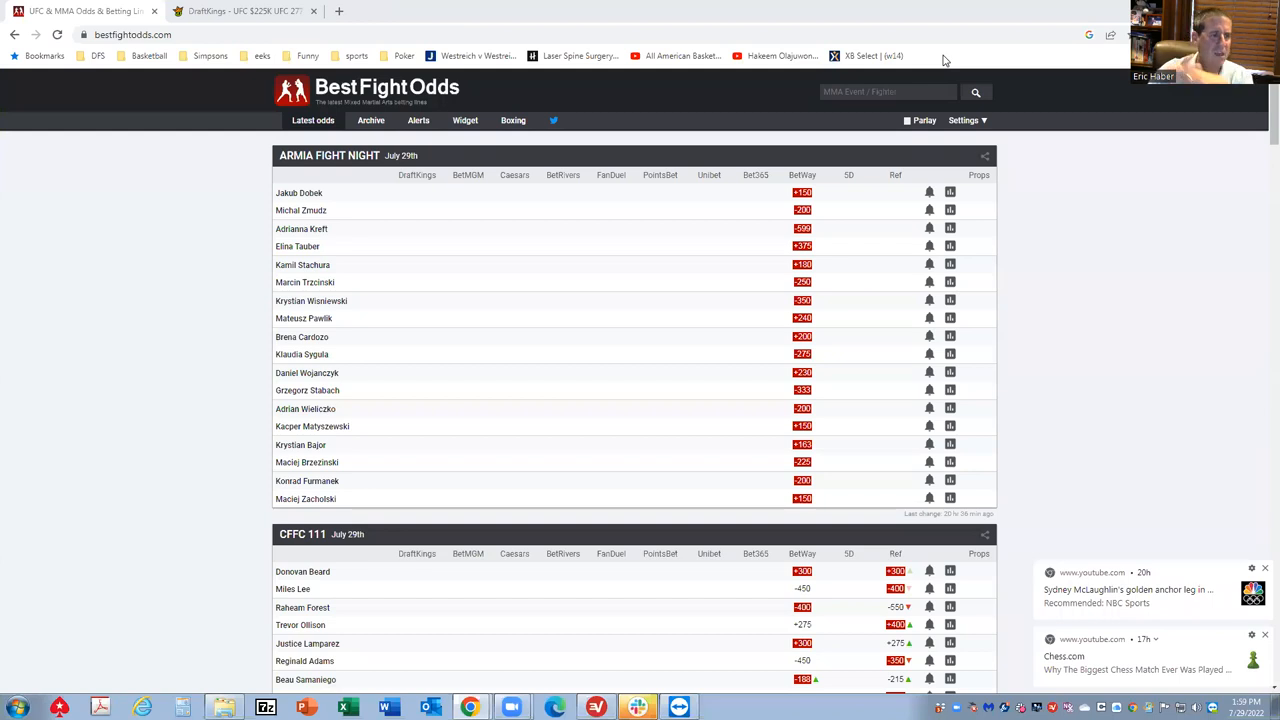
- Scroll the Latest odds page down past Armia Fight Night, CFFC 111 and LFA 137 to the UFC 277 table
scroll("down", 3)
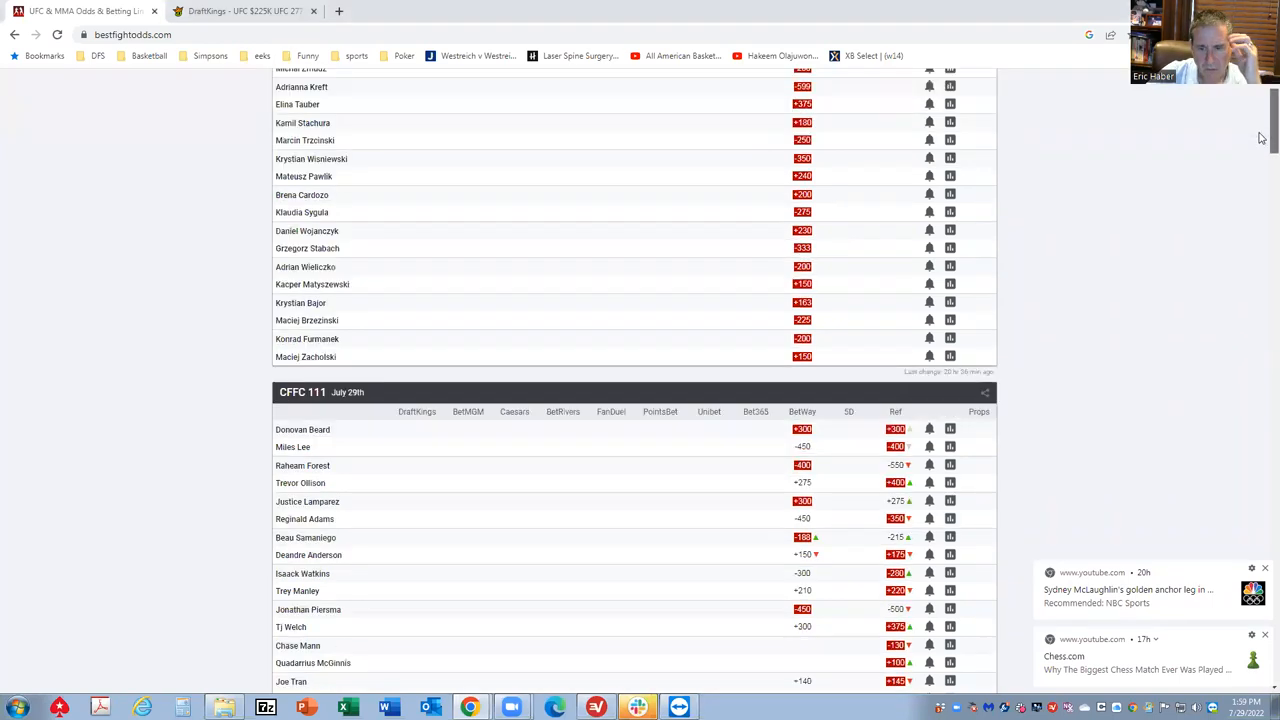
scroll("down", 3)
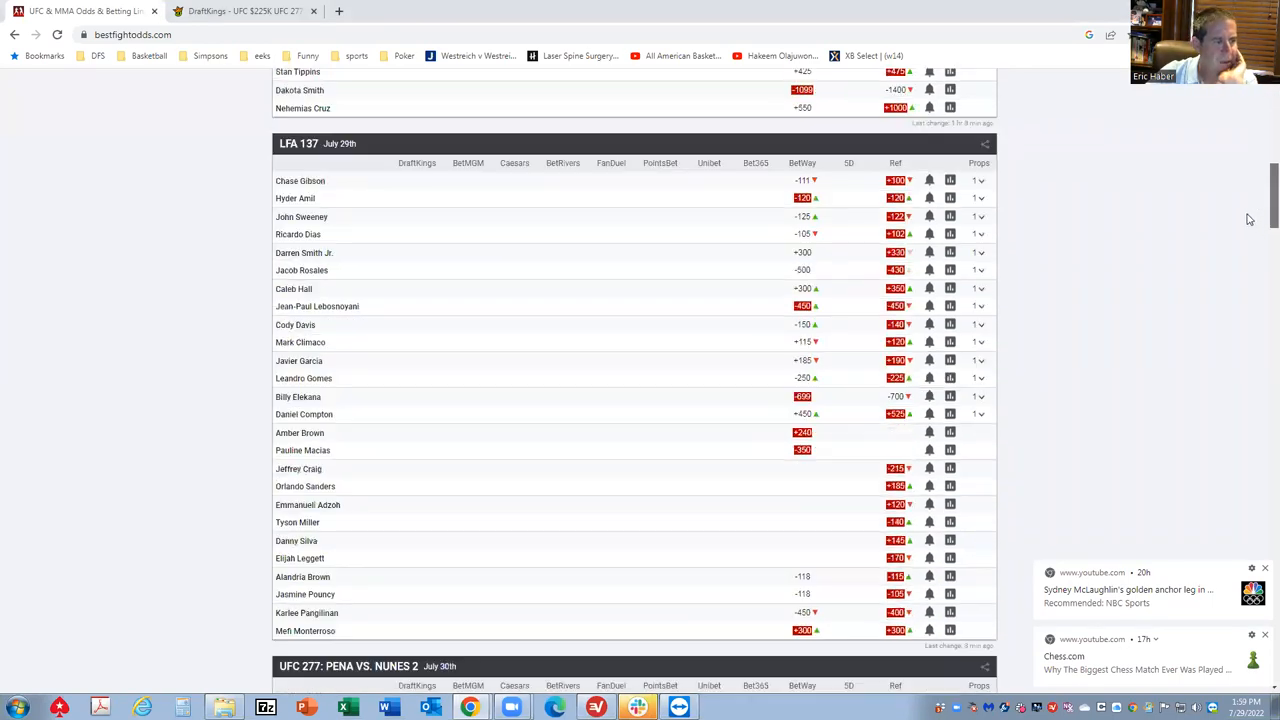
scroll("down", 3)
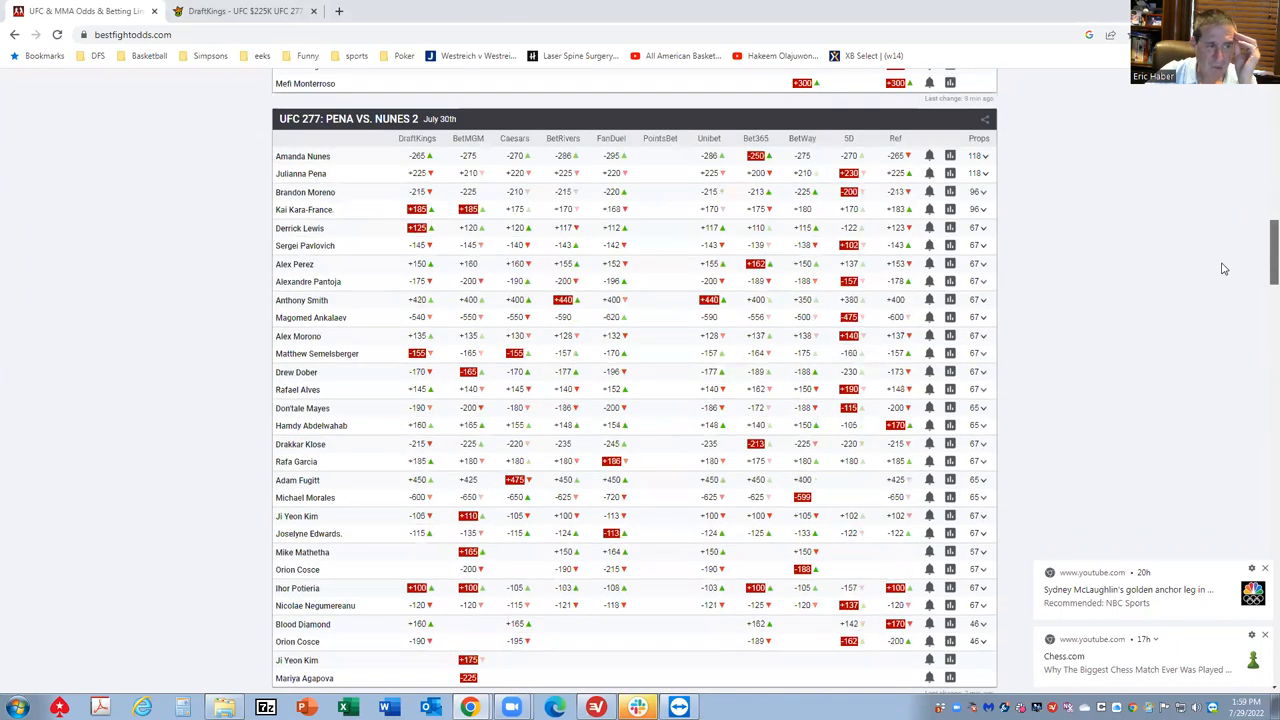
scroll("down", 3)
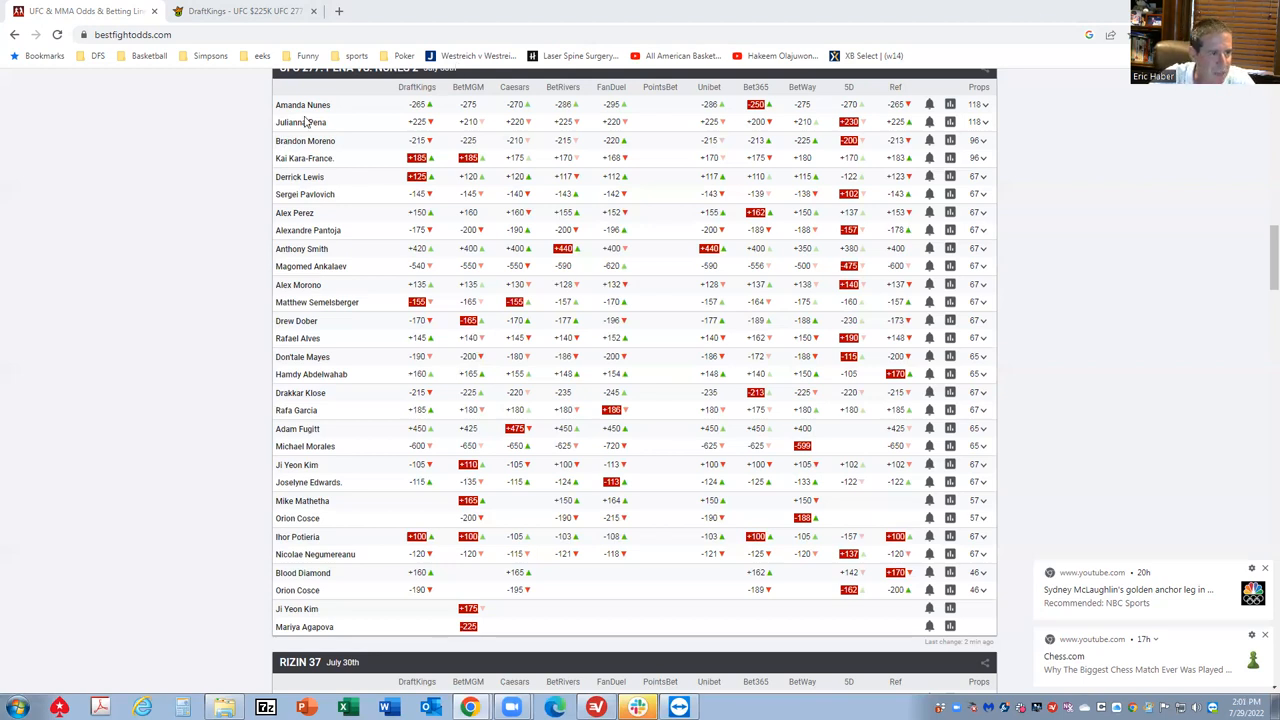
mouse_move(312, 152)
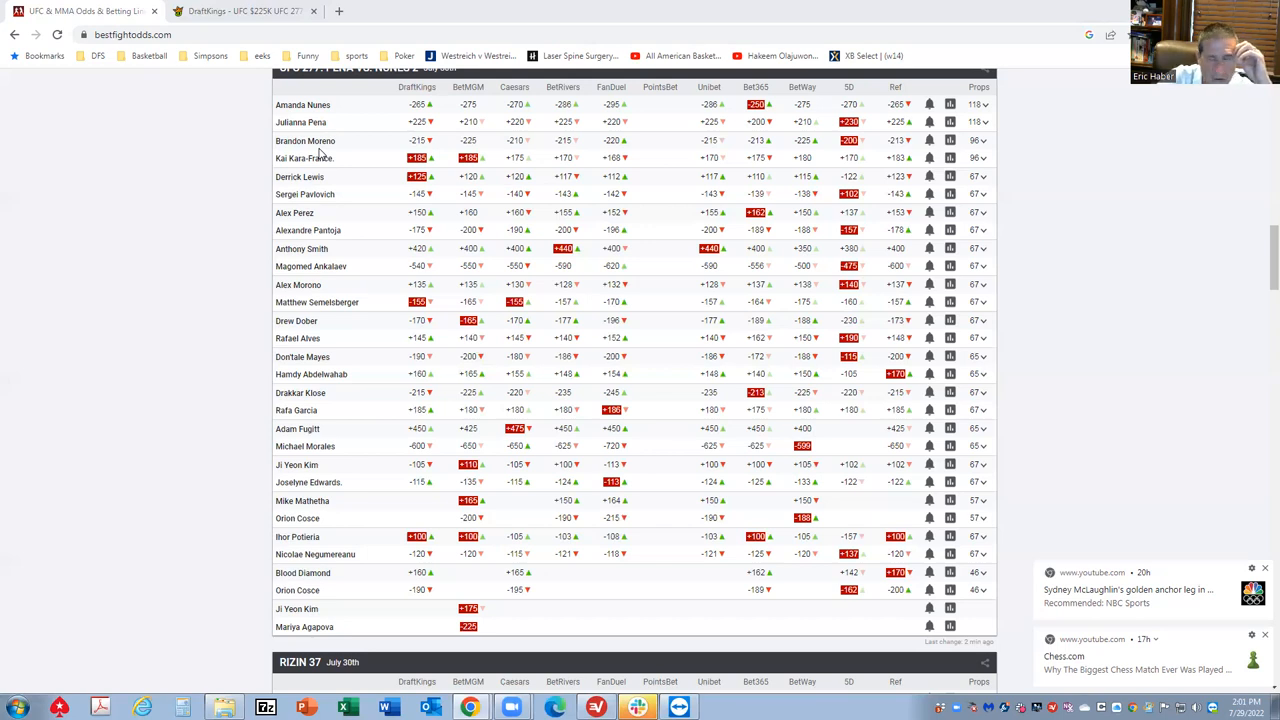
mouse_move(324, 150)
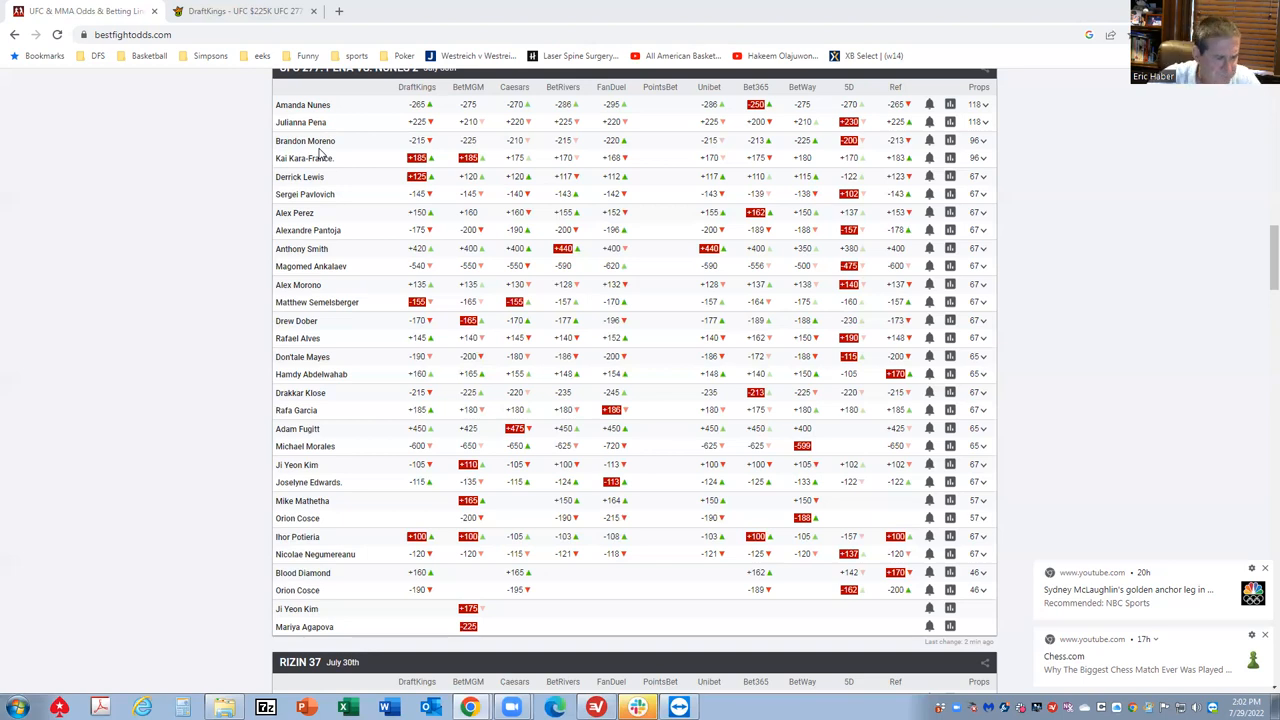
mouse_move(904, 444)
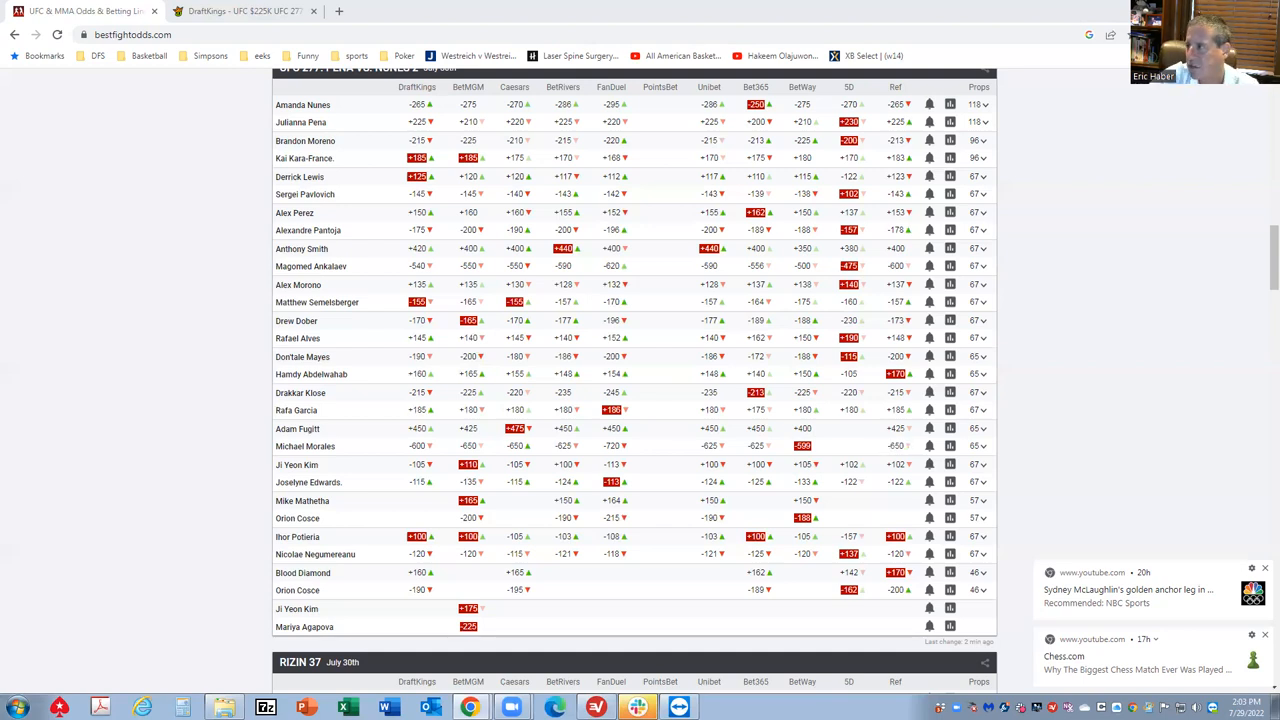
mouse_move(1160, 374)
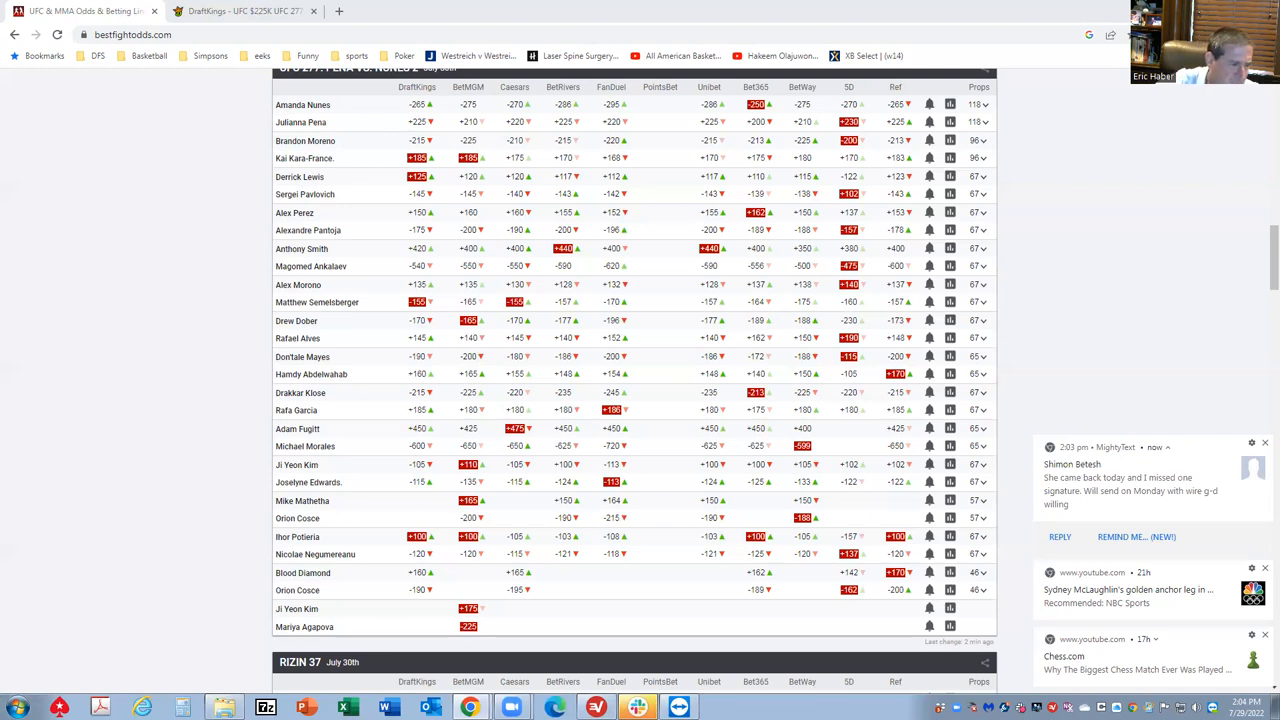
mouse_move(1208, 380)
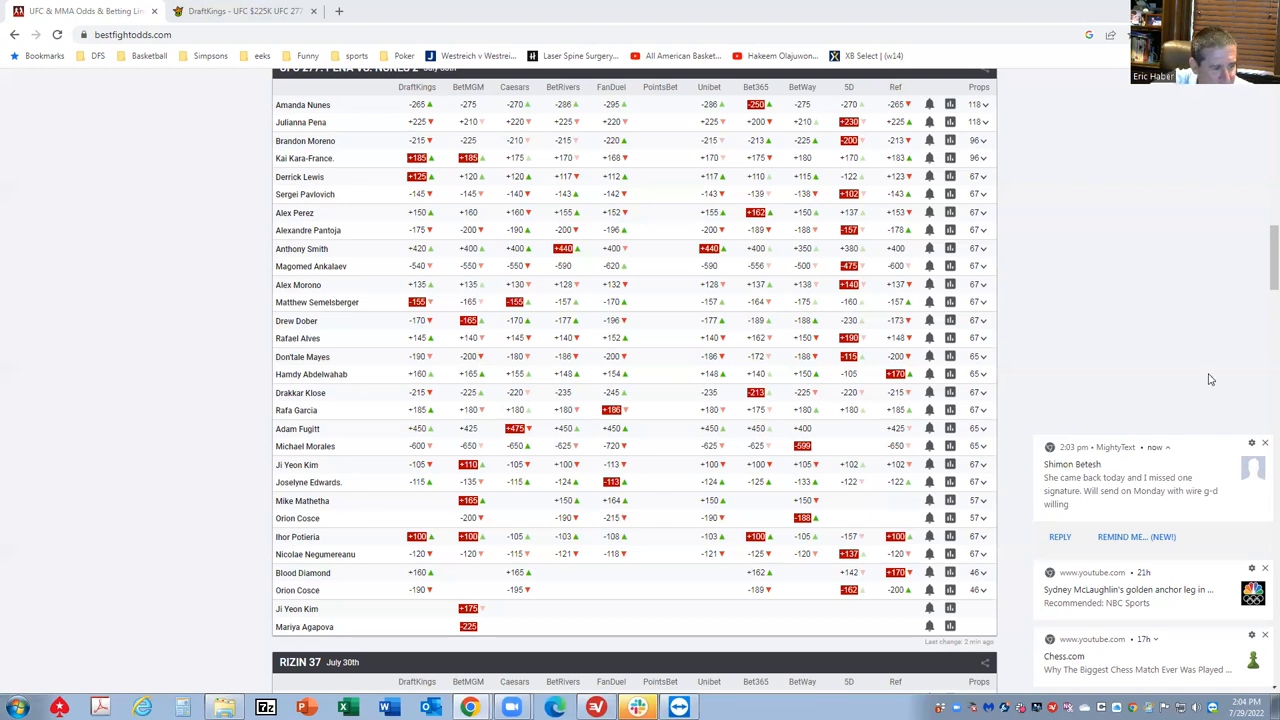
mouse_move(500, 584)
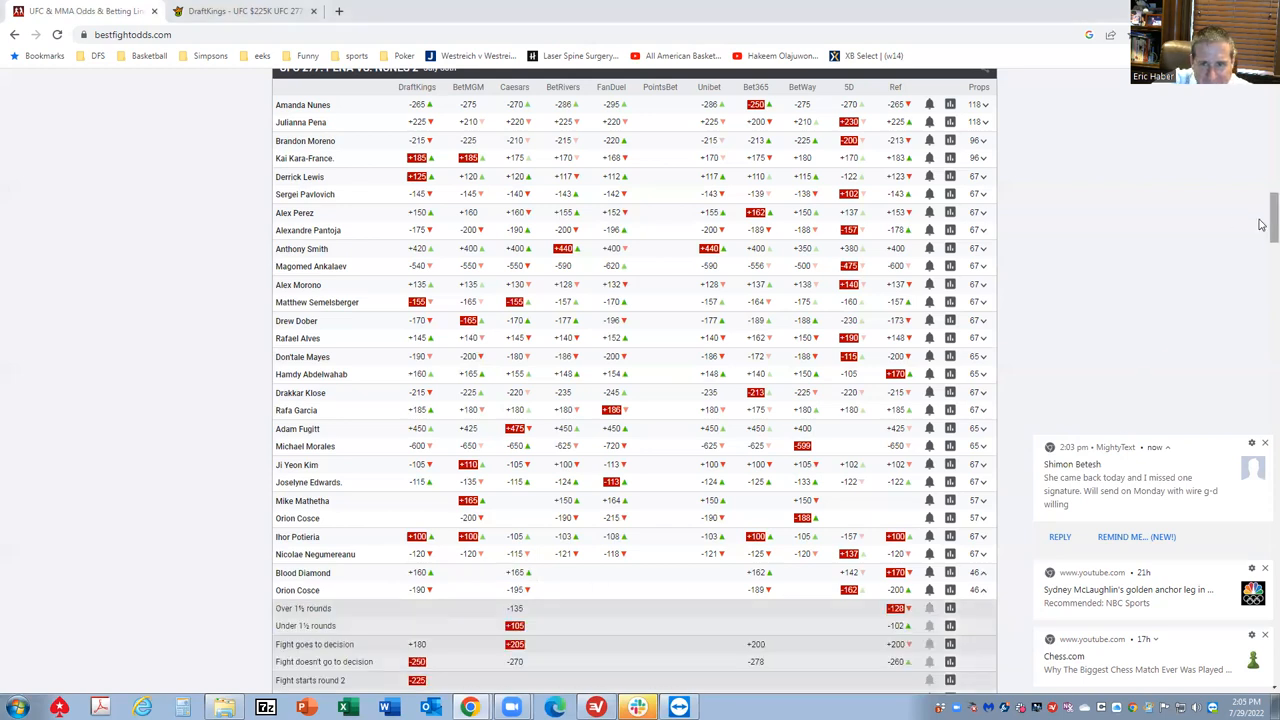
- Expand the Blood Diamond vs. Orion Cosce prop bets showing round, decision and finish-method lines
scroll("down", 3)
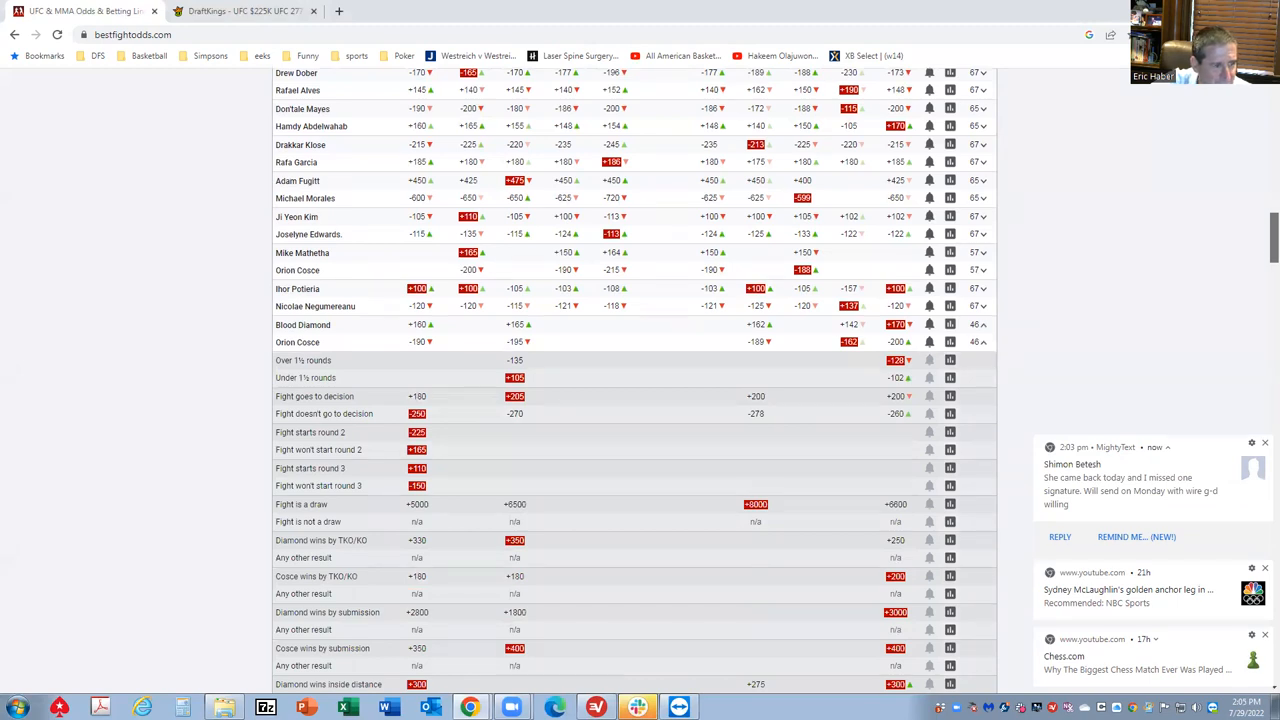
left_click(1264, 444)
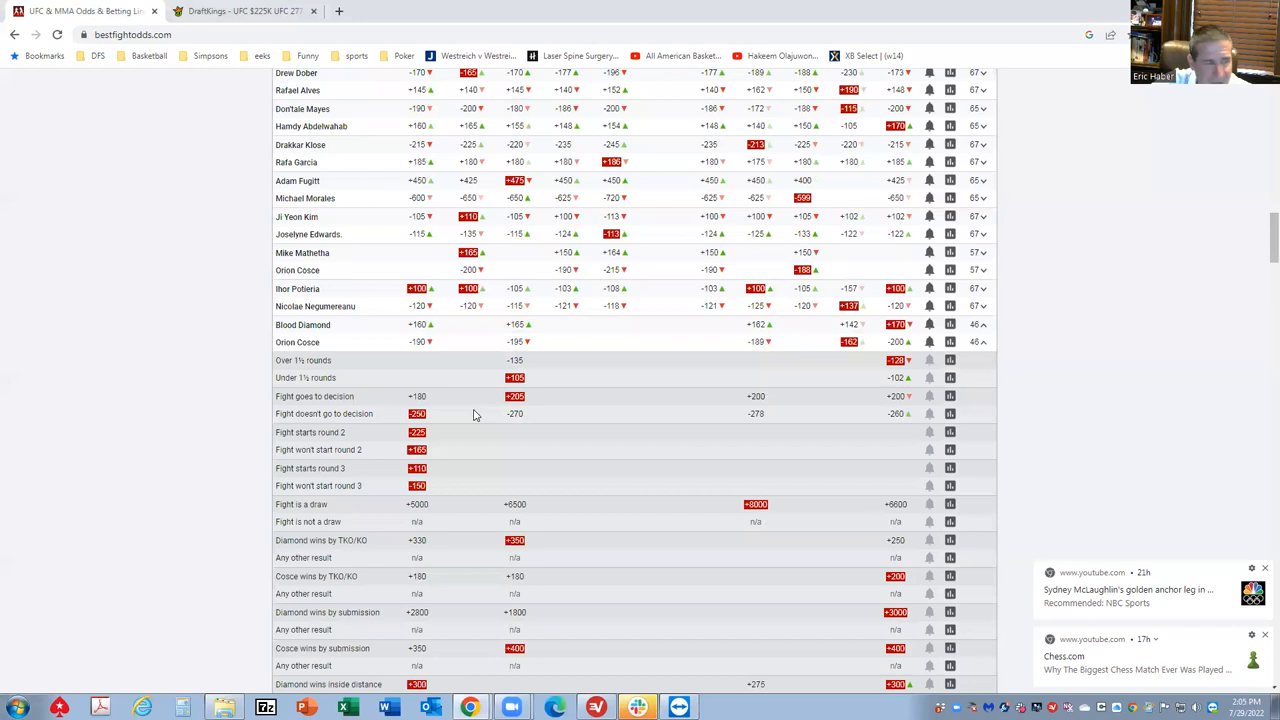
mouse_move(984, 344)
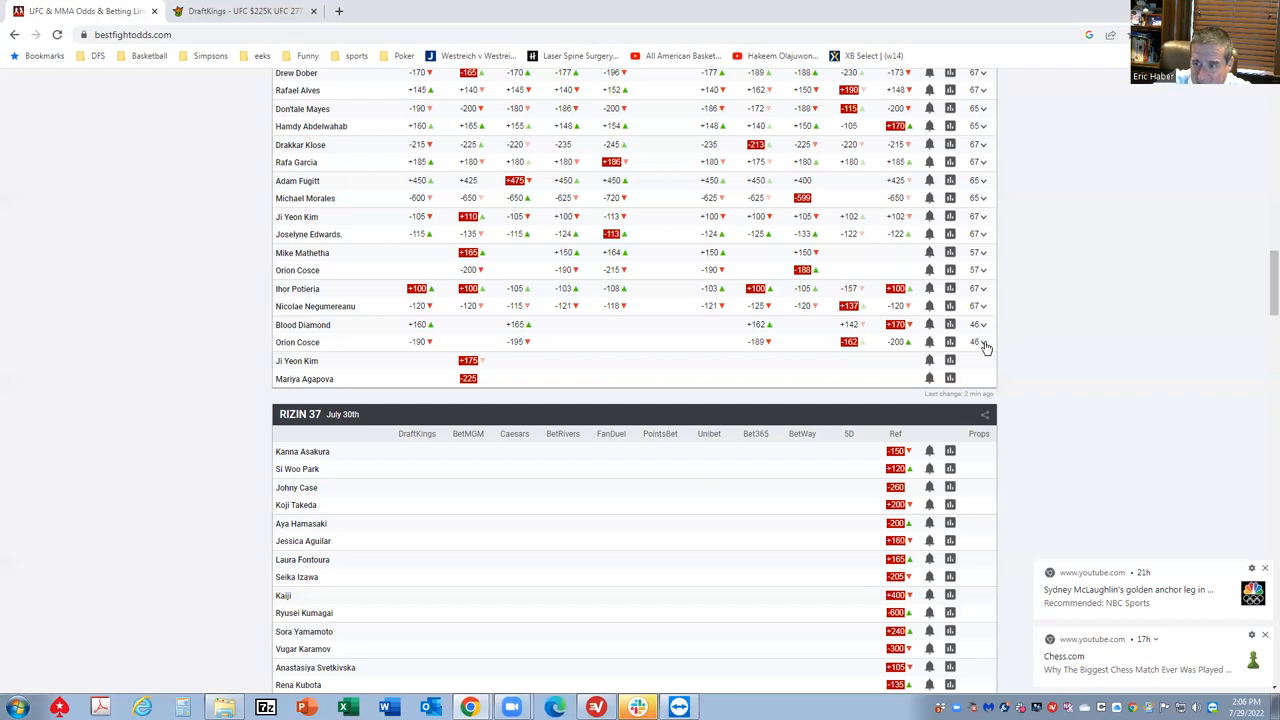
mouse_move(184, 284)
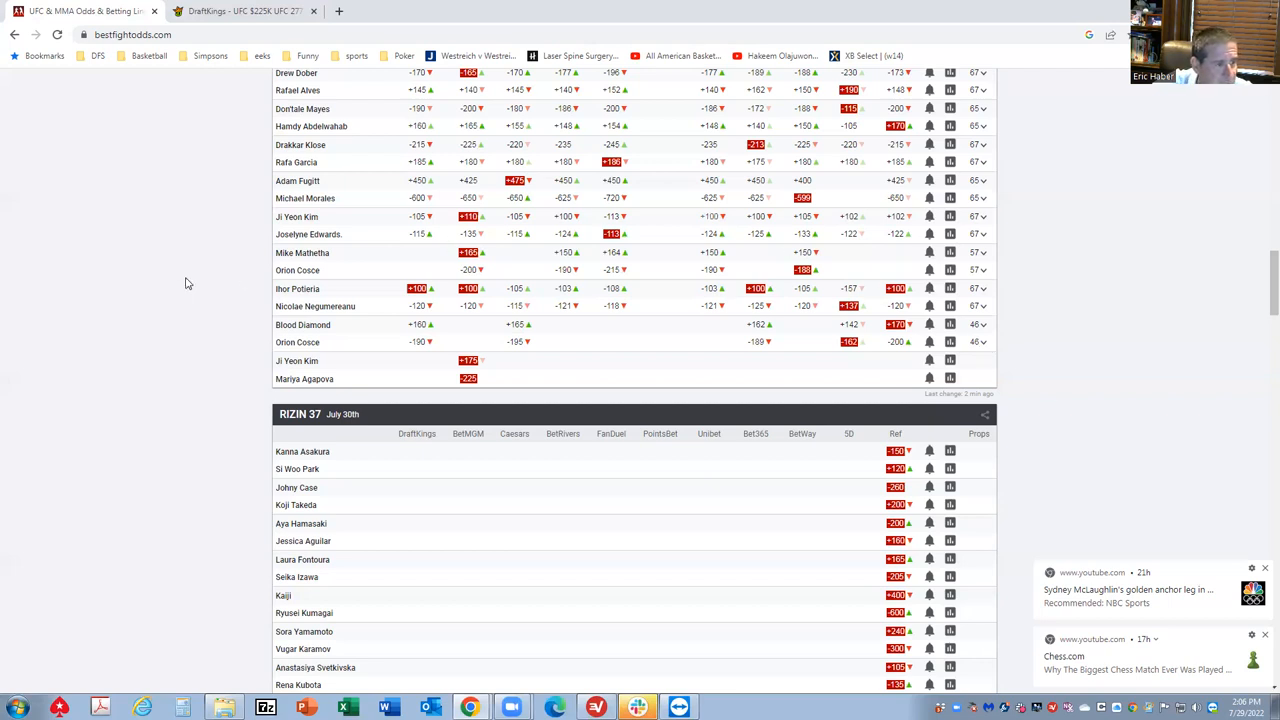
mouse_move(304, 300)
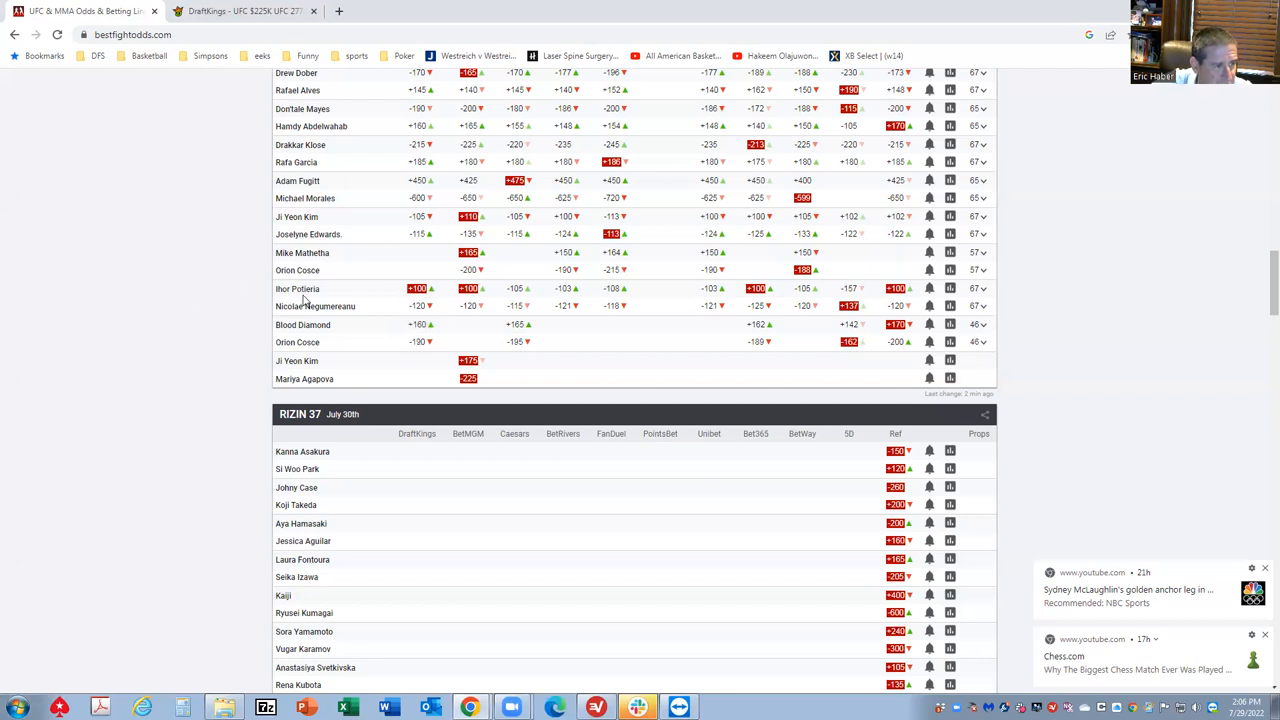
mouse_move(964, 324)
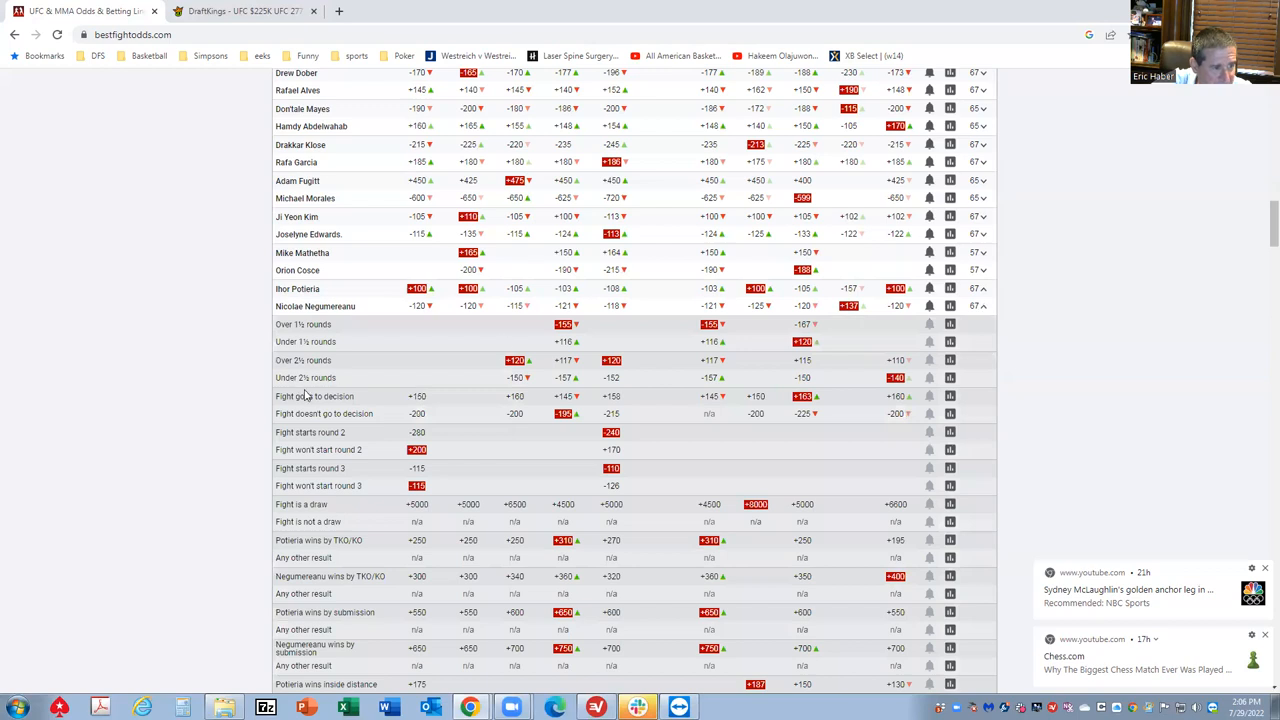
mouse_move(448, 412)
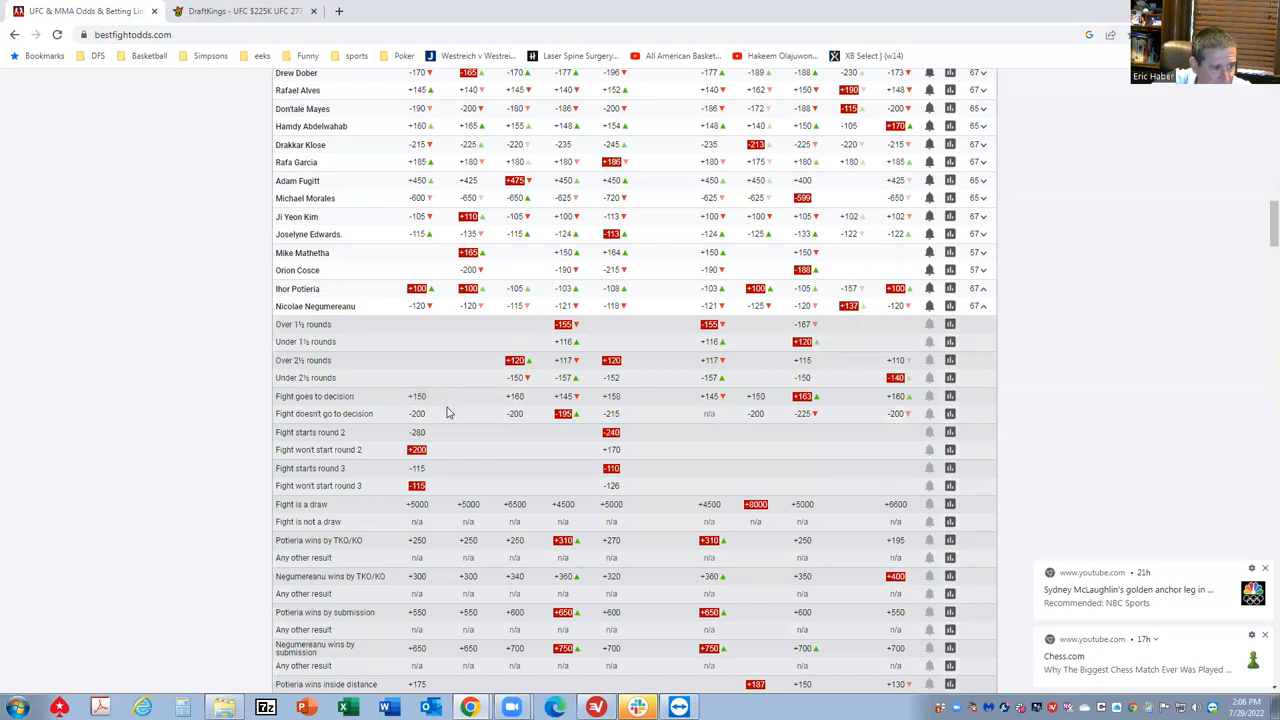
mouse_move(344, 312)
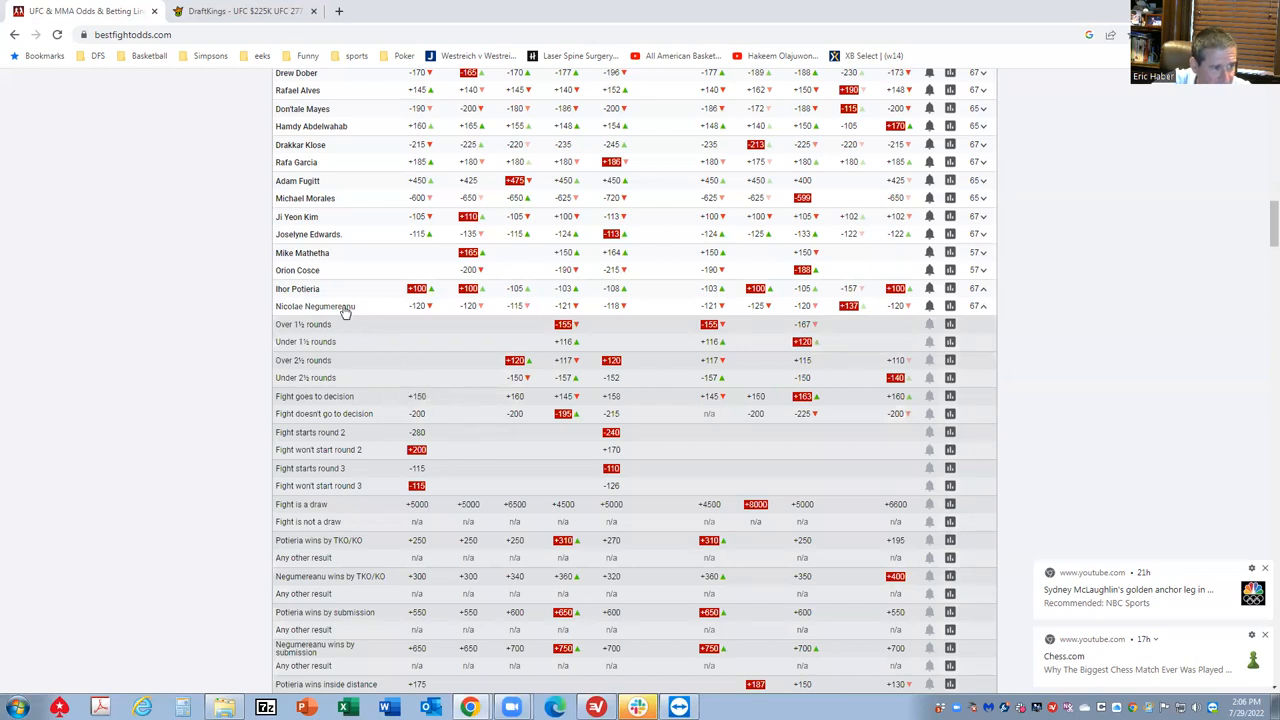
mouse_move(344, 310)
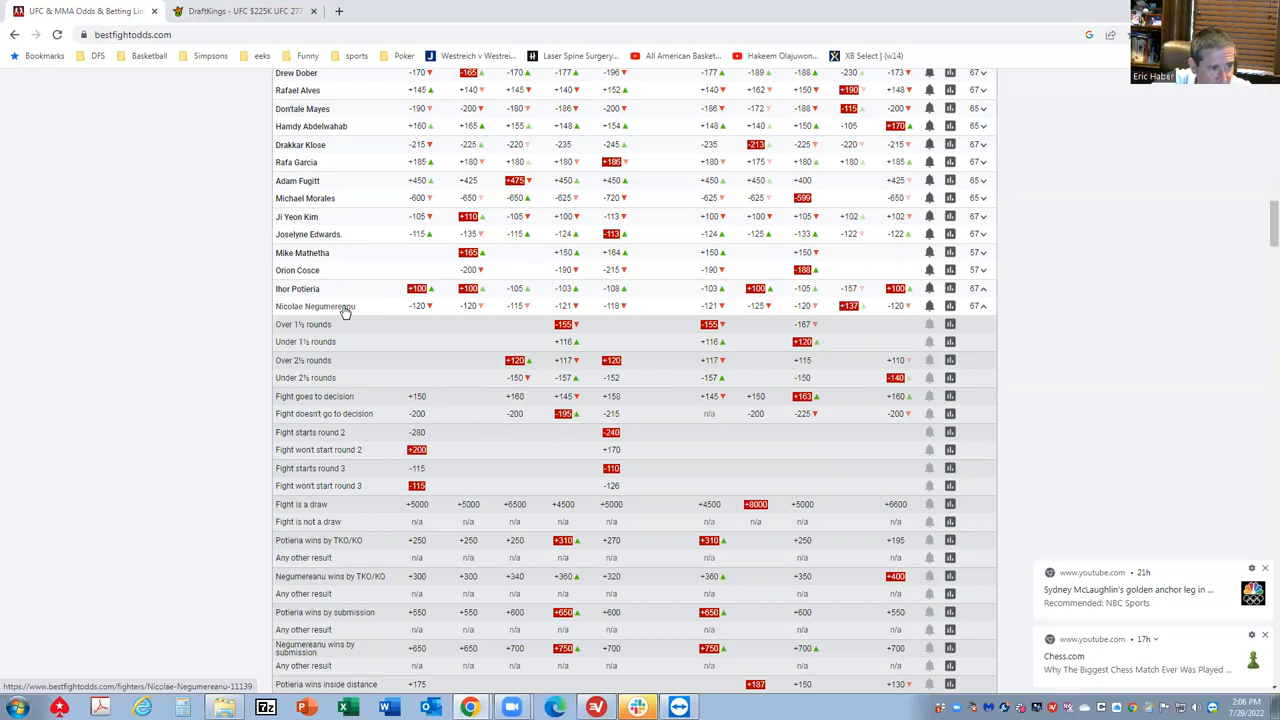
mouse_move(1260, 220)
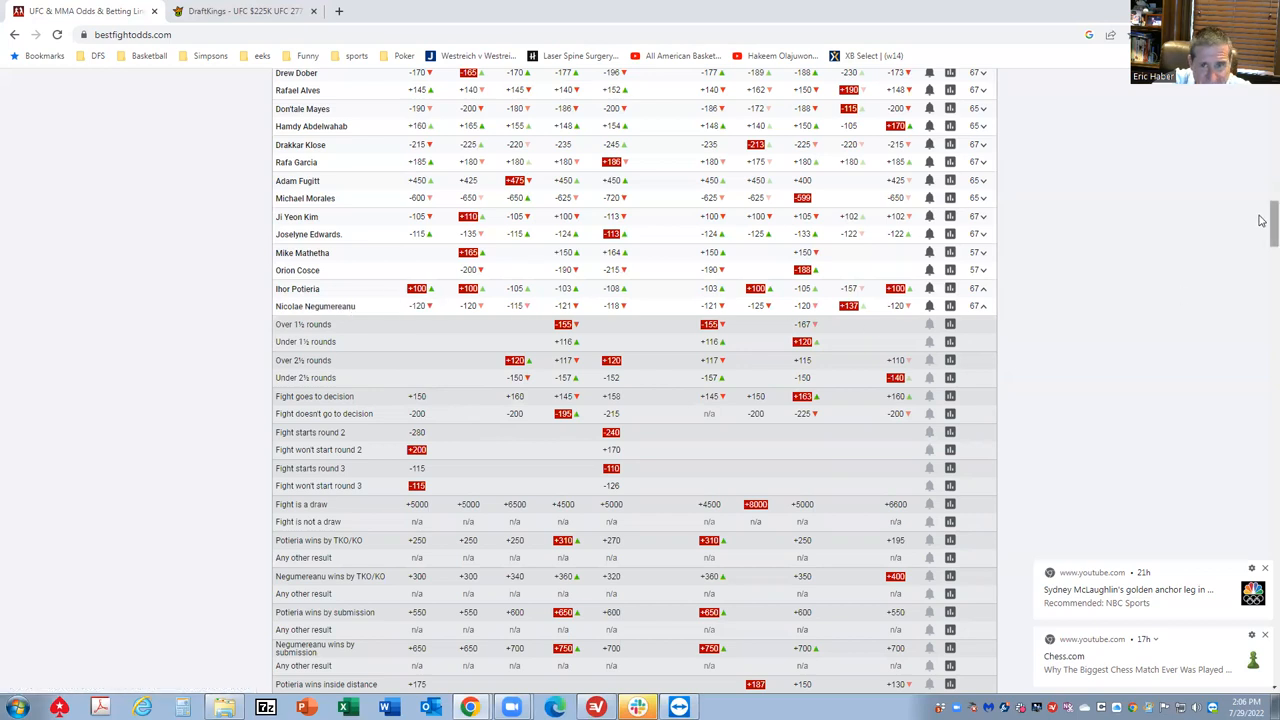
- Scroll down through the Negumereanu vs. Potieria round, decision and finish-method prop lines
scroll("down", 3)
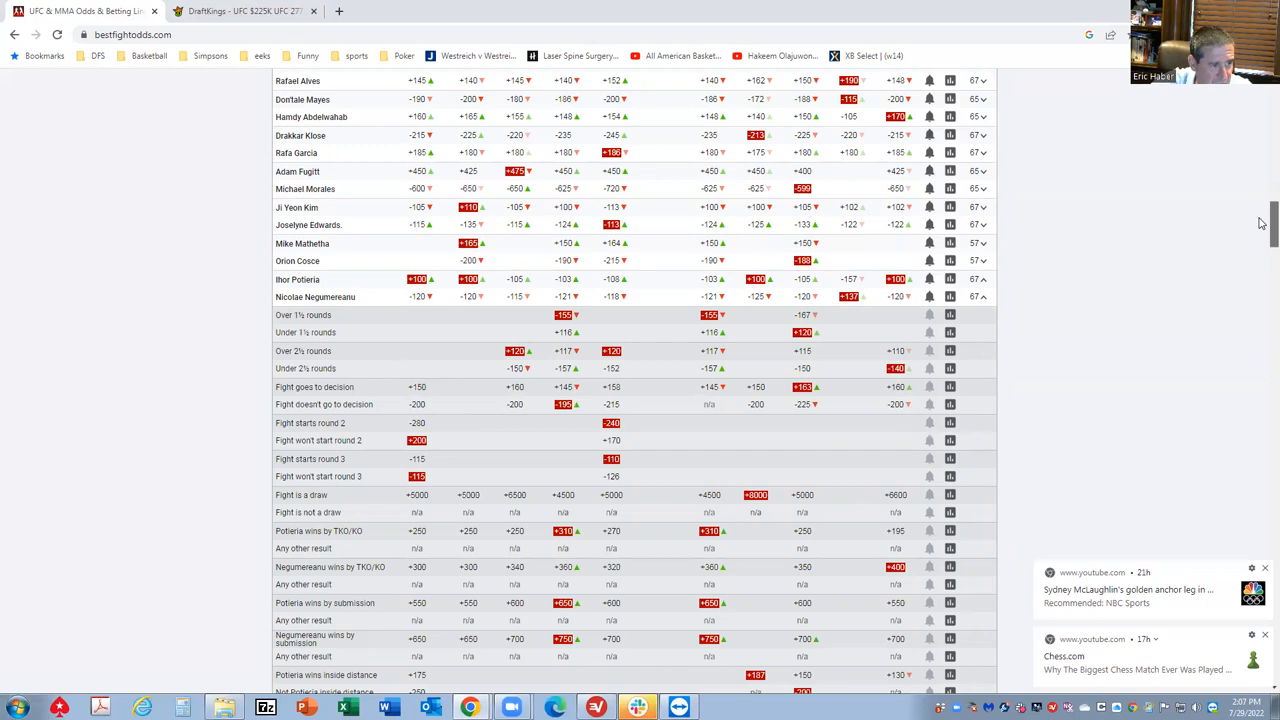
mouse_move(1164, 252)
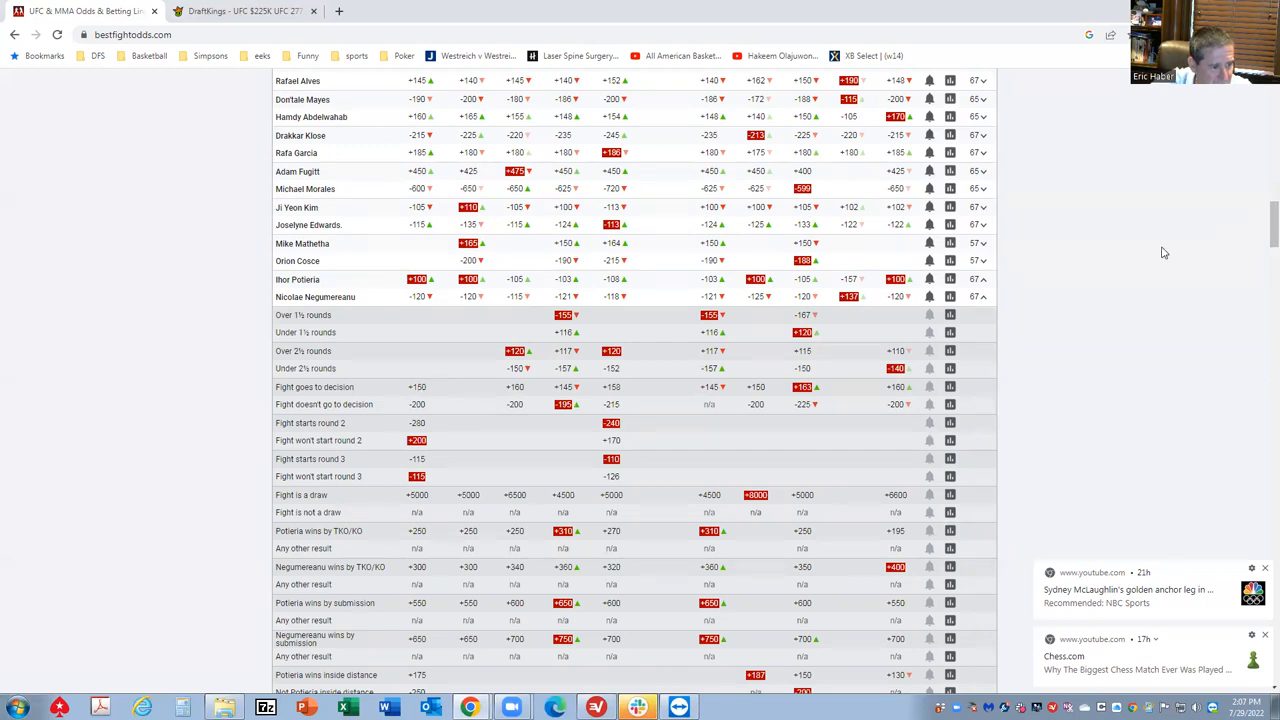
mouse_move(346, 548)
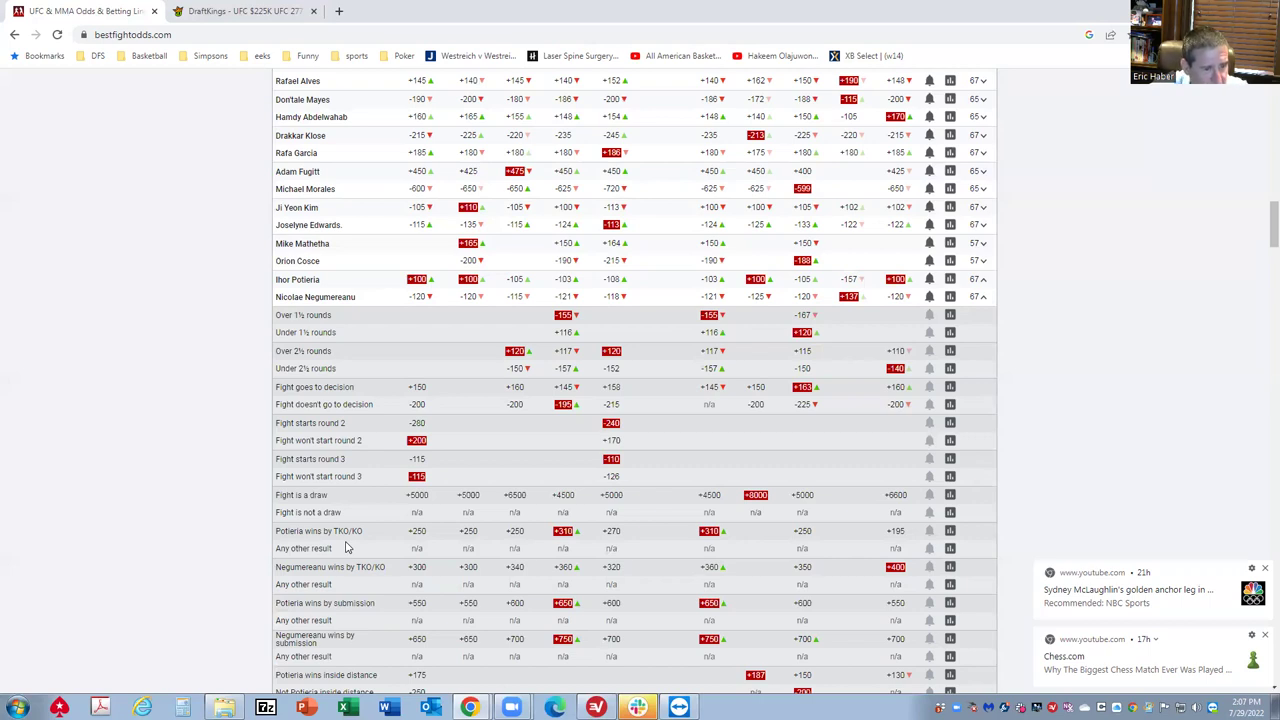
mouse_move(472, 364)
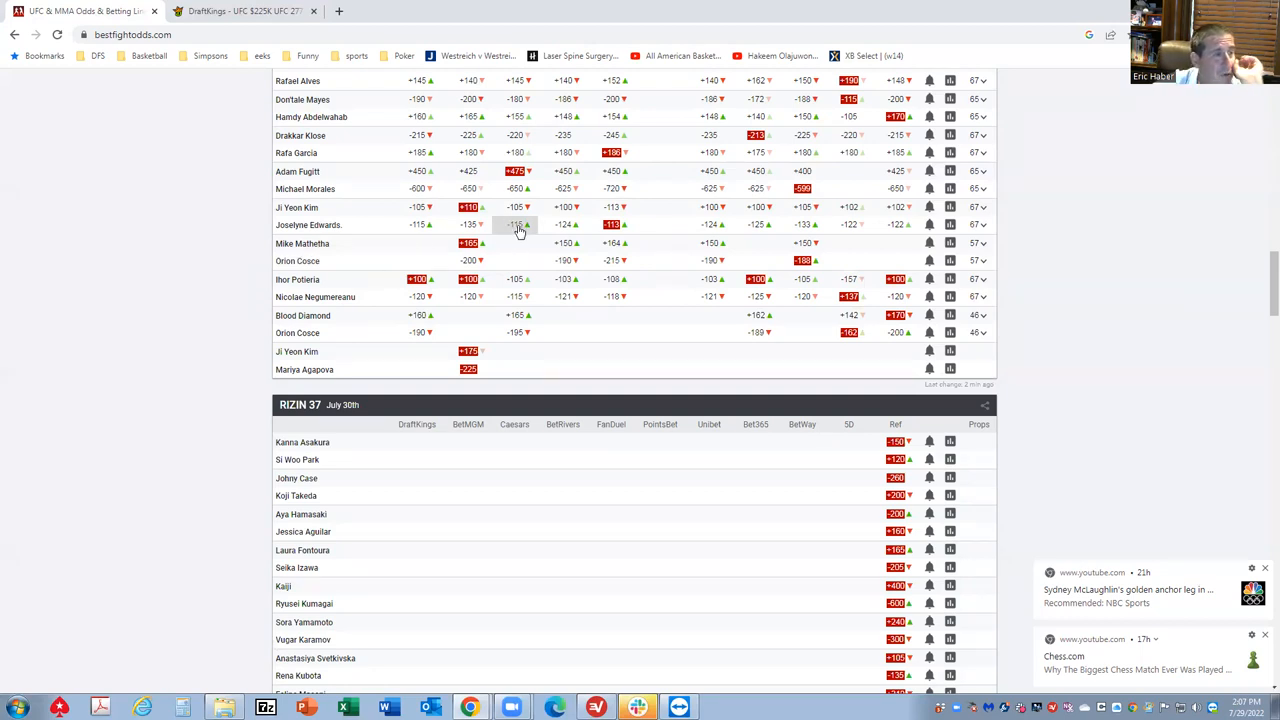
mouse_move(984, 230)
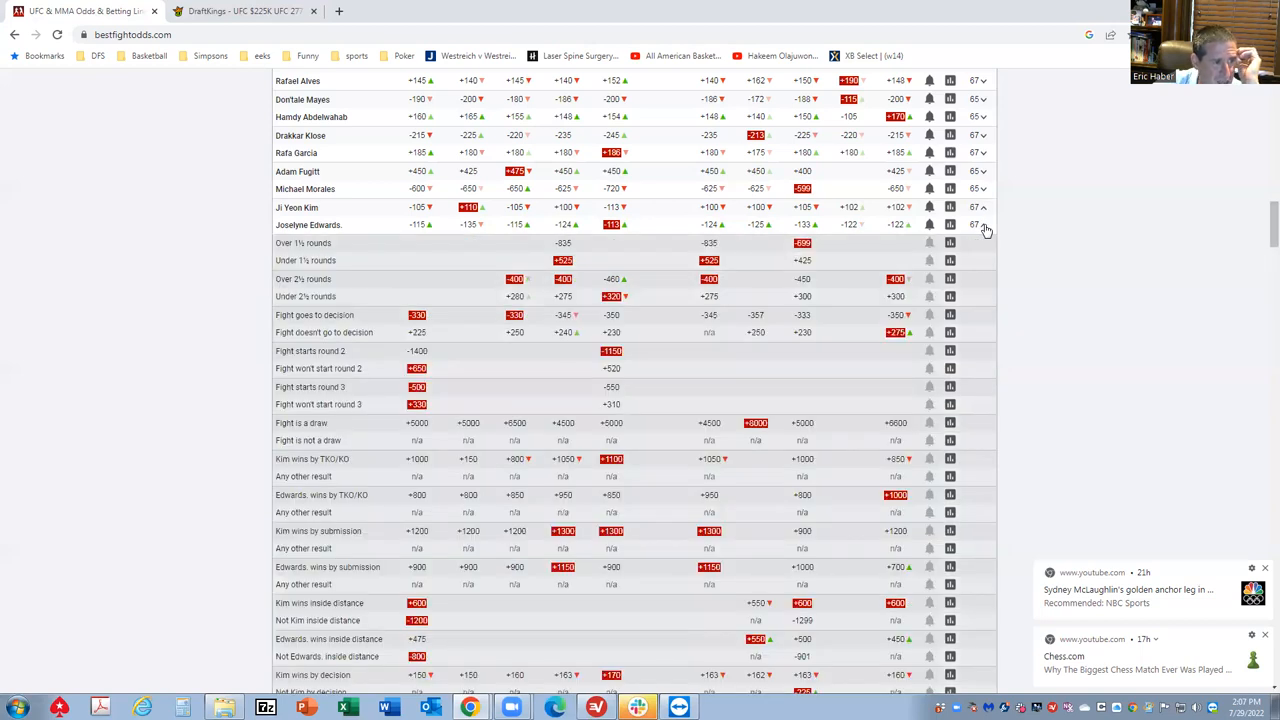
mouse_move(434, 320)
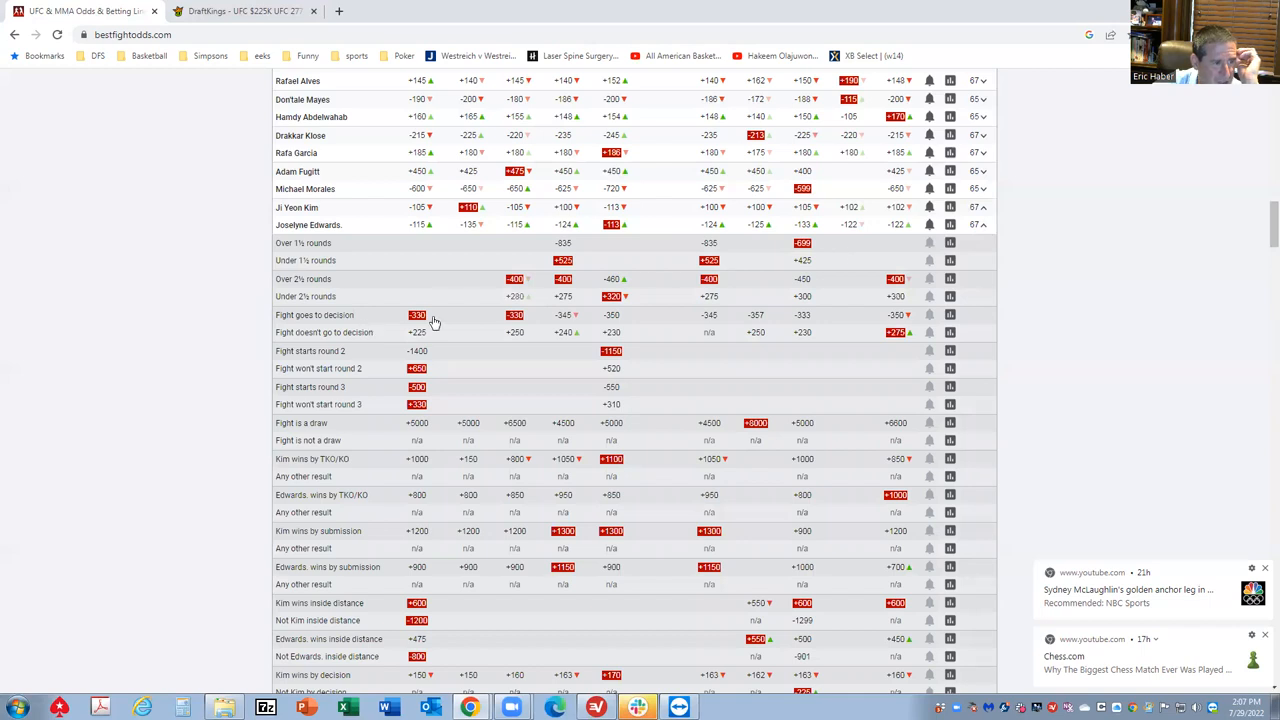
mouse_move(984, 228)
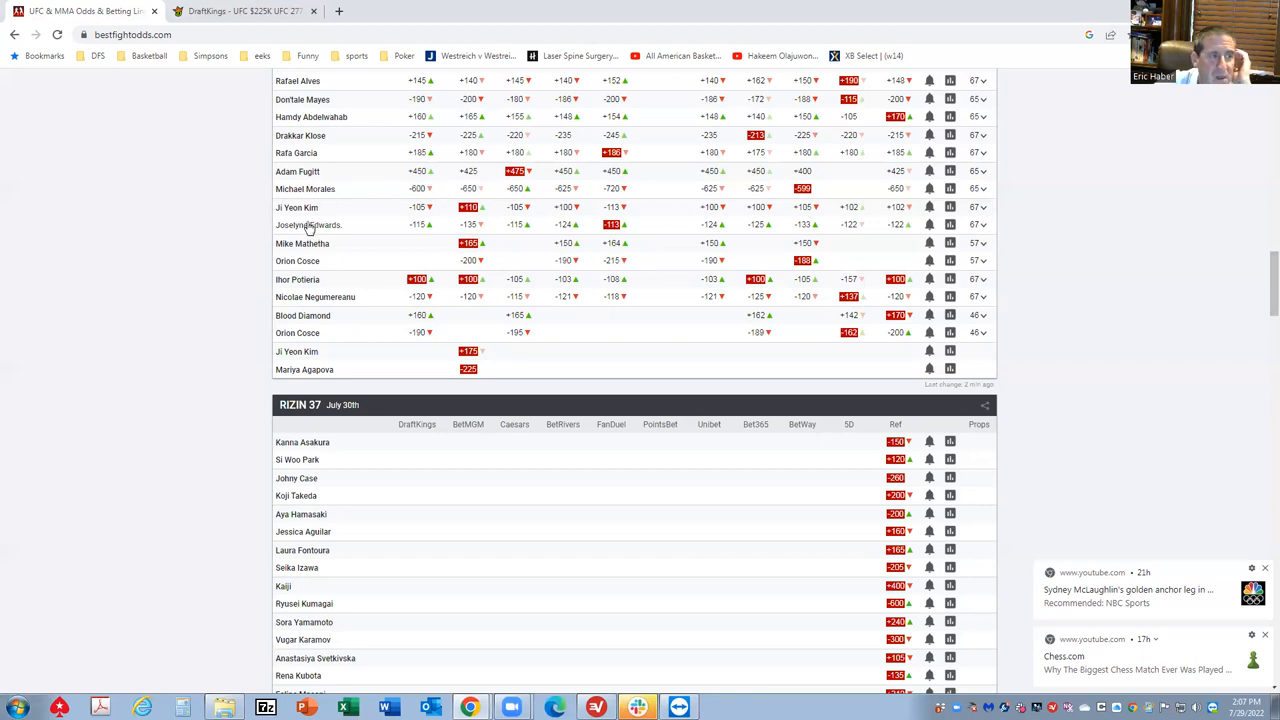
mouse_move(956, 208)
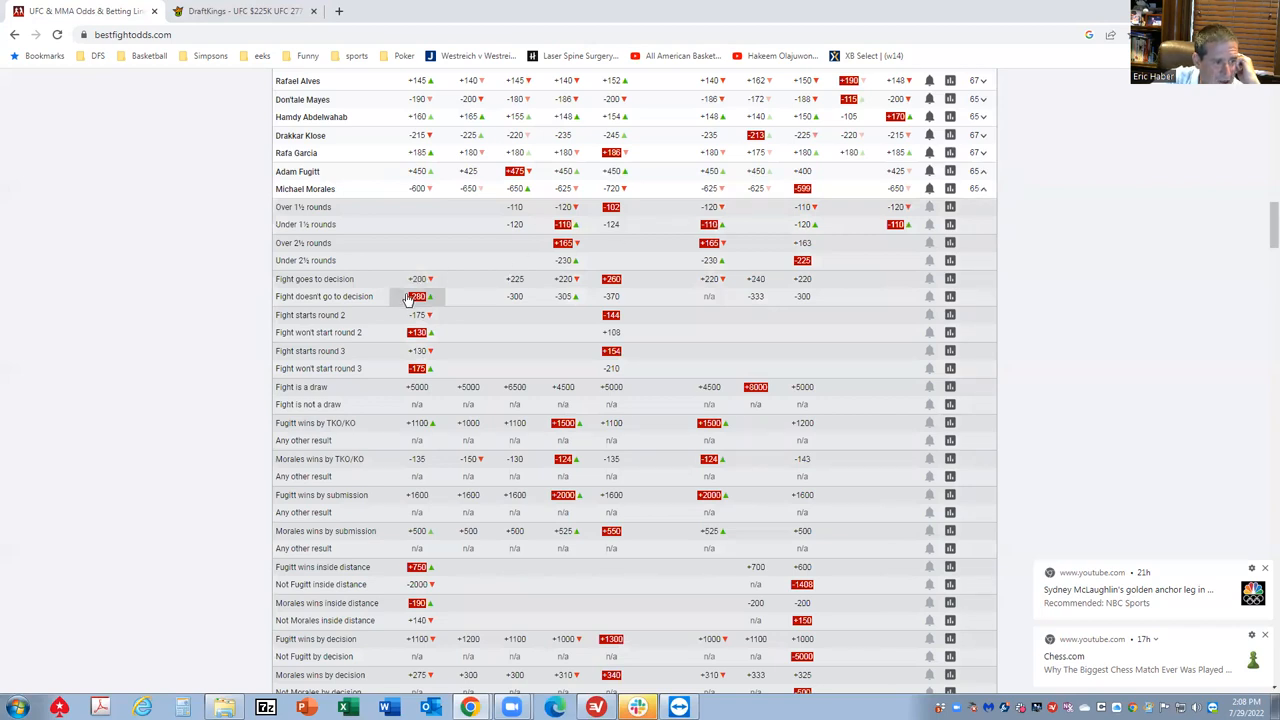
mouse_move(392, 350)
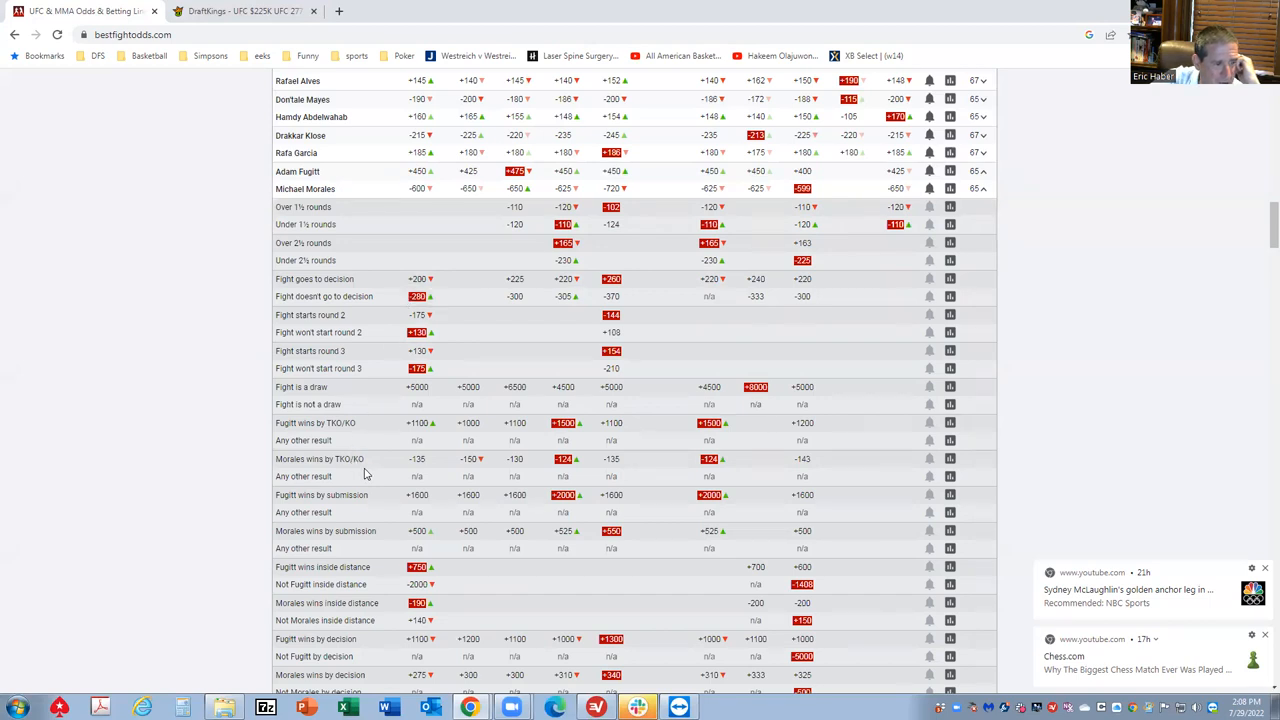
mouse_move(392, 558)
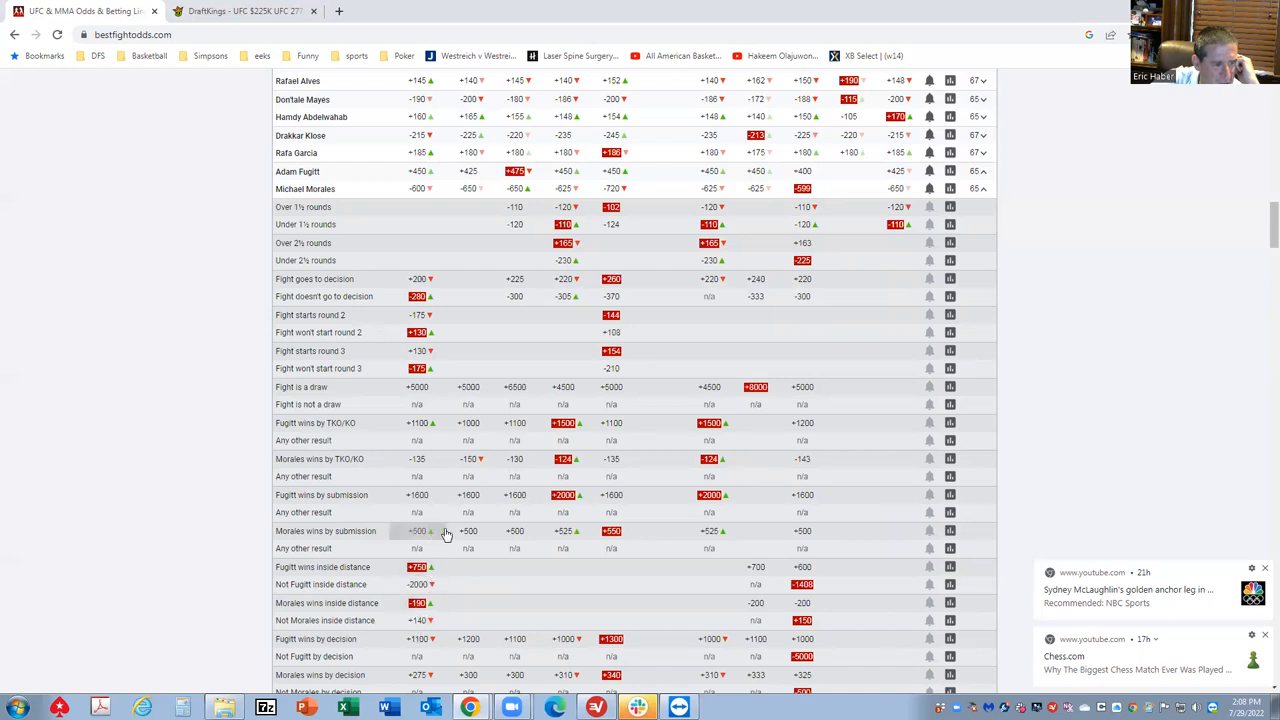
mouse_move(484, 530)
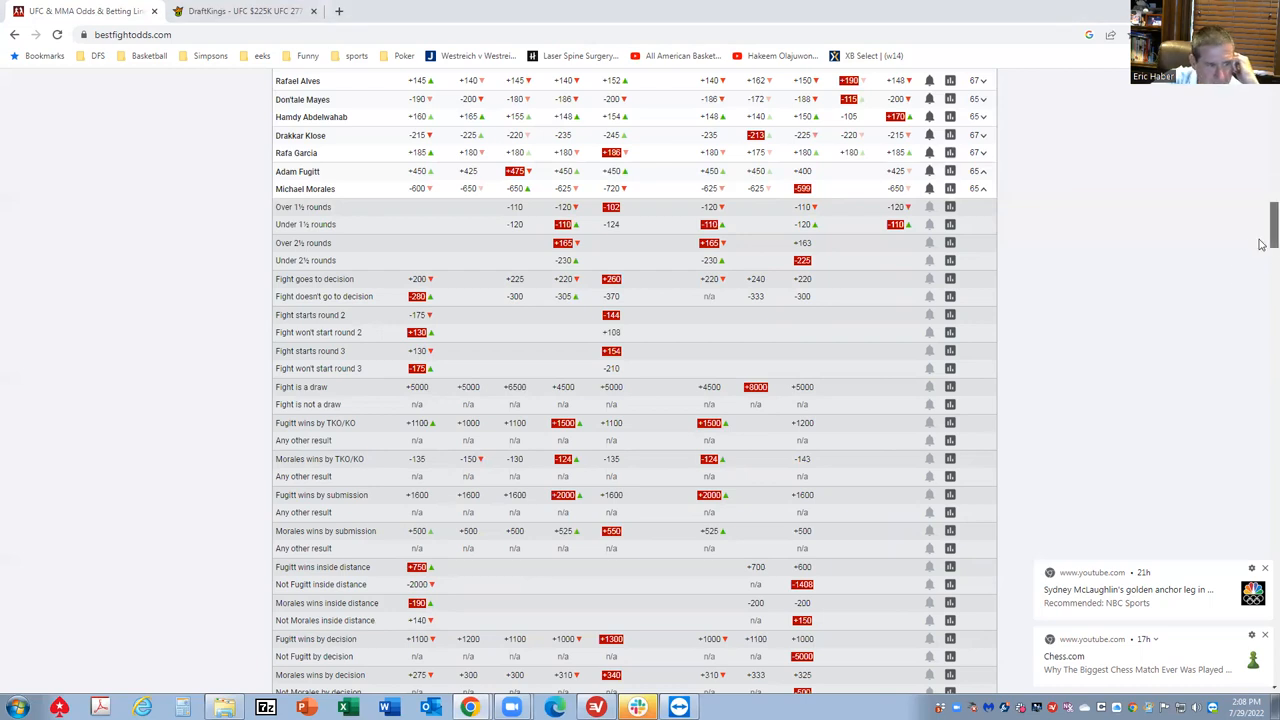
- Scroll down to the Adam Fugitt vs. Michael Morales prop lines under the UFC 277 table
scroll("down", 3)
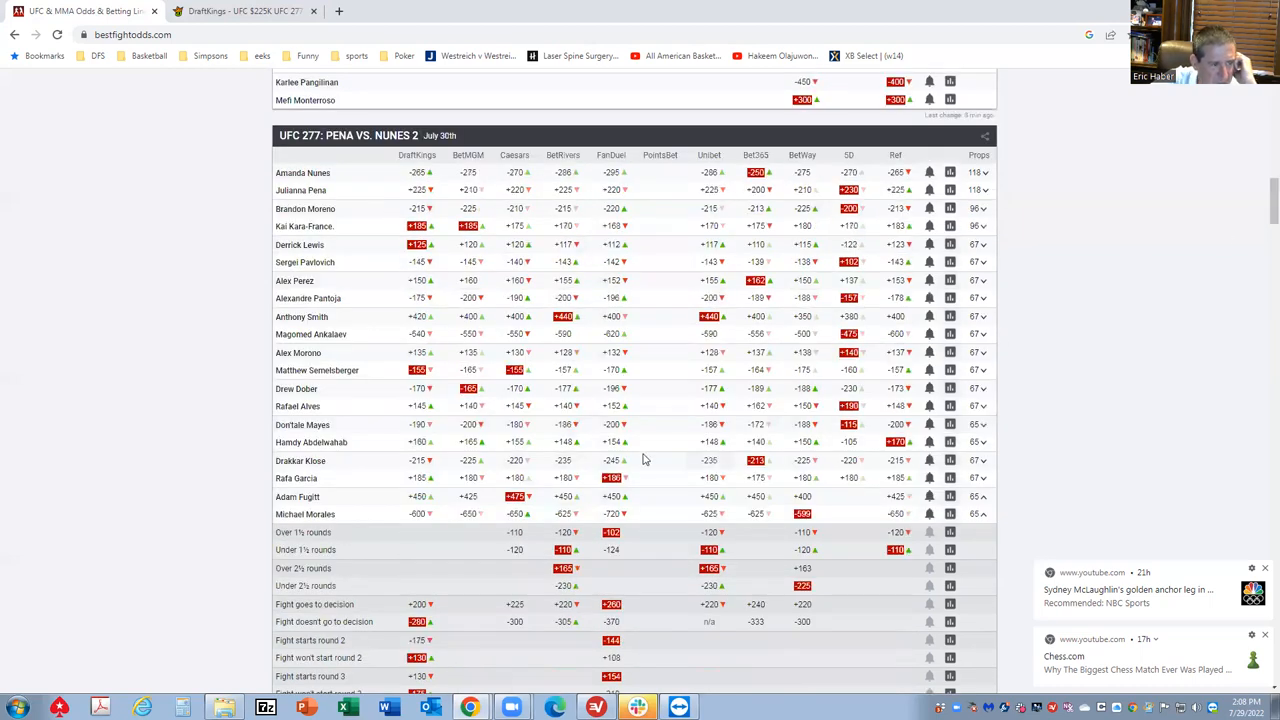
- Switch to the DraftKings UFC 277 Knockout Special and sort the player pool by salary
left_click(244, 12)
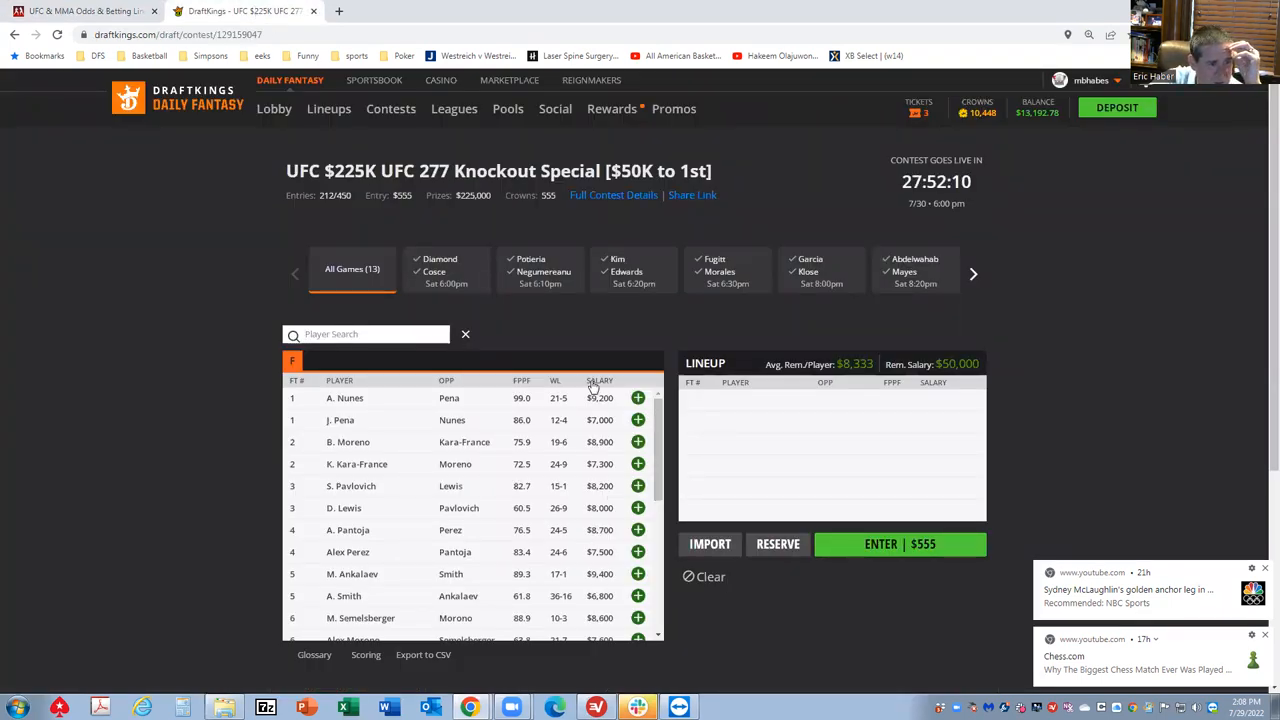
left_click(600, 380)
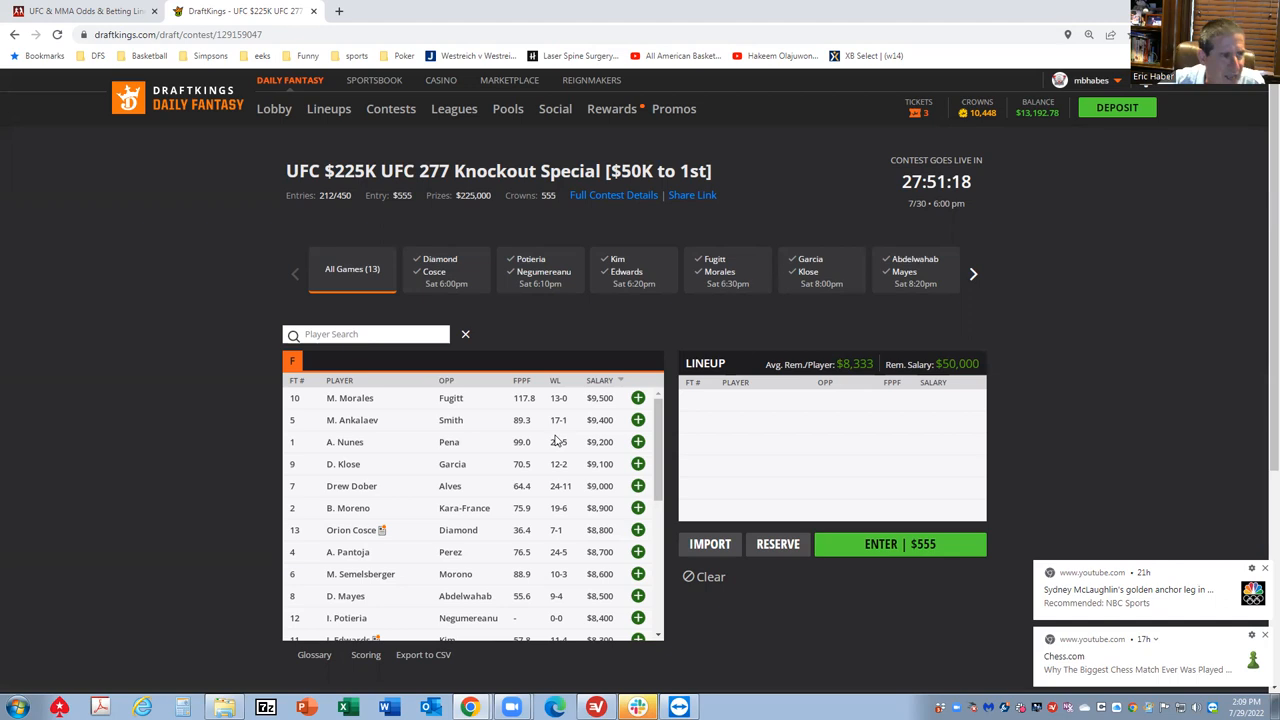
- Return to the BestFightOdds UFC 277 table and scroll down the fighter moneyline list
left_click(76, 12)
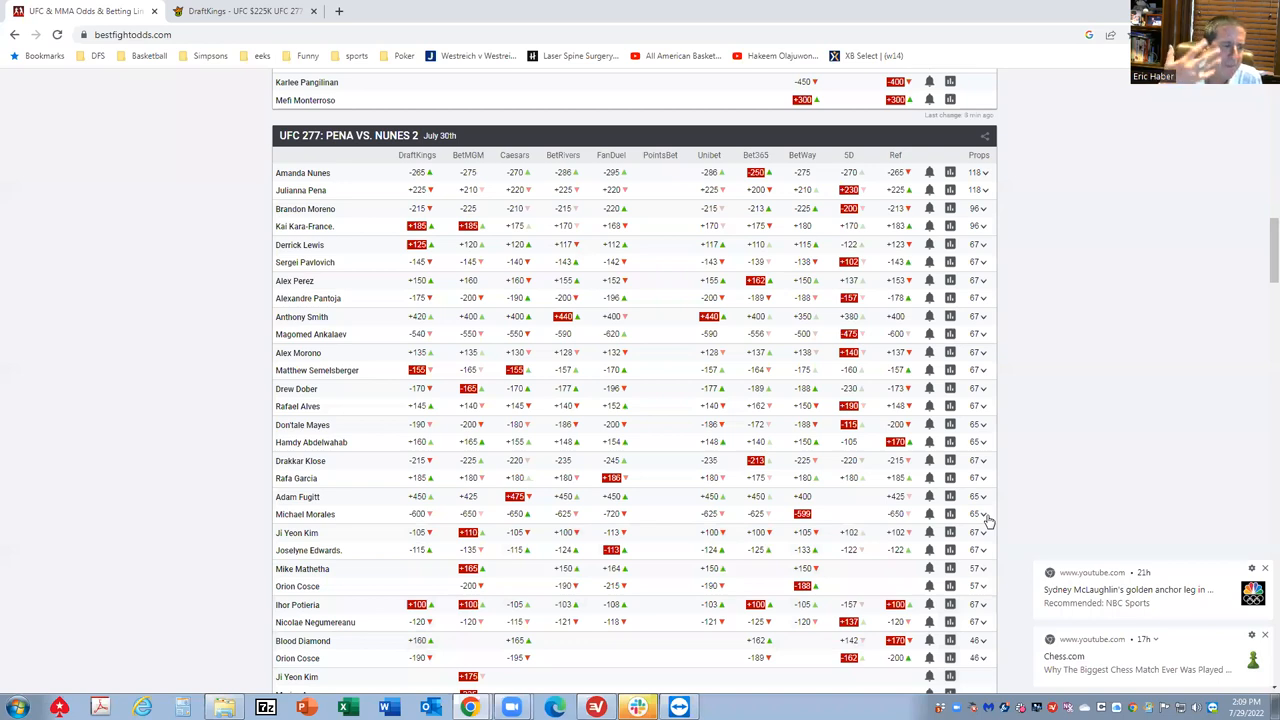
mouse_move(432, 566)
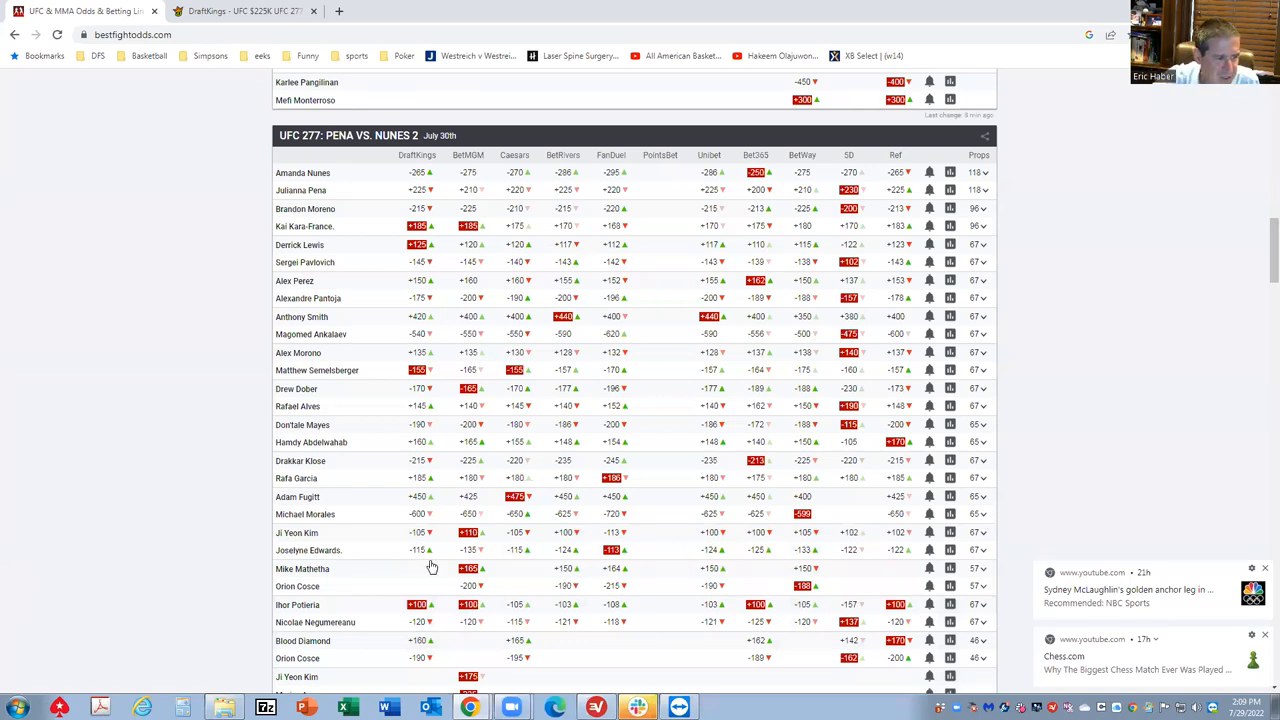
mouse_move(342, 516)
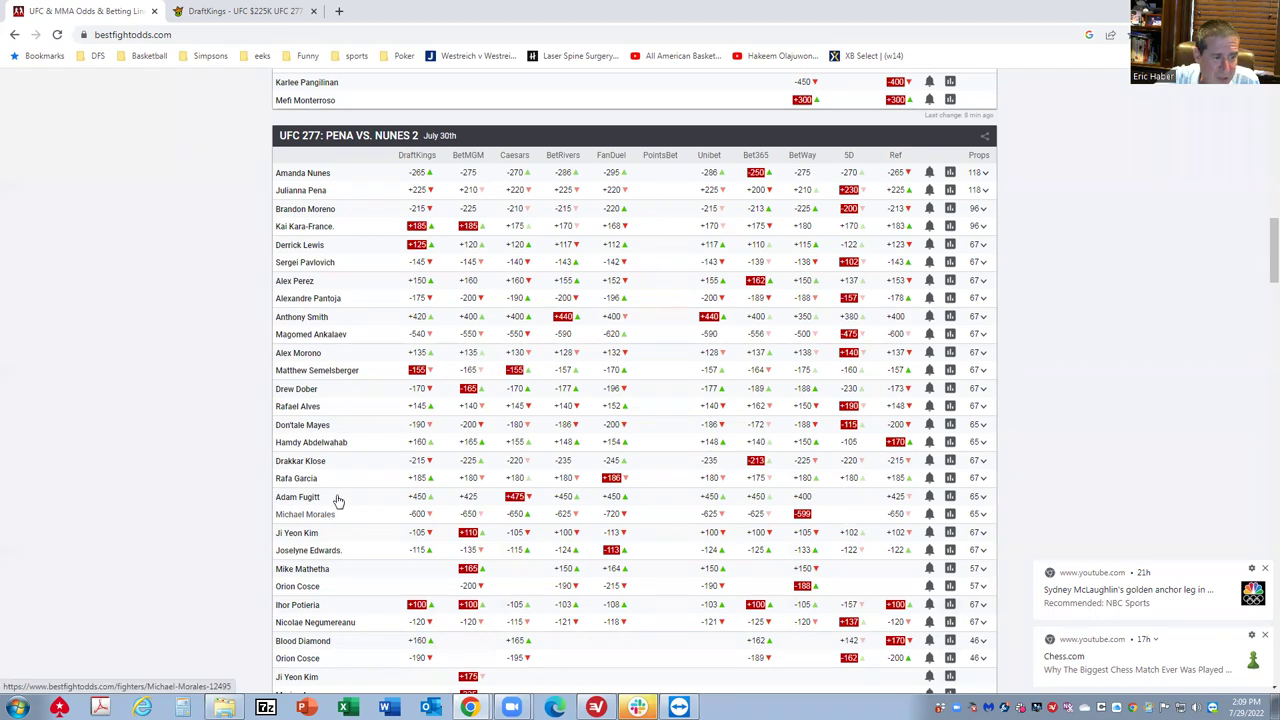
mouse_move(334, 512)
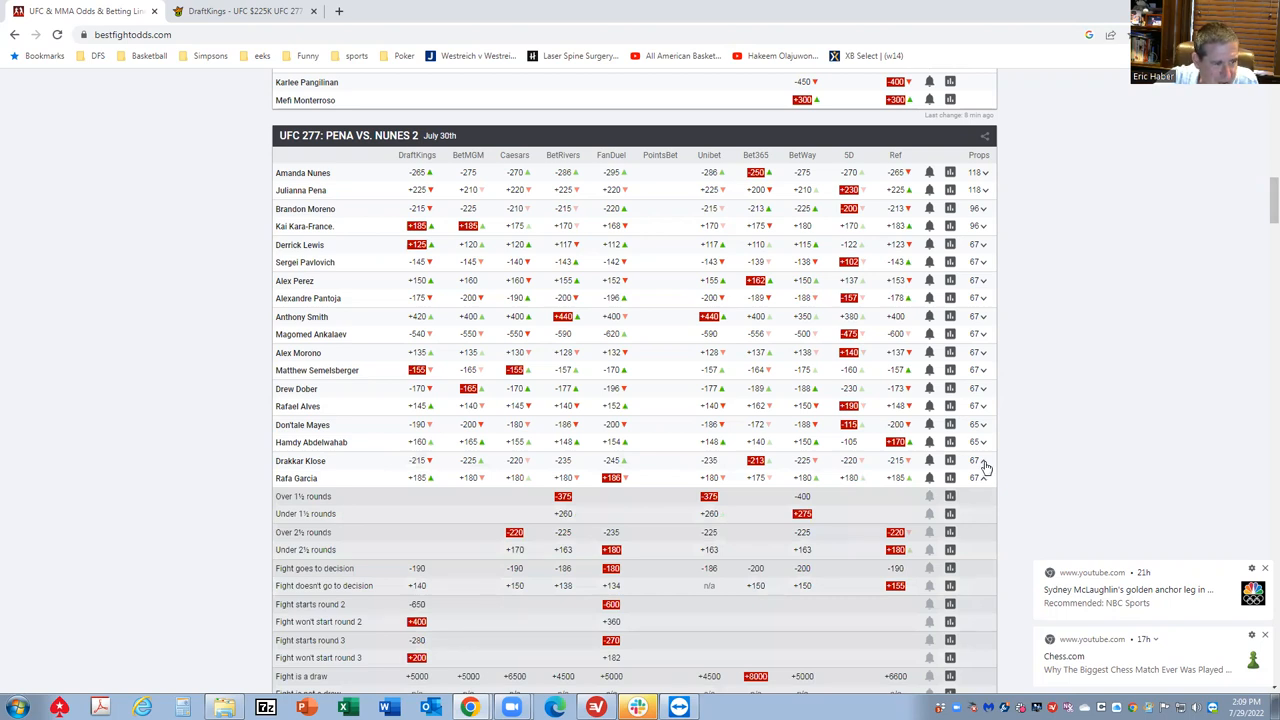
scroll("down", 3)
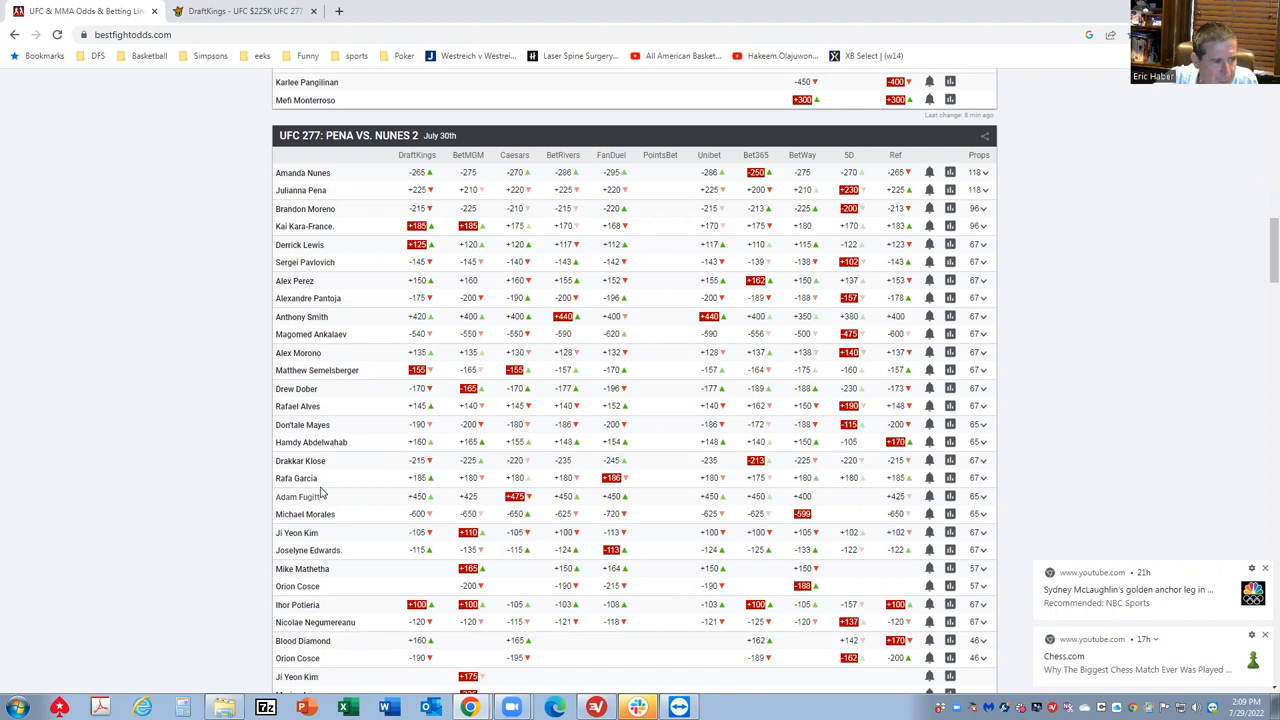
mouse_move(320, 484)
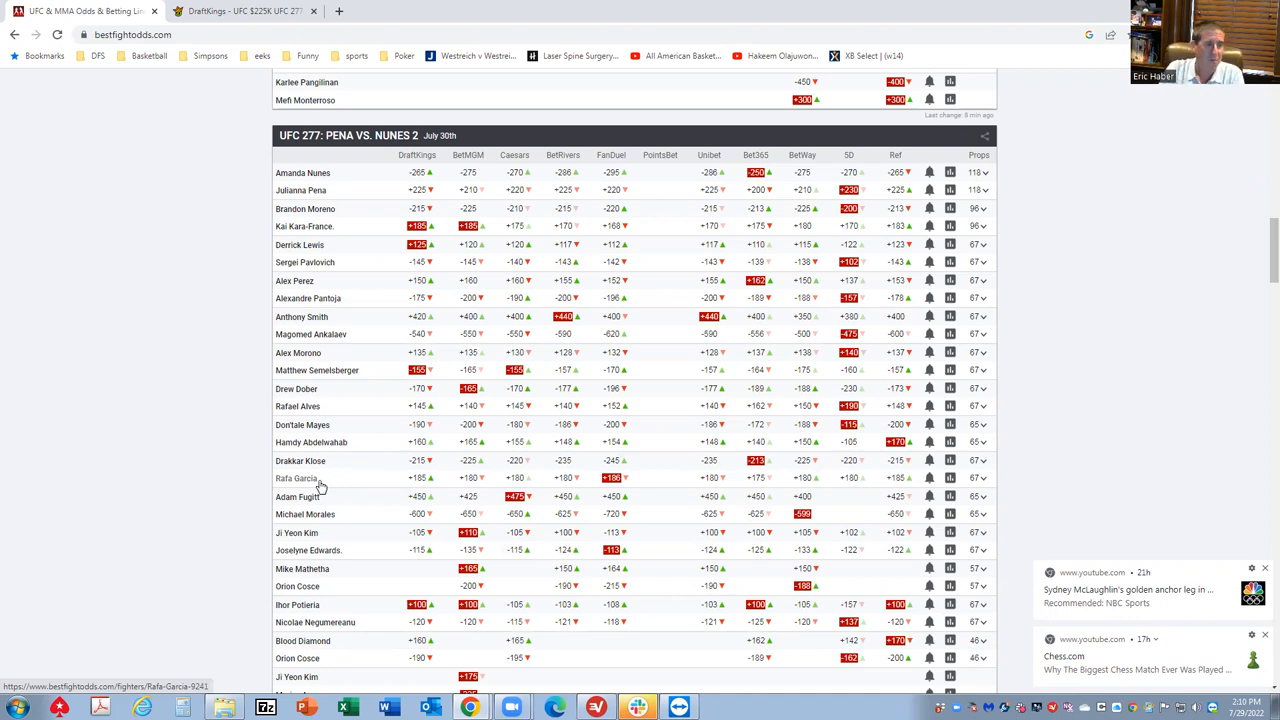
mouse_move(622, 478)
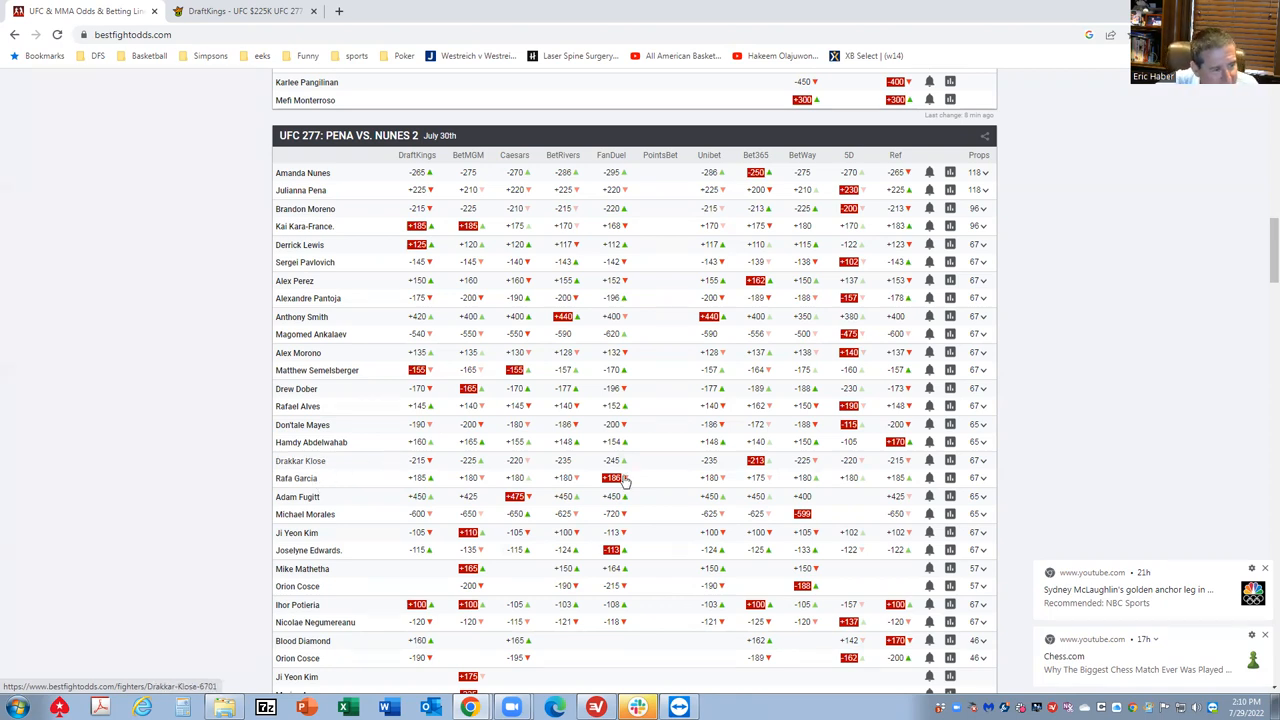
mouse_move(396, 478)
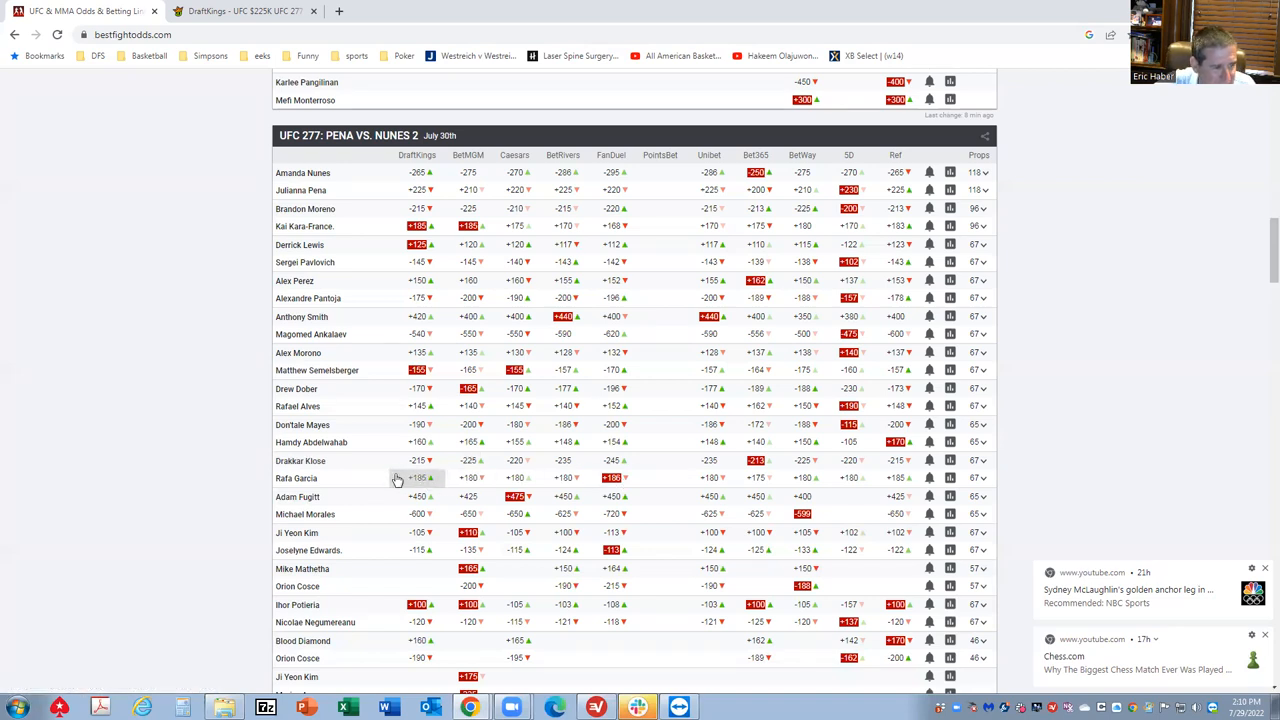
mouse_move(404, 482)
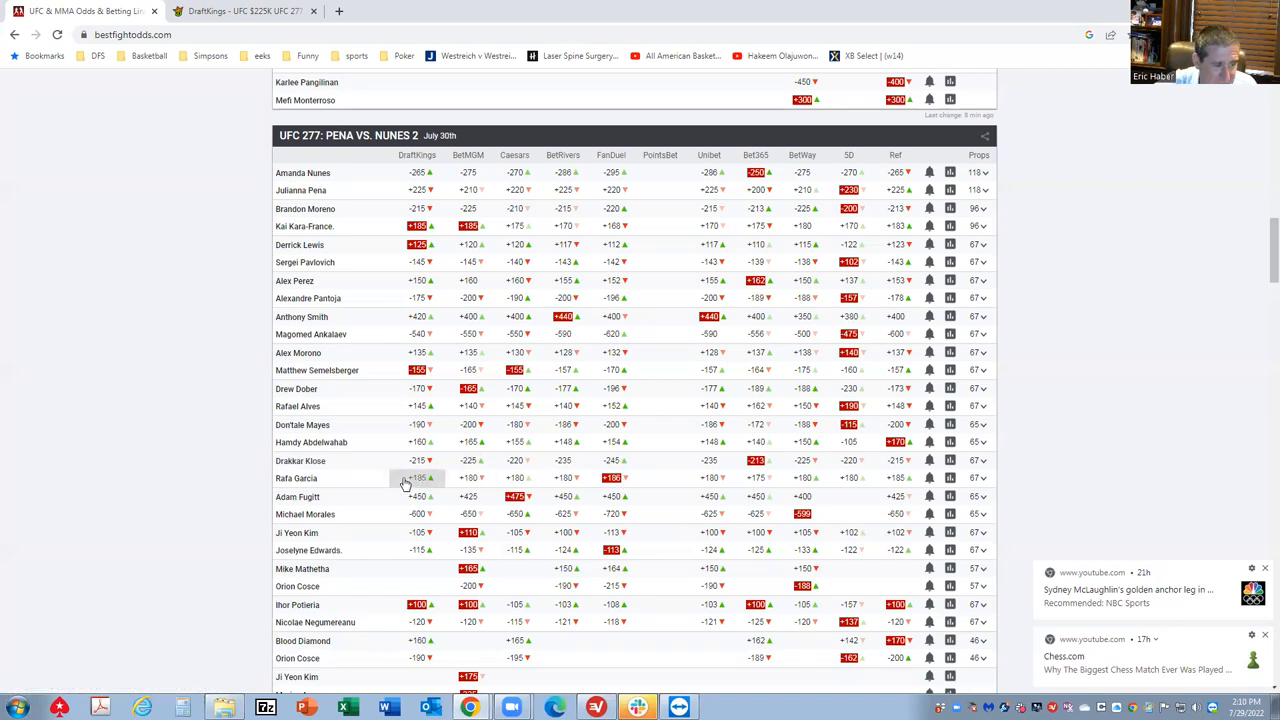
mouse_move(382, 476)
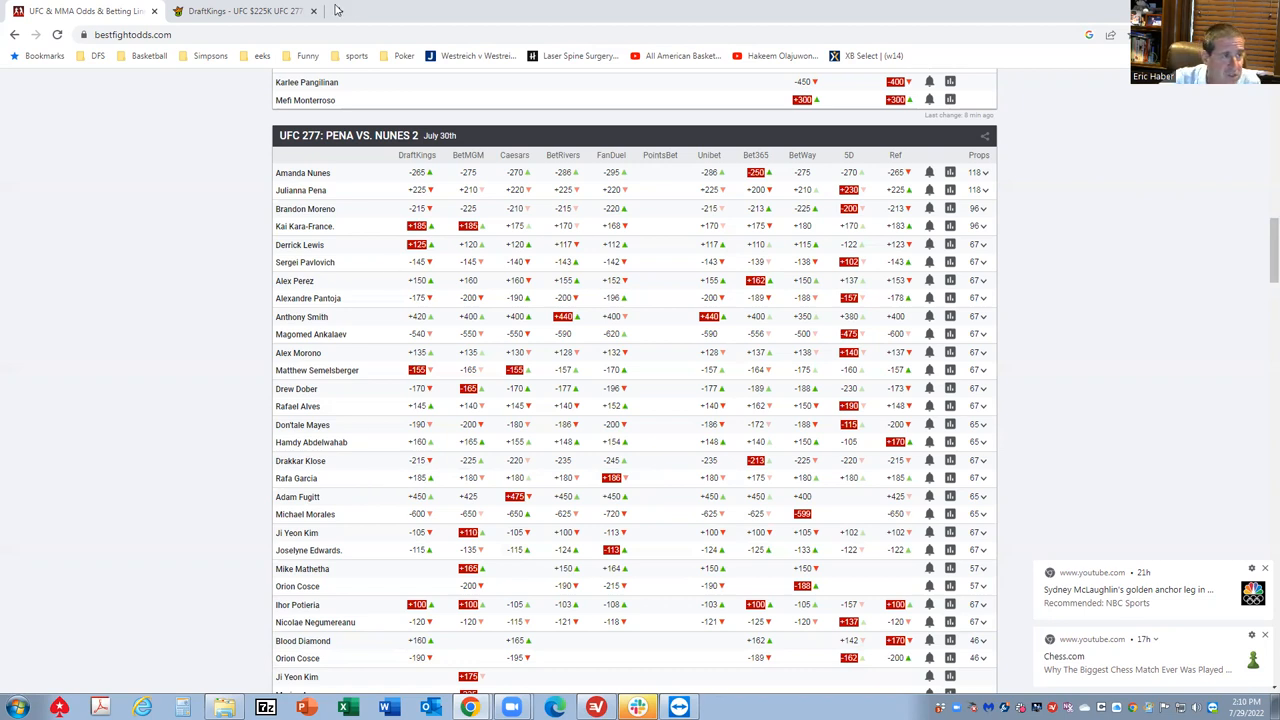
- Check DraftKings' Knockout Special pool down to the cheapest fighters, then return to the UFC 277 odds
left_click(240, 12)
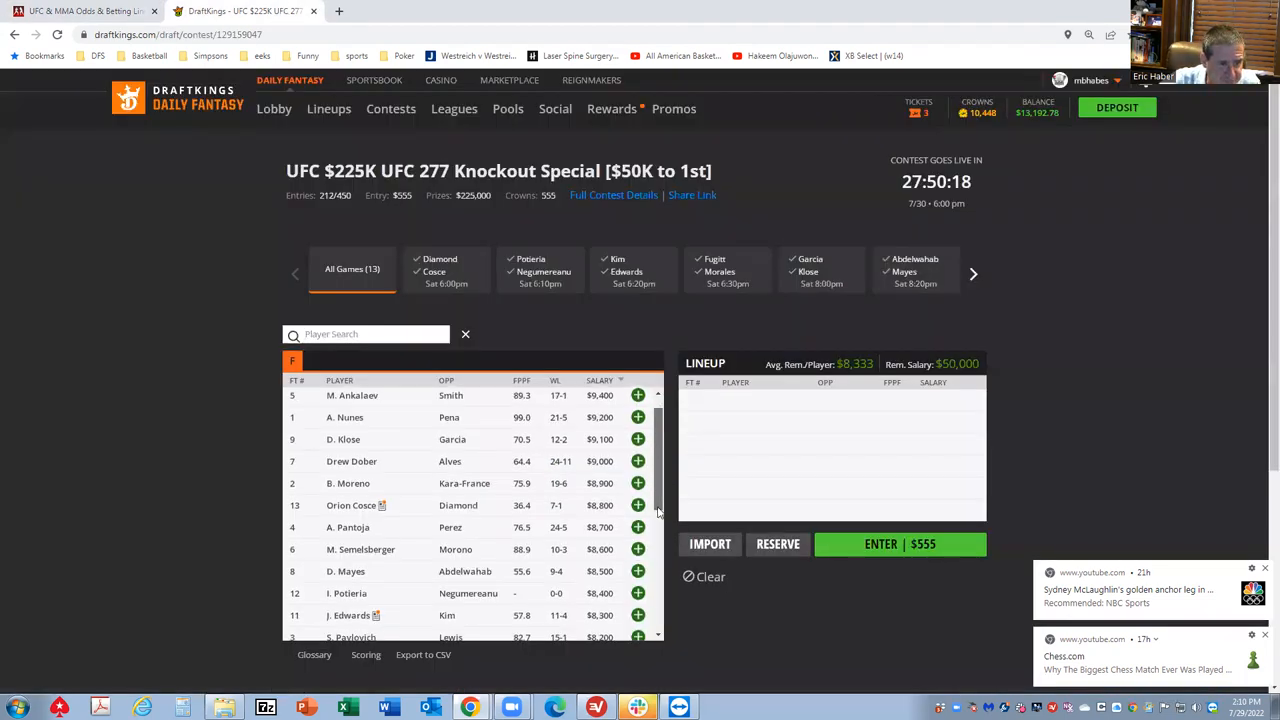
scroll("down", 3)
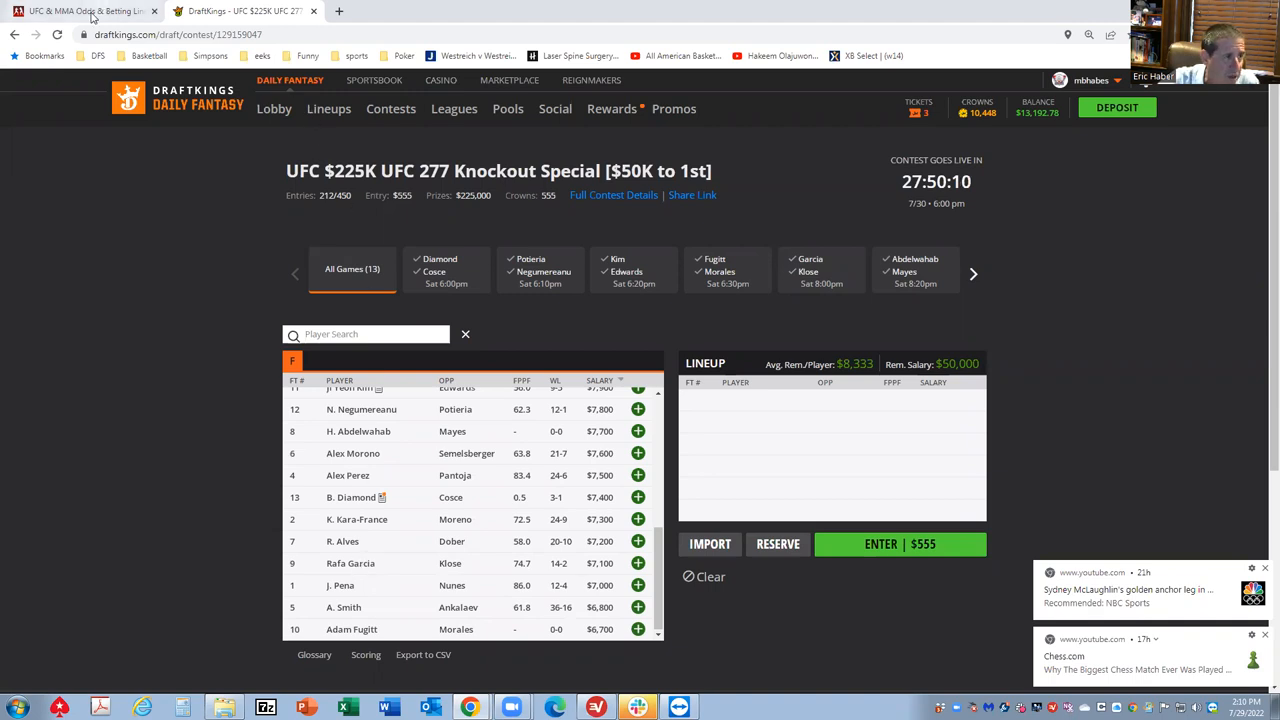
left_click(76, 12)
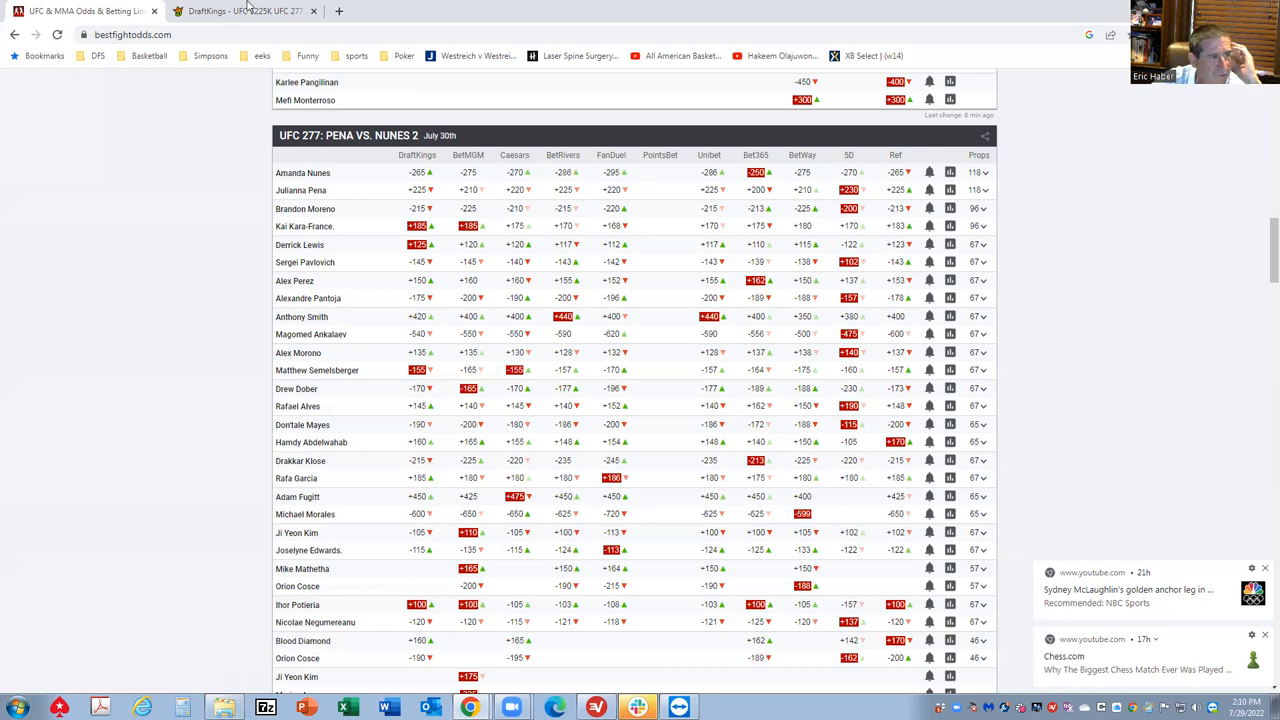
- Switch back to the DraftKings UFC 277 Knockout Special contest salaries
left_click(240, 12)
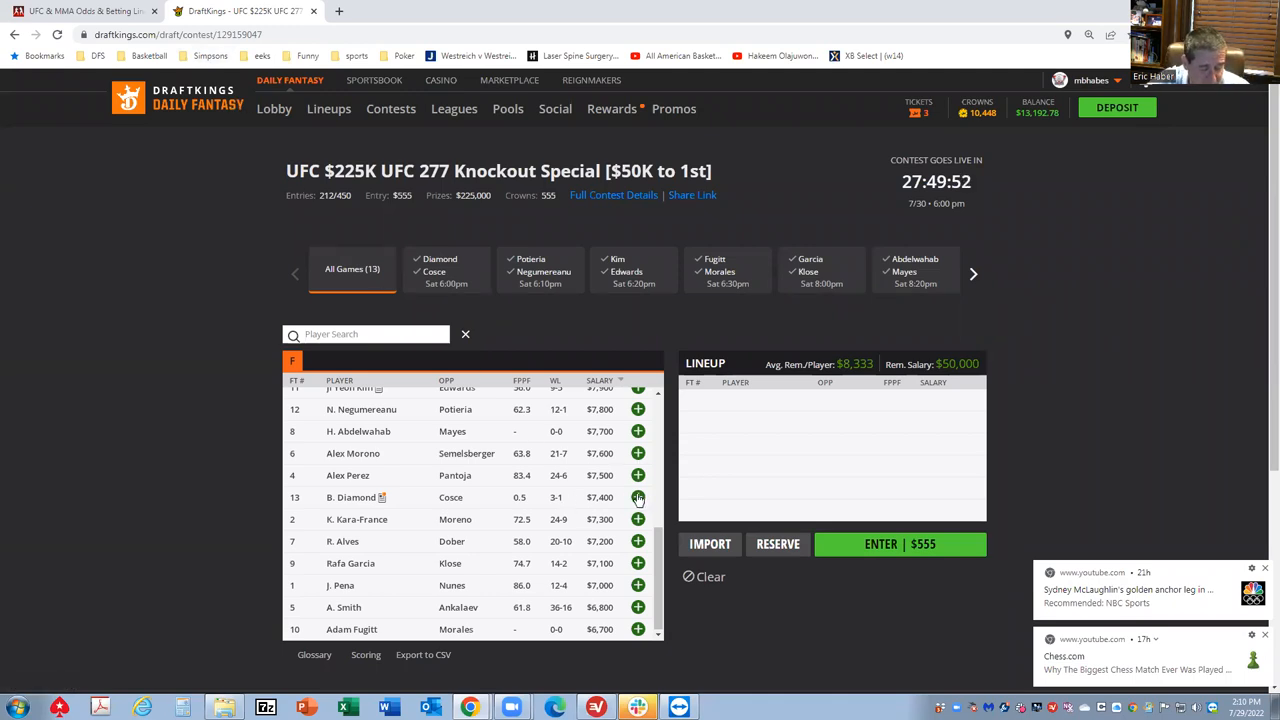
- Switch back to the BestFightOdds UFC 277: Pena vs. Nunes 2 moneyline table
left_click(70, 16)
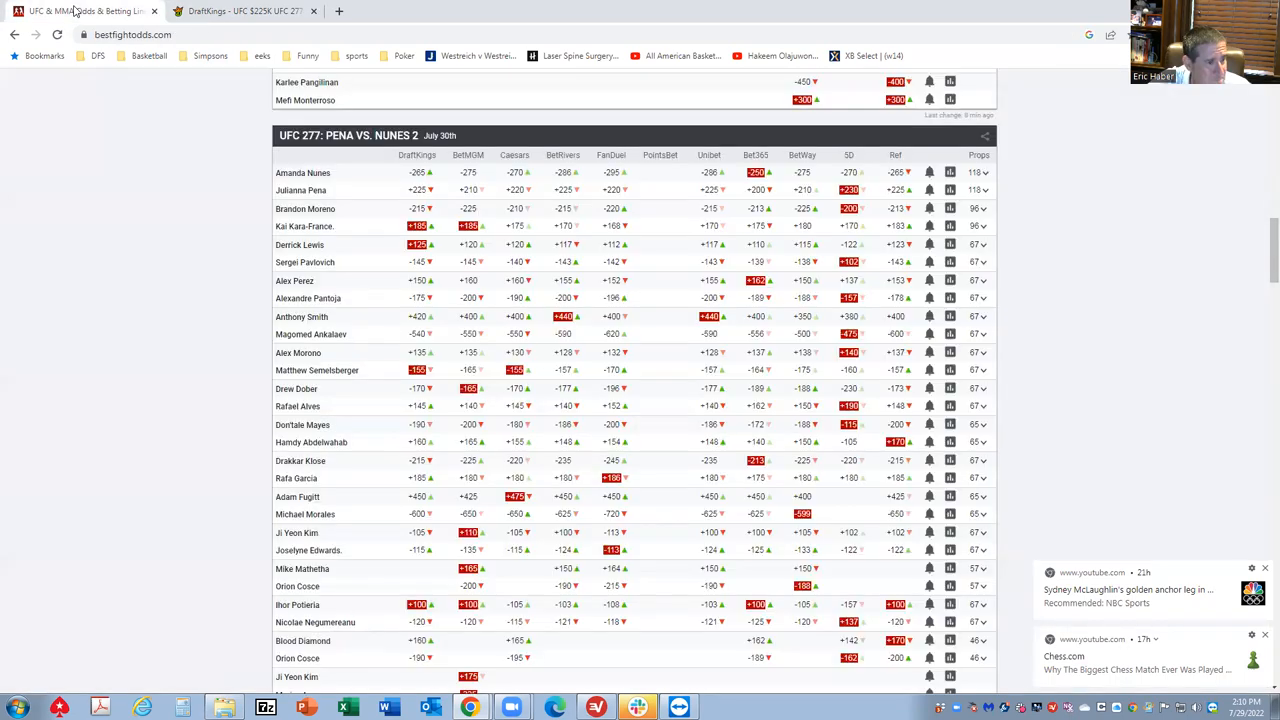
mouse_move(330, 478)
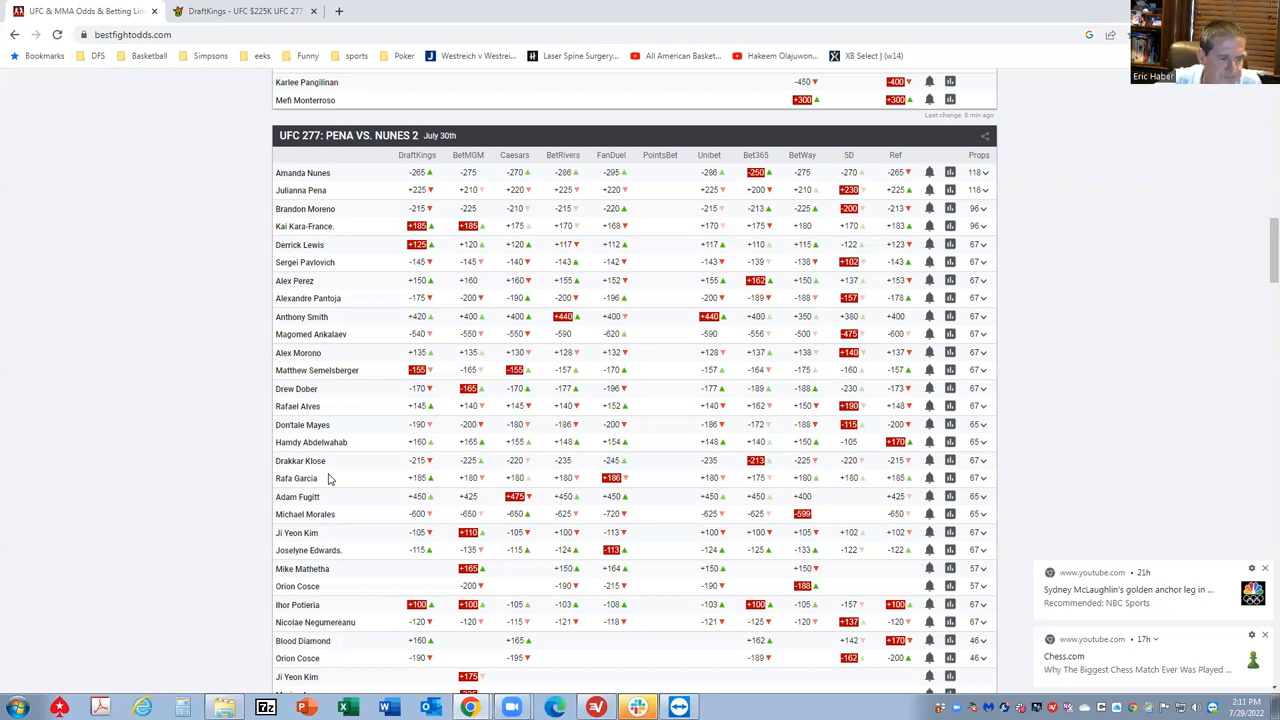
mouse_move(372, 436)
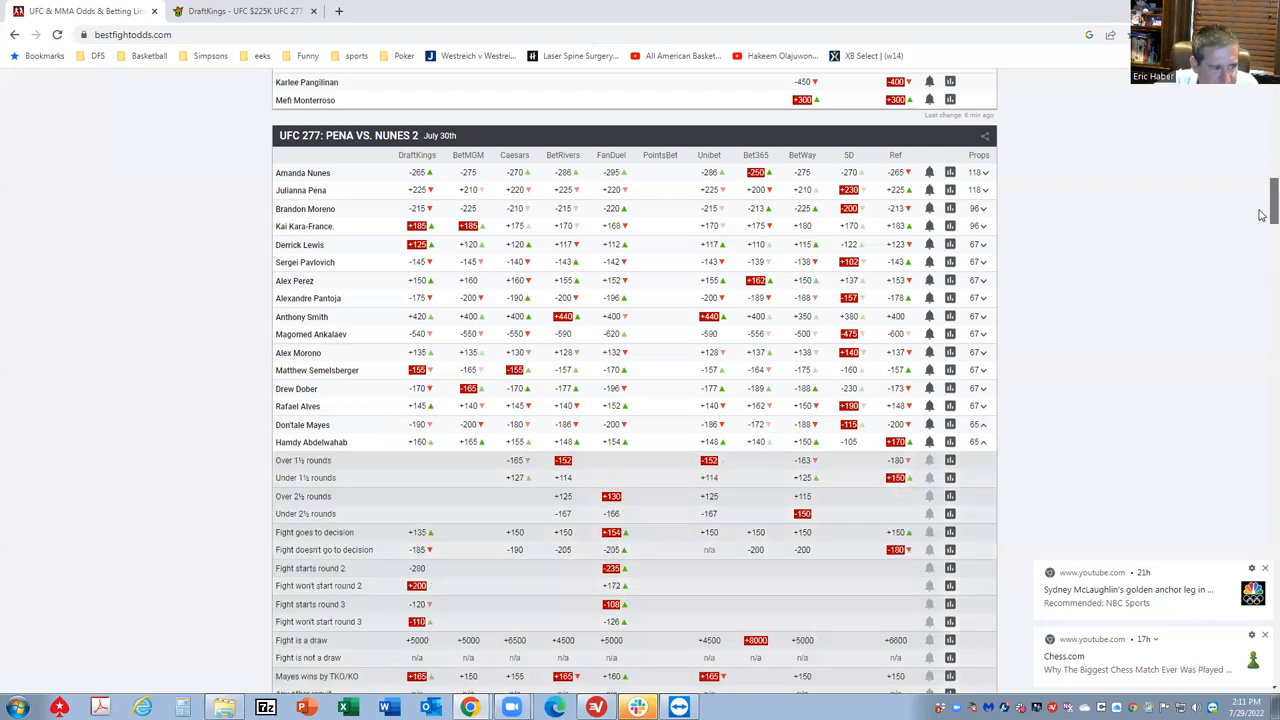
- Scroll through the Mayes vs Abdelwahab prop lines toward the RIZIN 37 section
scroll("down", 3)
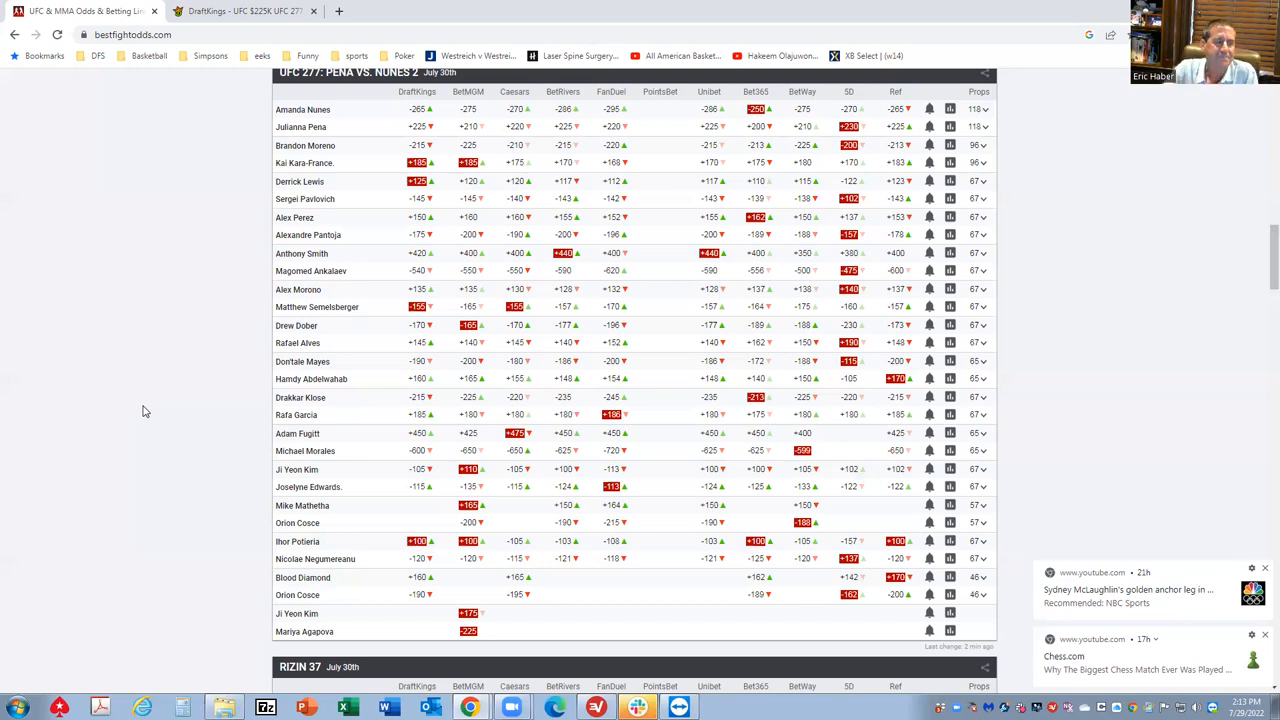
mouse_move(578, 368)
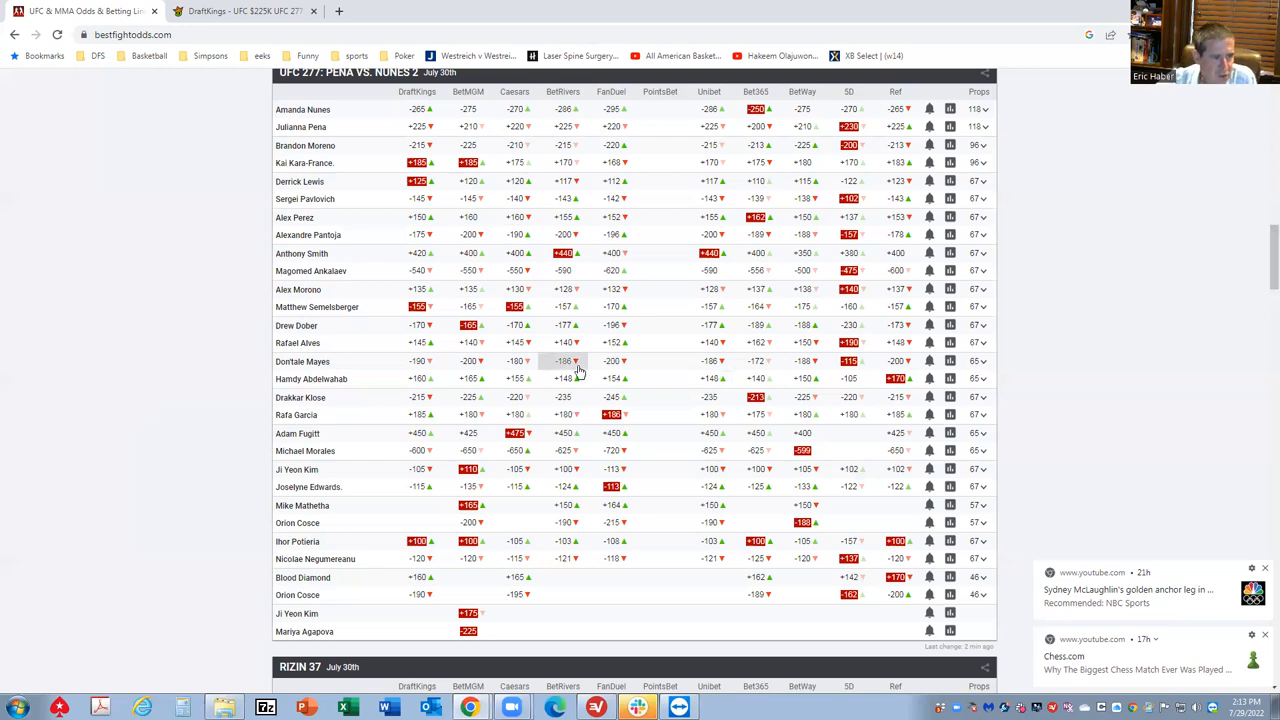
mouse_move(1024, 348)
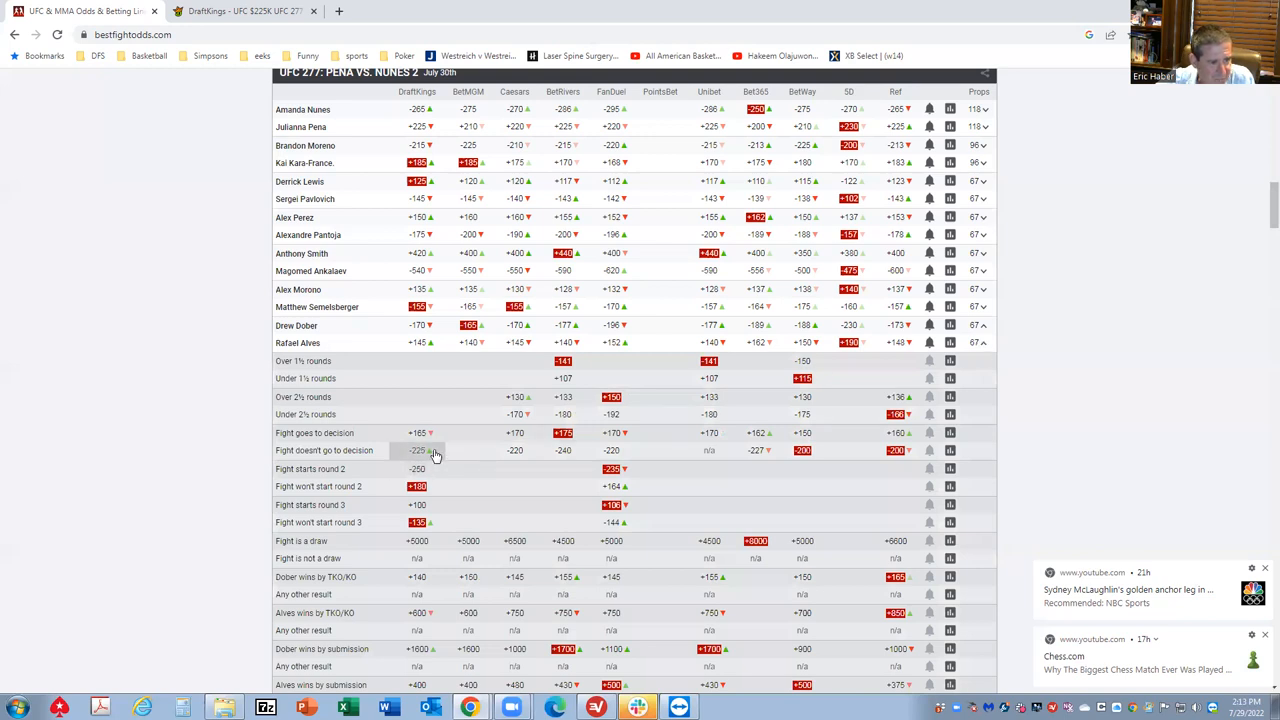
mouse_move(518, 458)
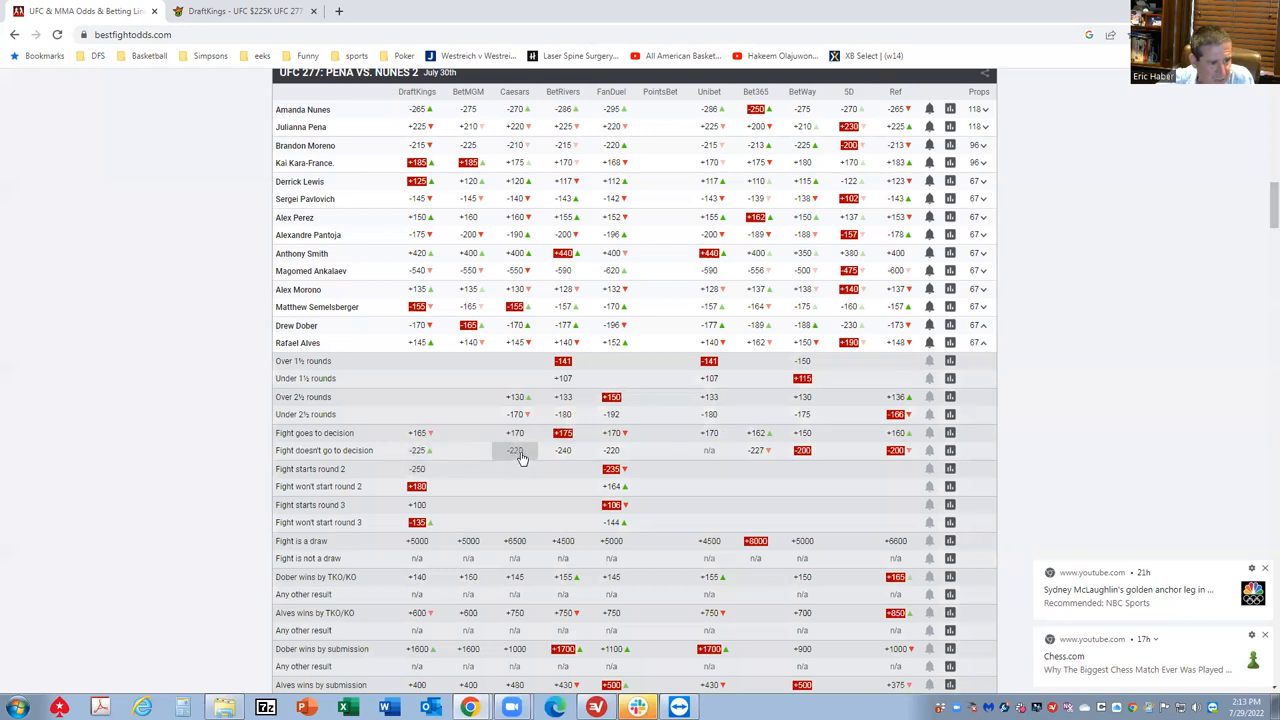
mouse_move(424, 576)
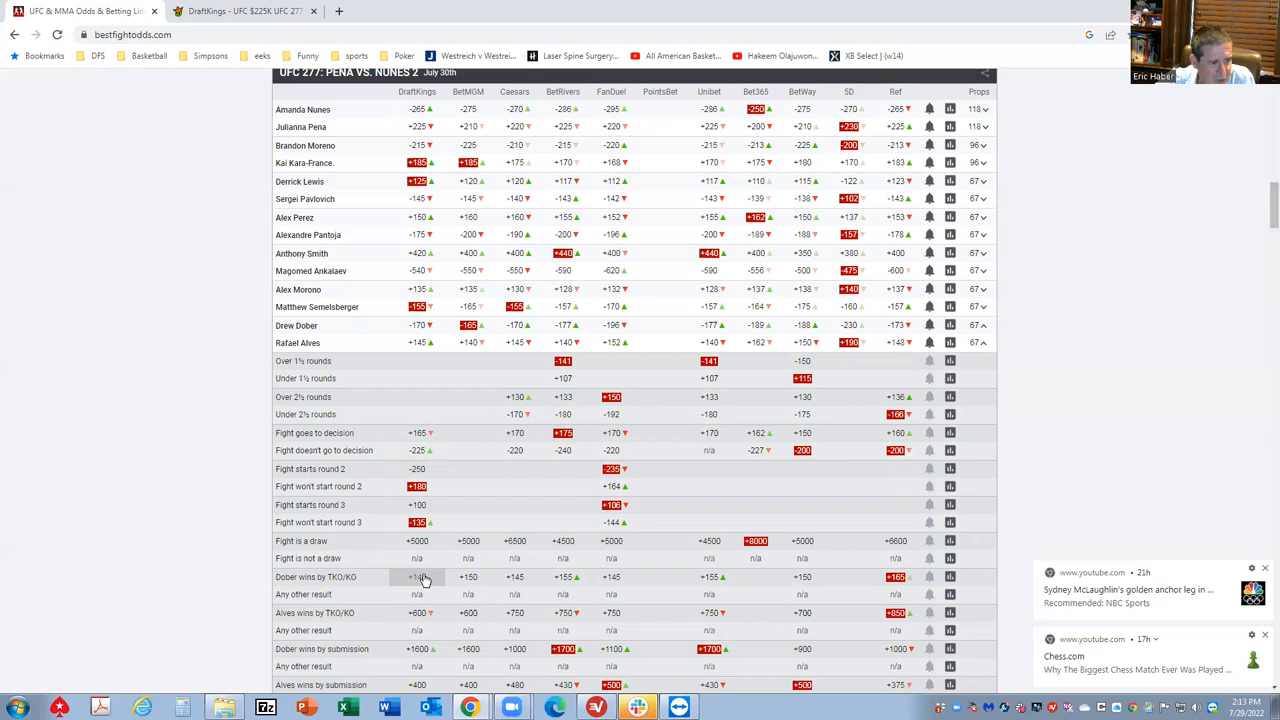
mouse_move(600, 582)
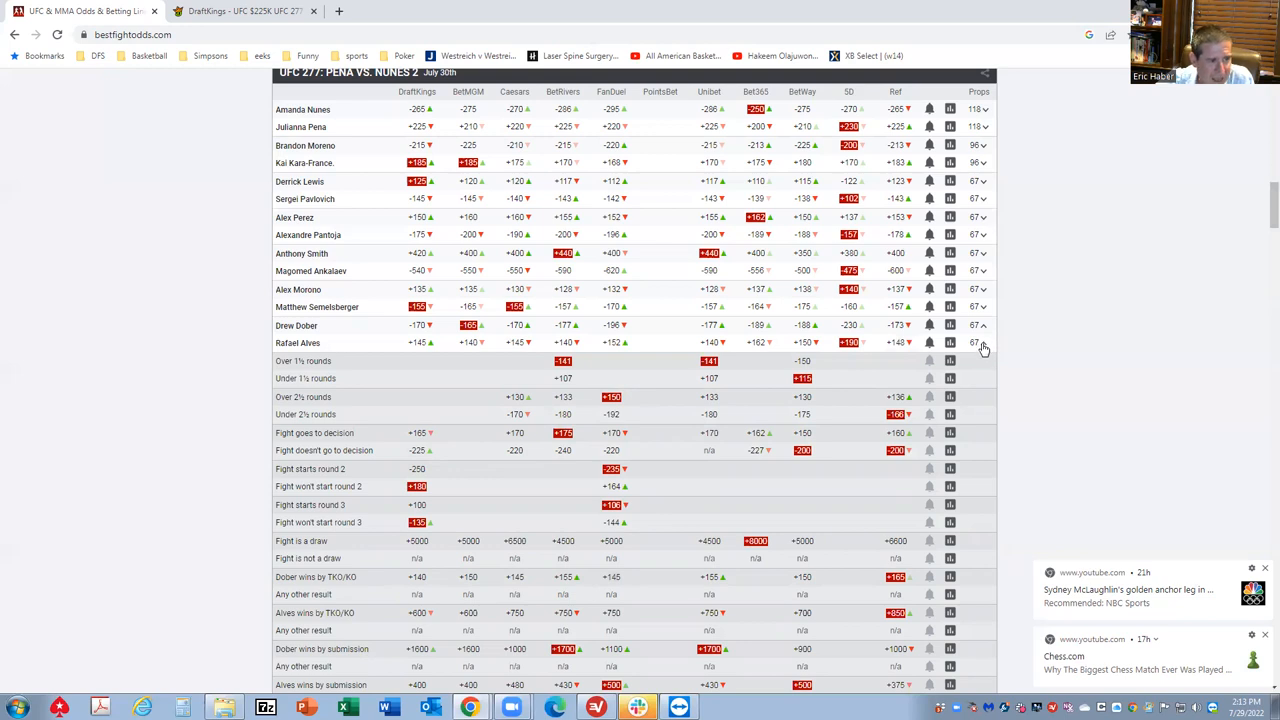
mouse_move(412, 384)
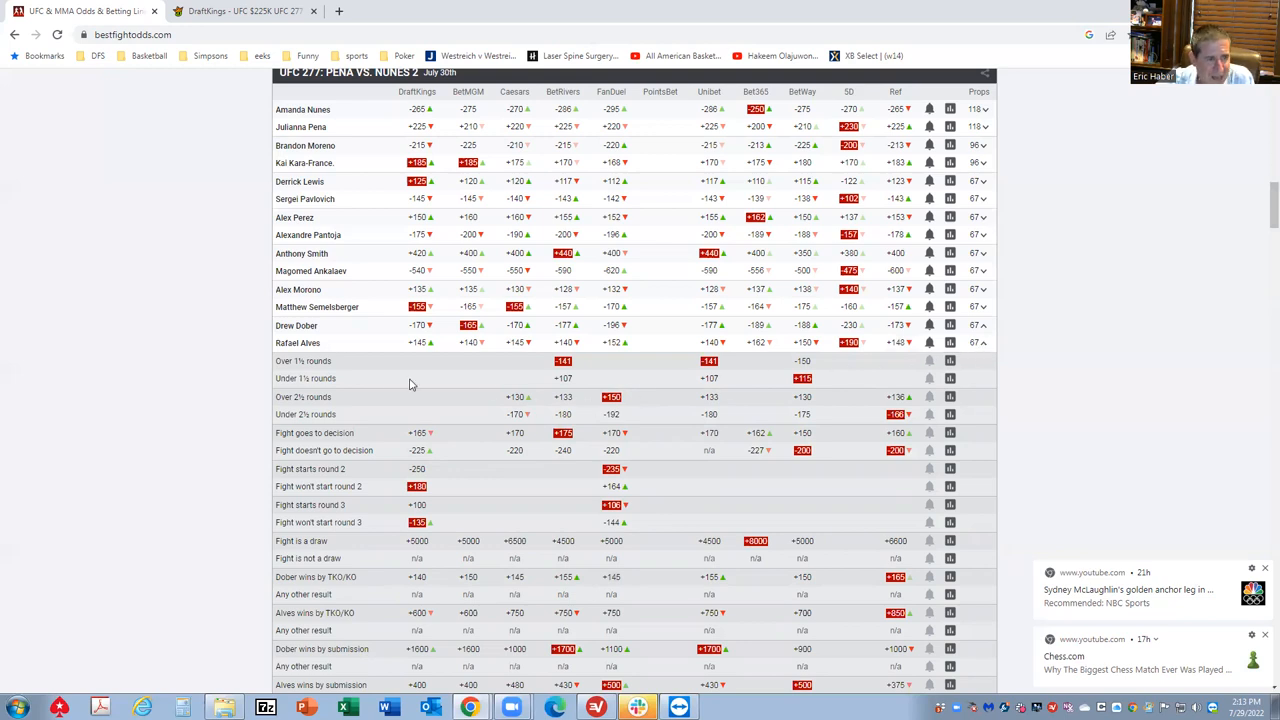
mouse_move(988, 352)
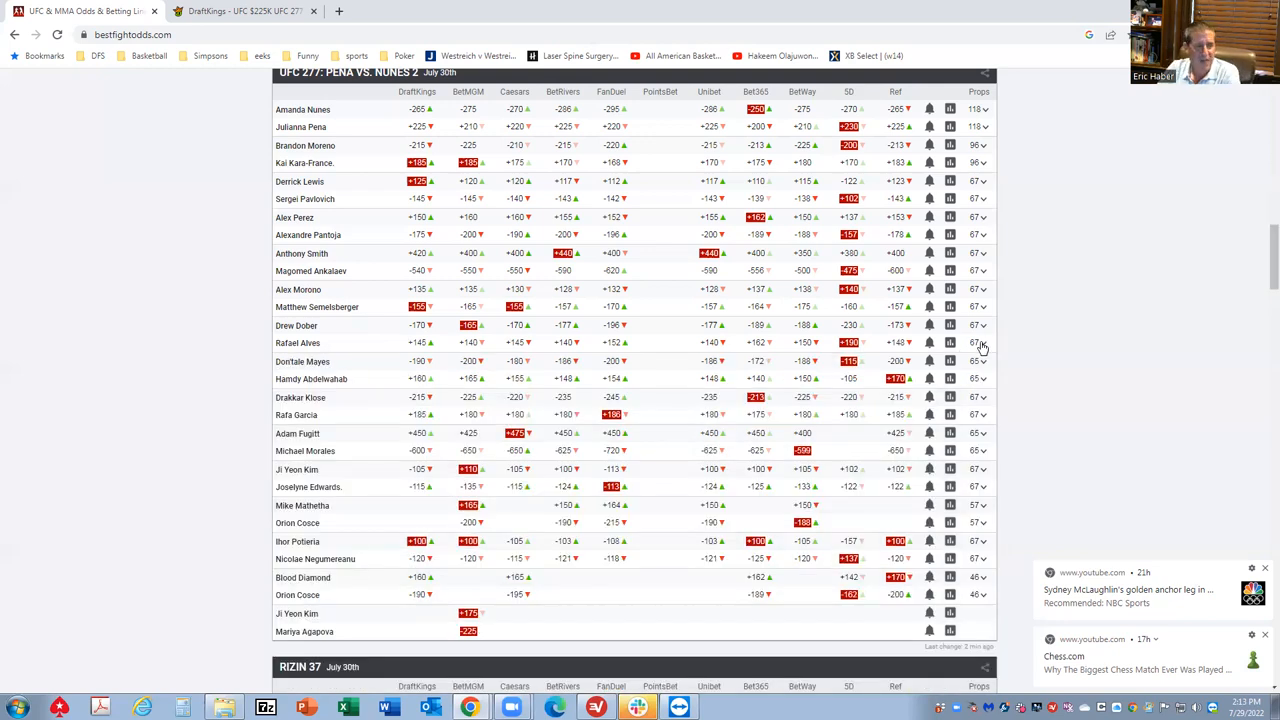
mouse_move(300, 350)
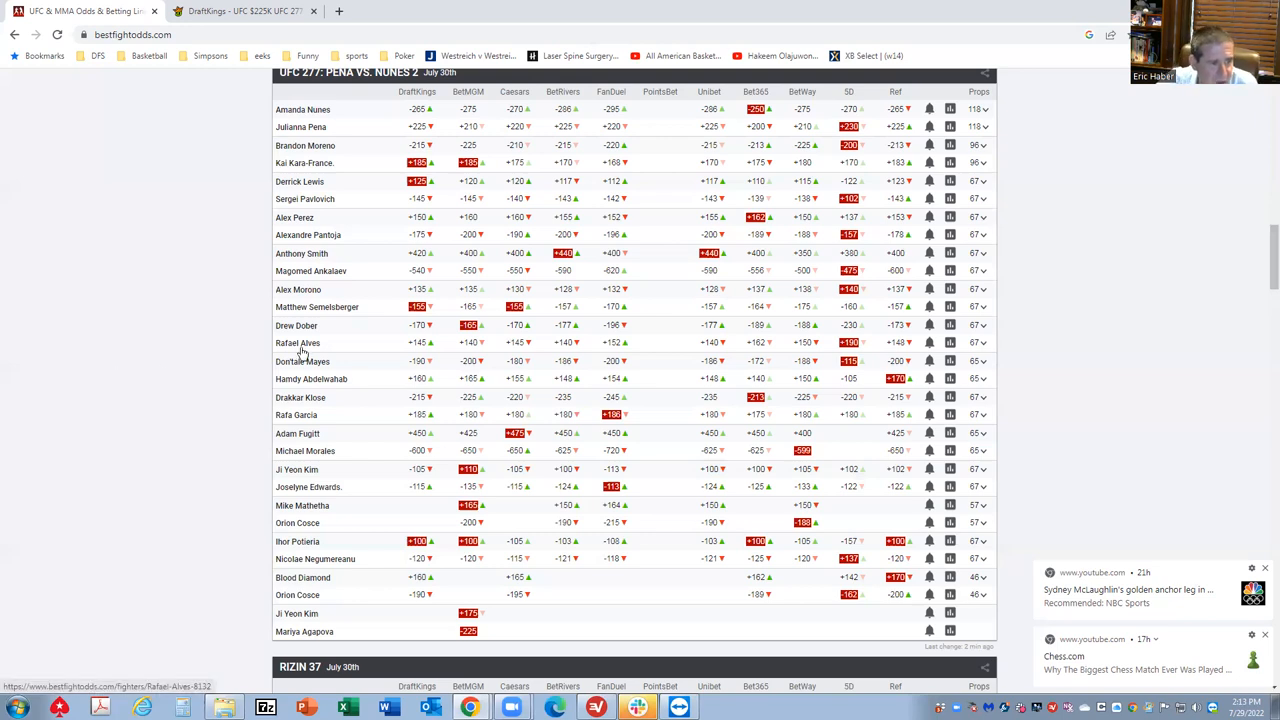
mouse_move(680, 556)
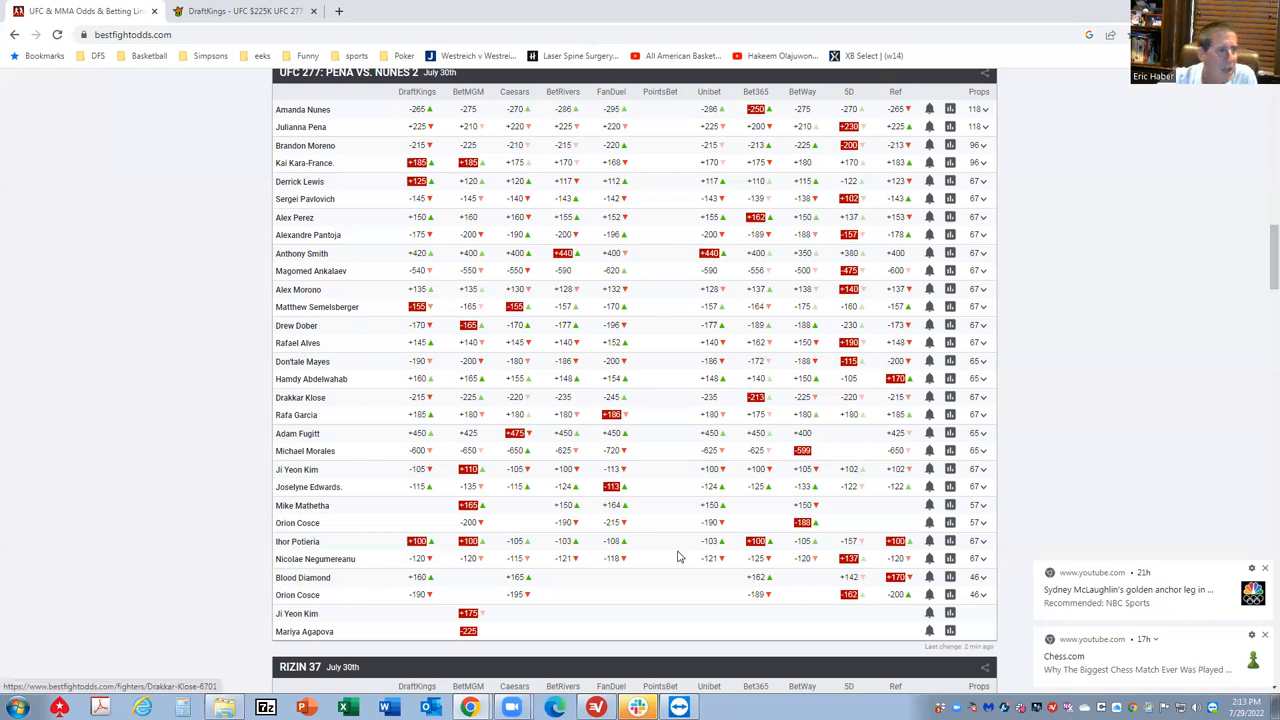
- Switch to the DraftKings tab showing the UFC 277 Knockout Special fighter salaries
left_click(244, 12)
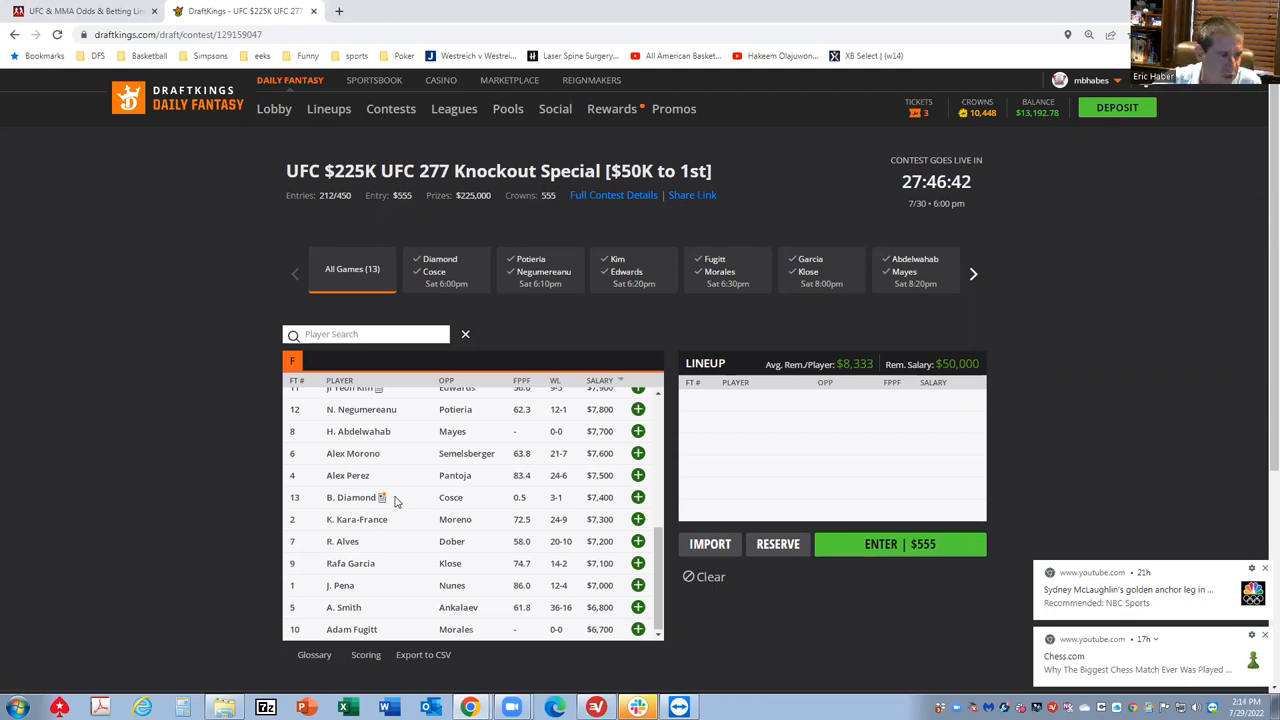
mouse_move(348, 544)
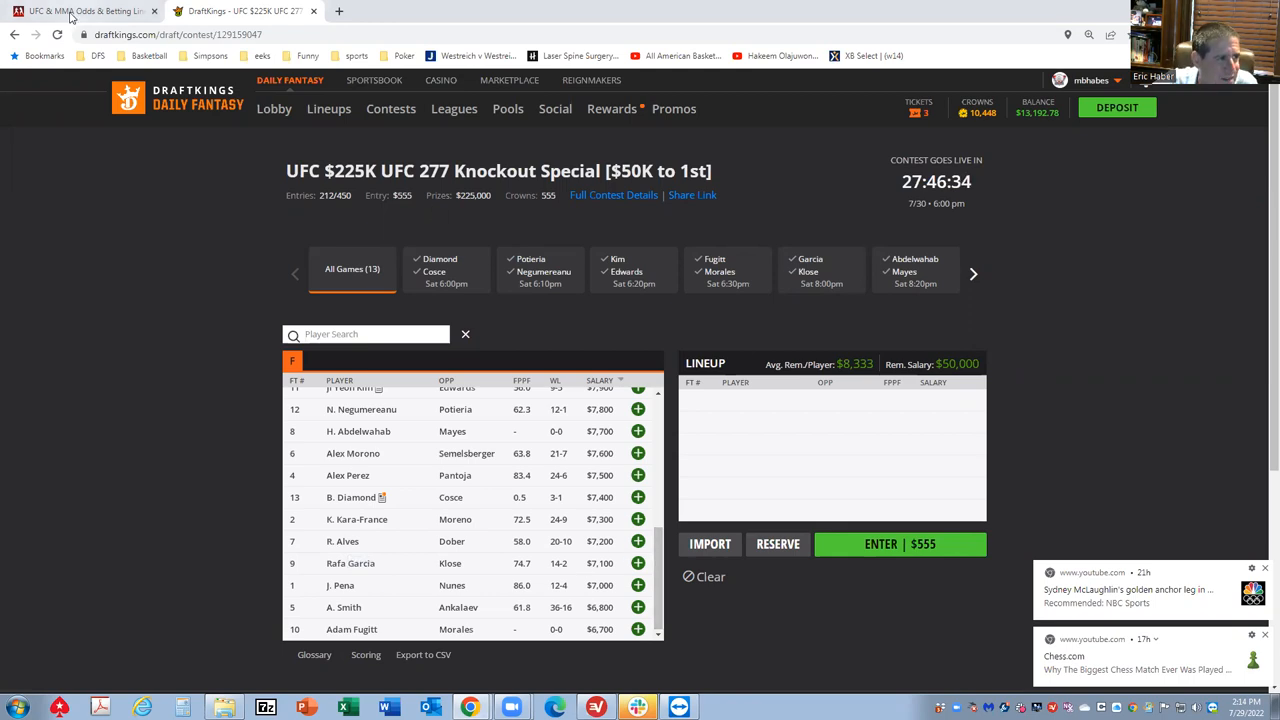
- Switch back to the BestFightOdds tab with the UFC 277 Pena vs. Nunes 2 moneylines
left_click(70, 12)
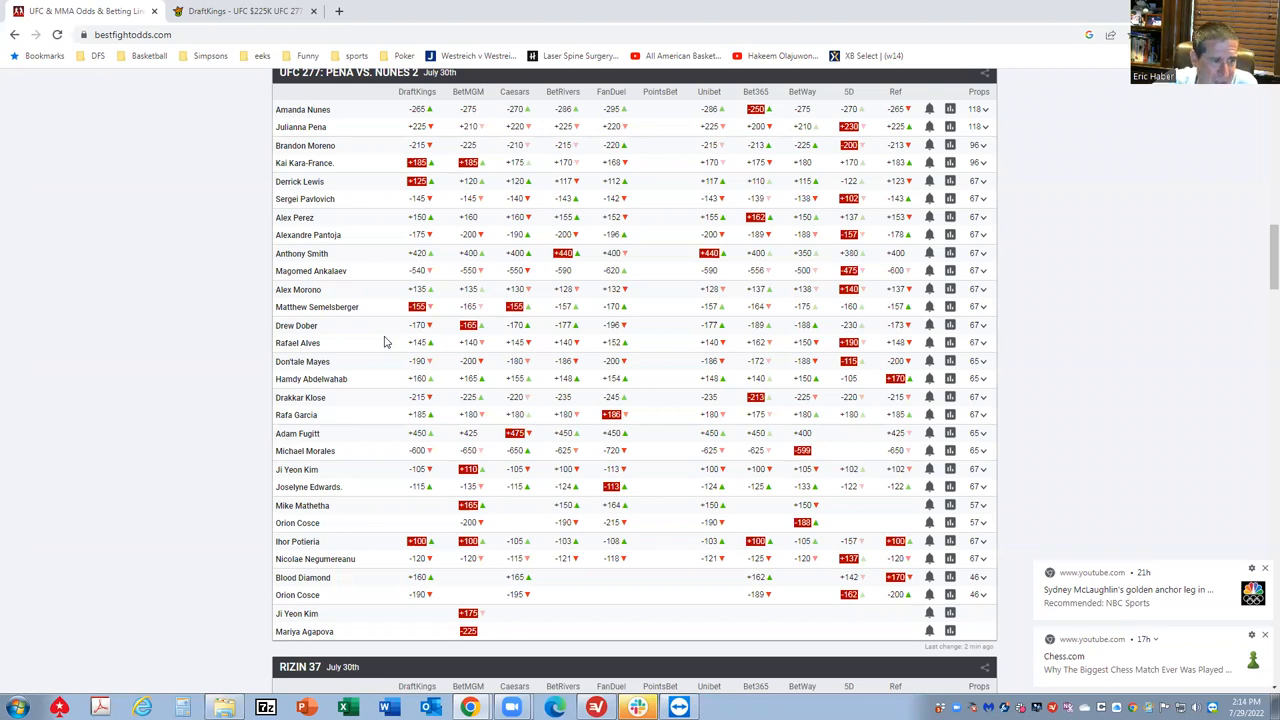
mouse_move(308, 362)
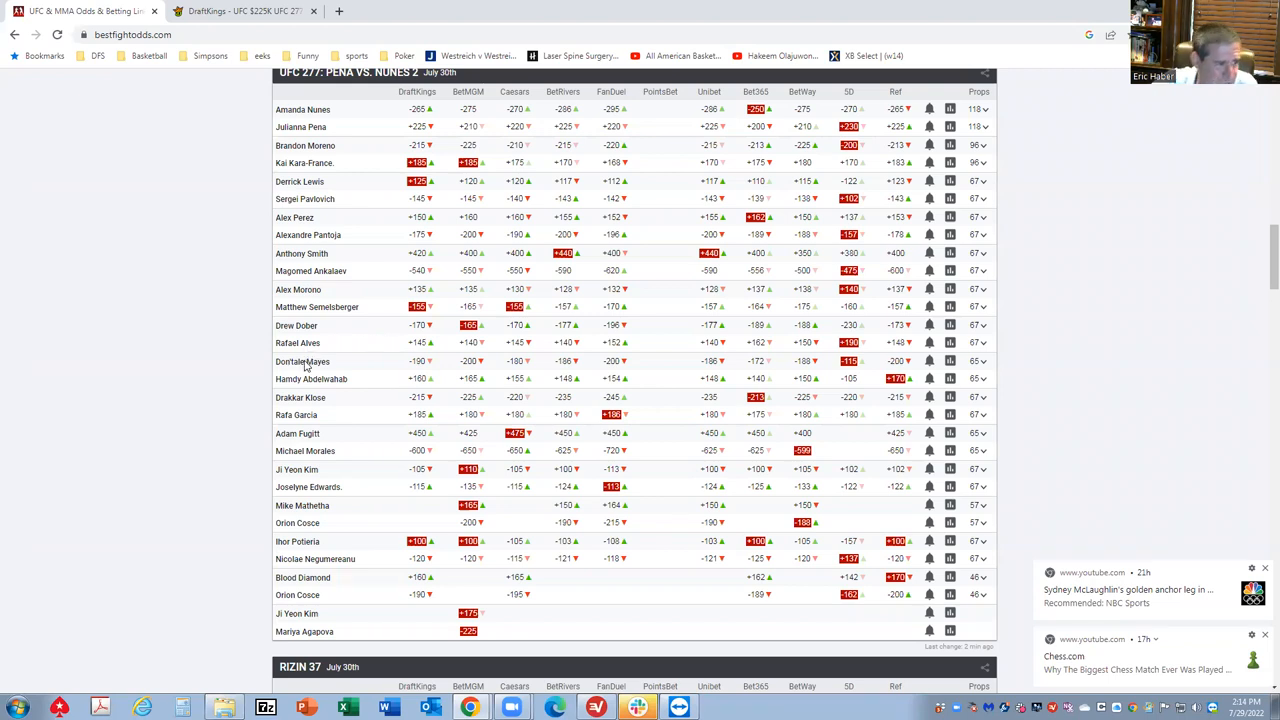
mouse_move(324, 452)
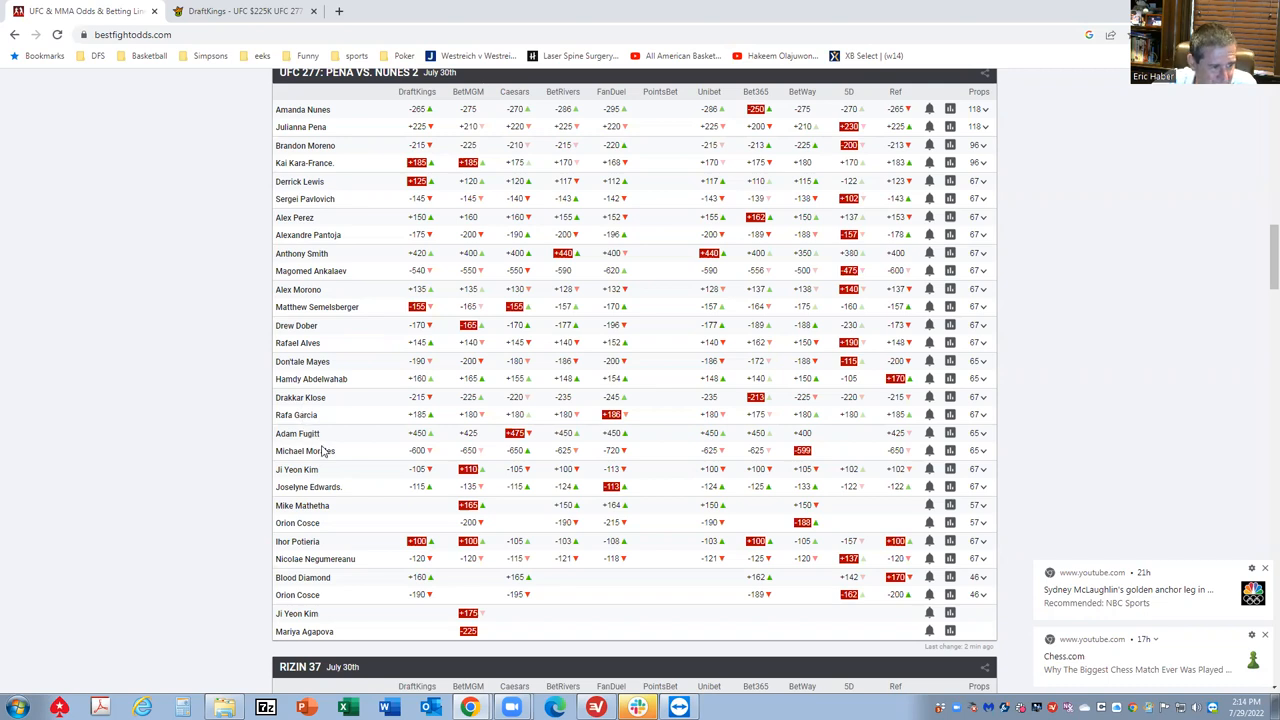
mouse_move(316, 456)
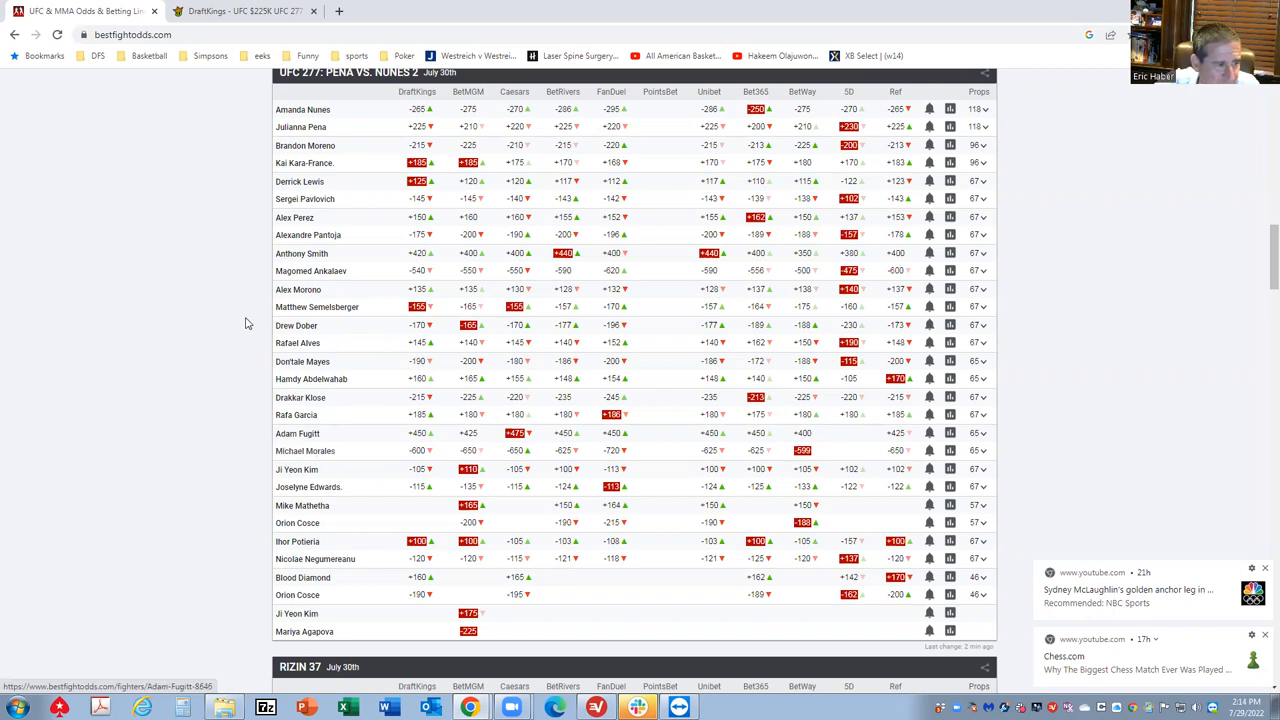
mouse_move(324, 298)
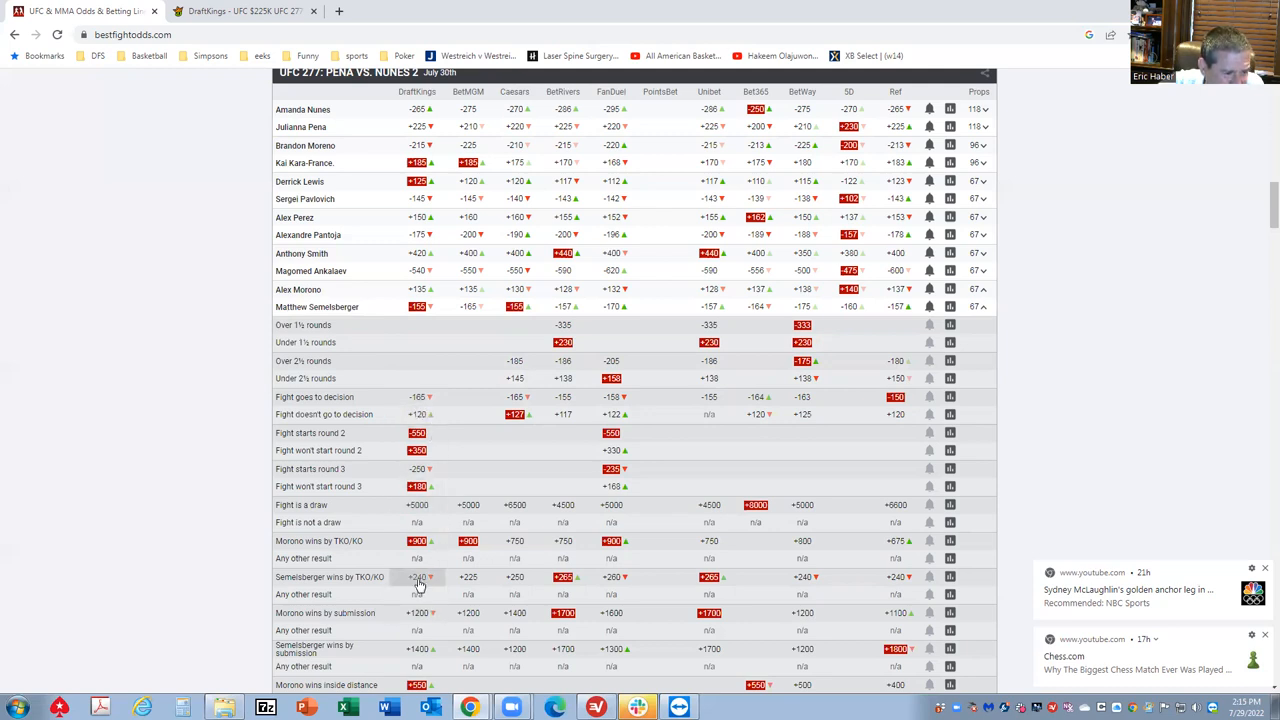
mouse_move(438, 586)
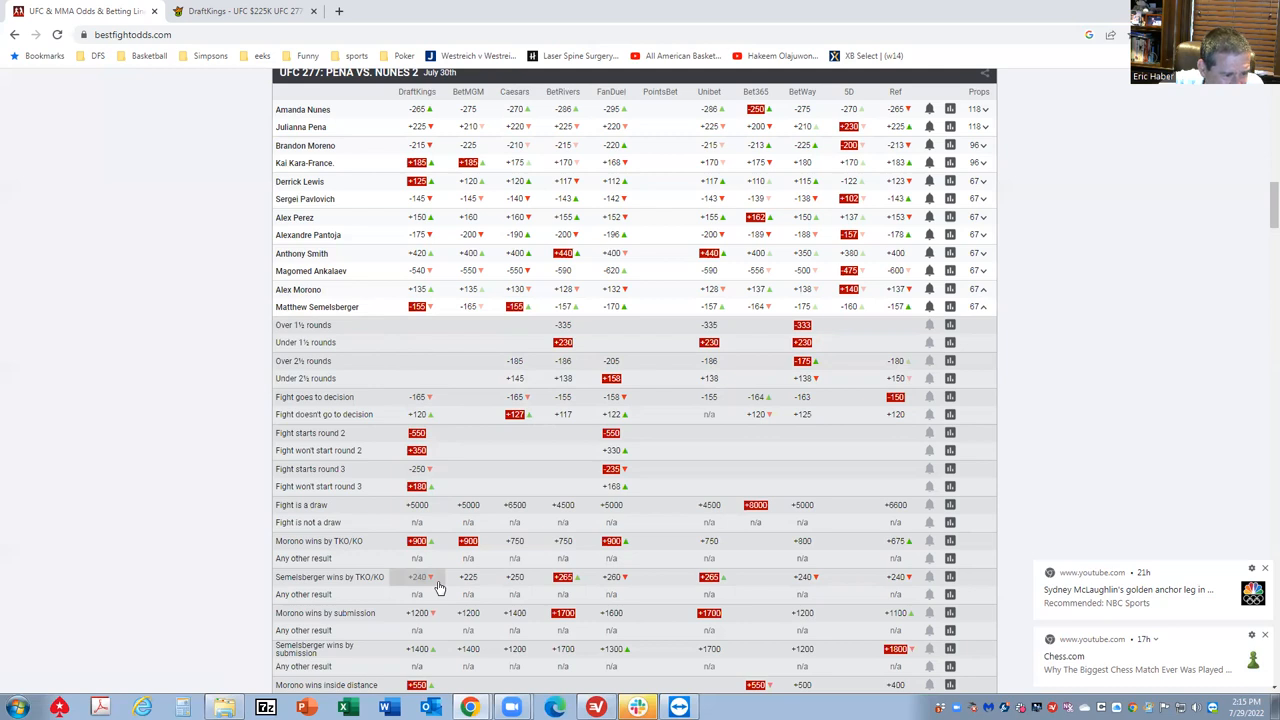
mouse_move(472, 584)
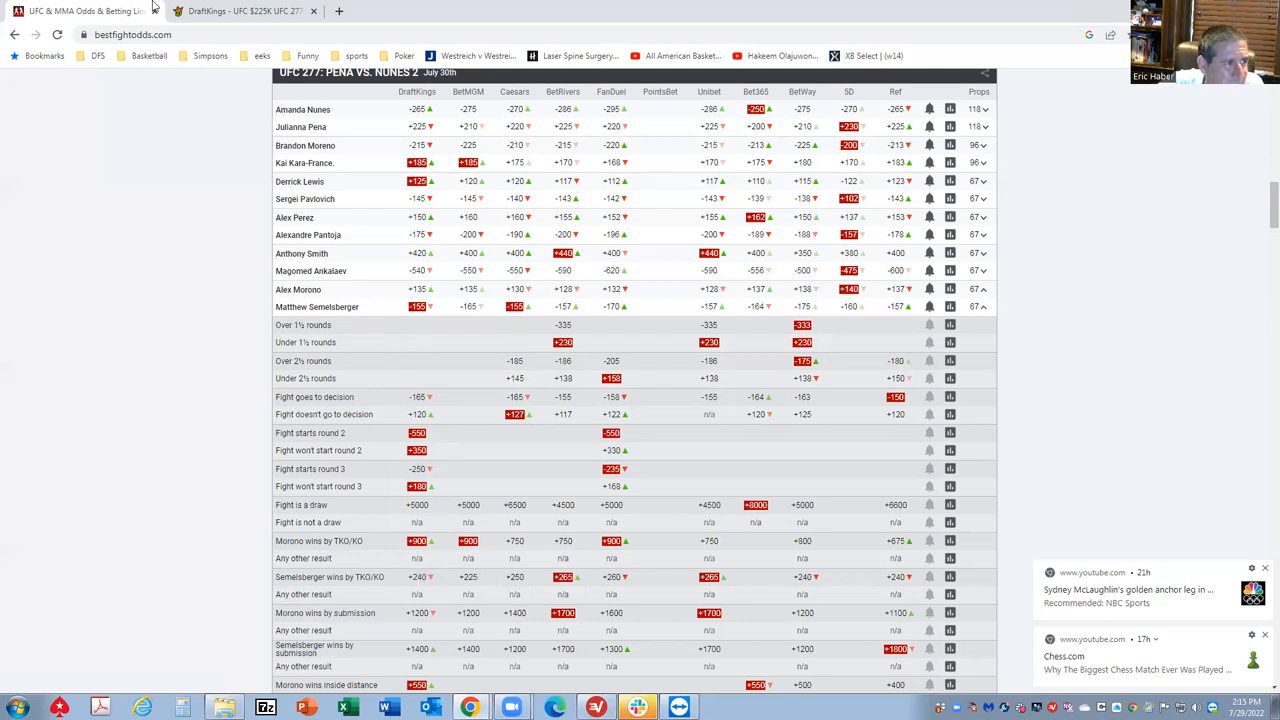
- Return to the DraftKings Knockout Special pool sorted by salary with Moreno and Semelsberger
left_click(240, 12)
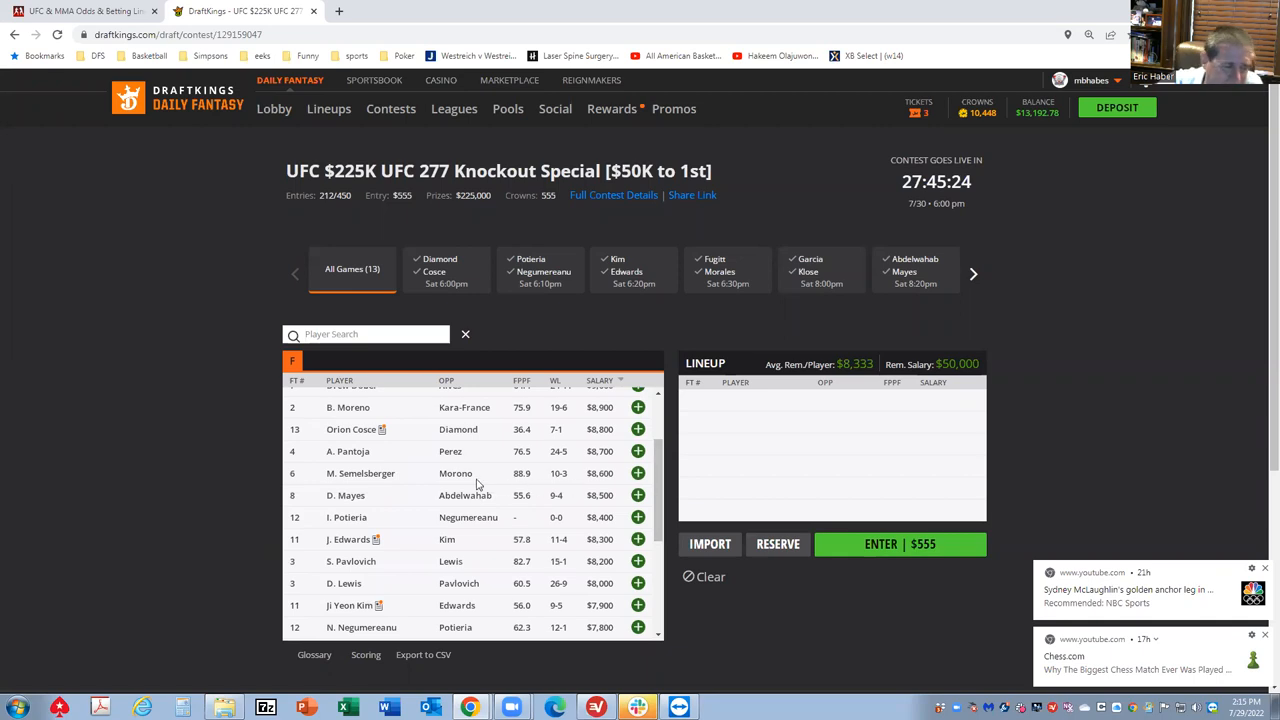
mouse_move(478, 480)
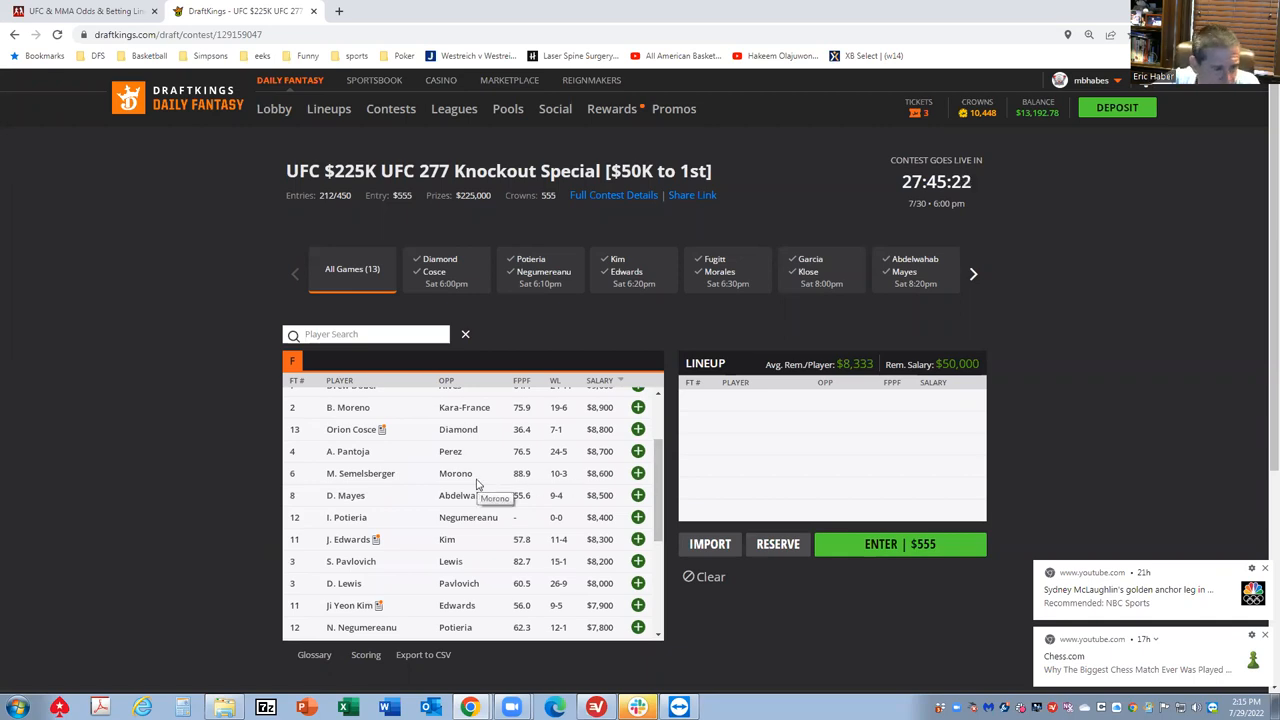
- Return to the BestFightOdds UFC 277 moneyline table with all props collapsed
left_click(84, 18)
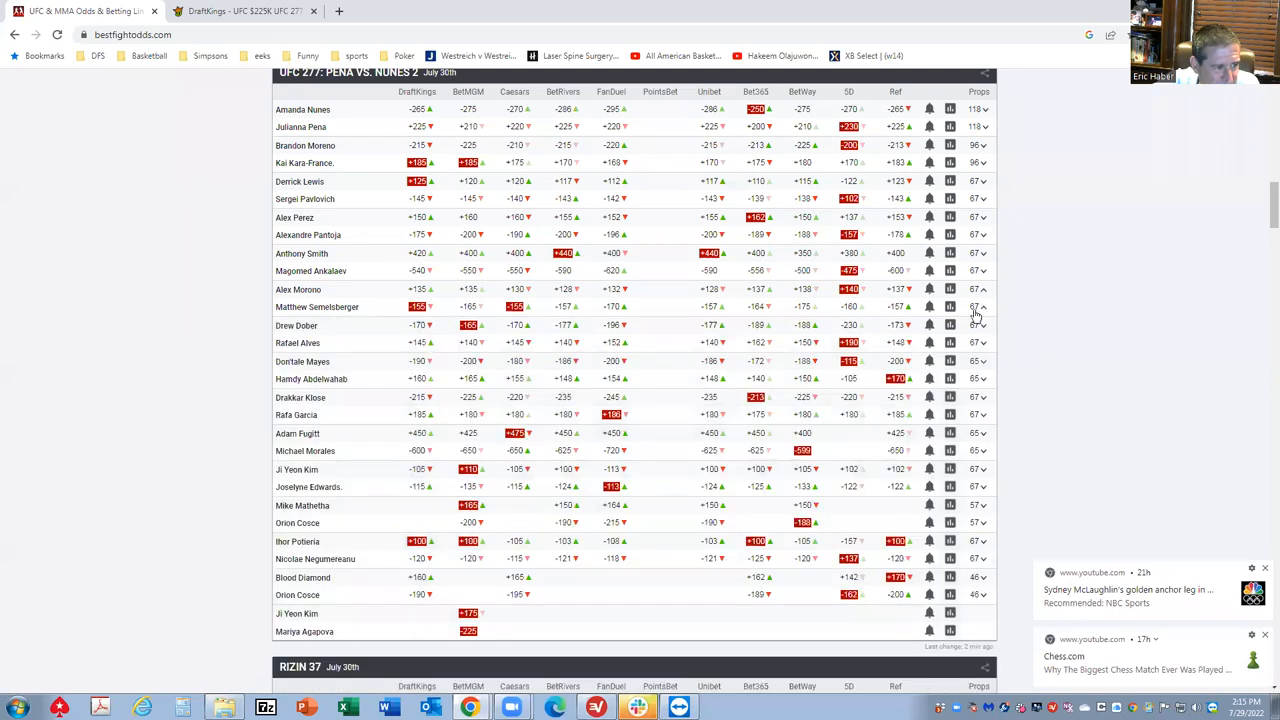
mouse_move(296, 324)
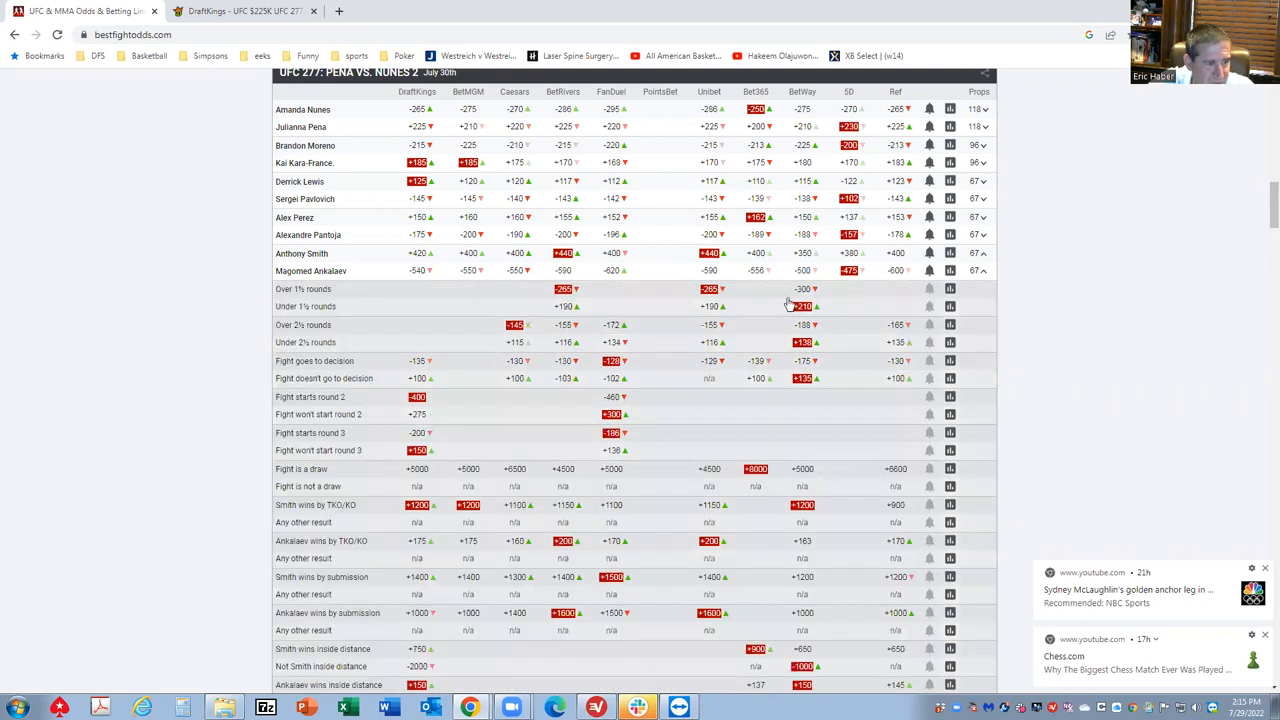
mouse_move(988, 272)
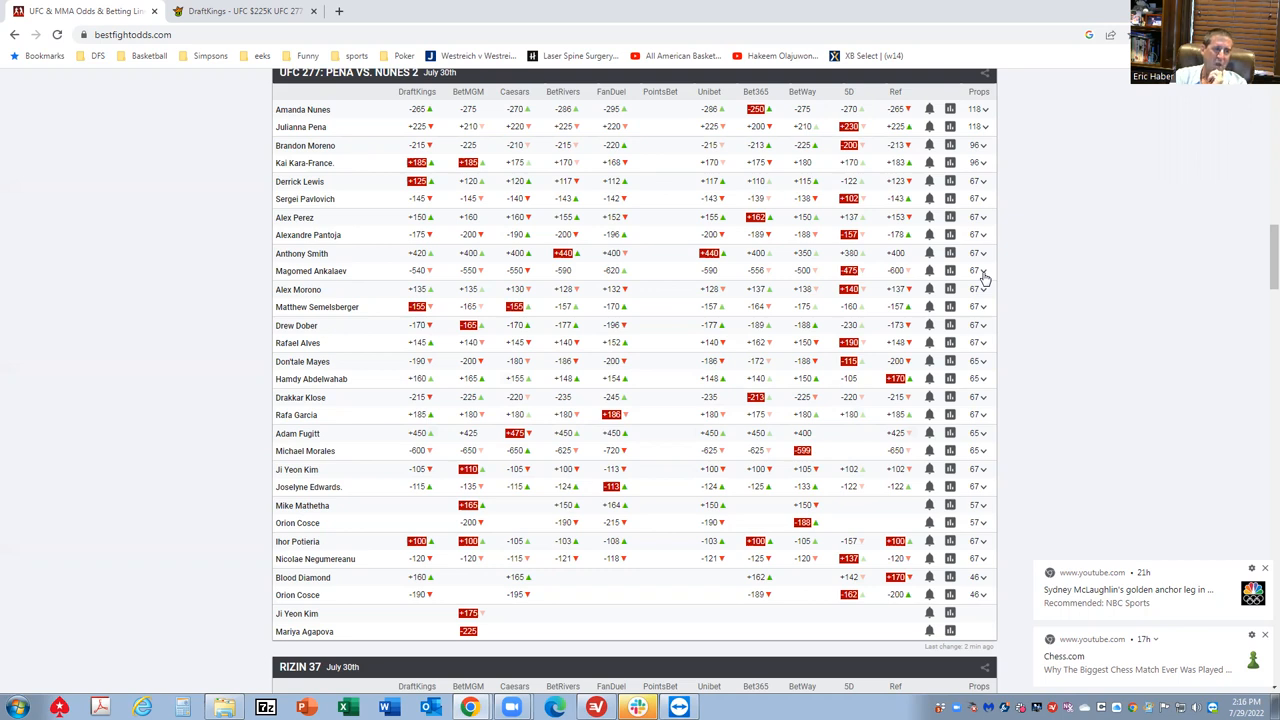
mouse_move(650, 28)
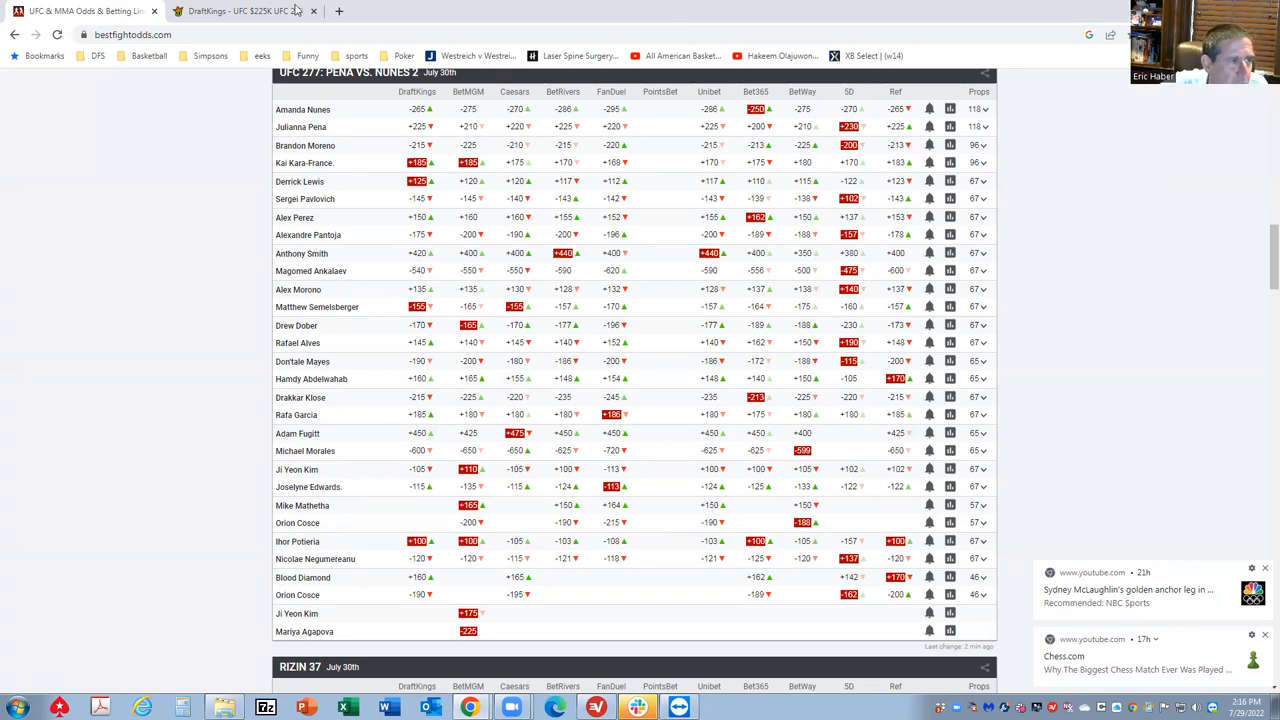
- Switch to the DraftKings pool listing Morales, Ankalaev, Nunes, Klose and Dober salaries
left_click(240, 12)
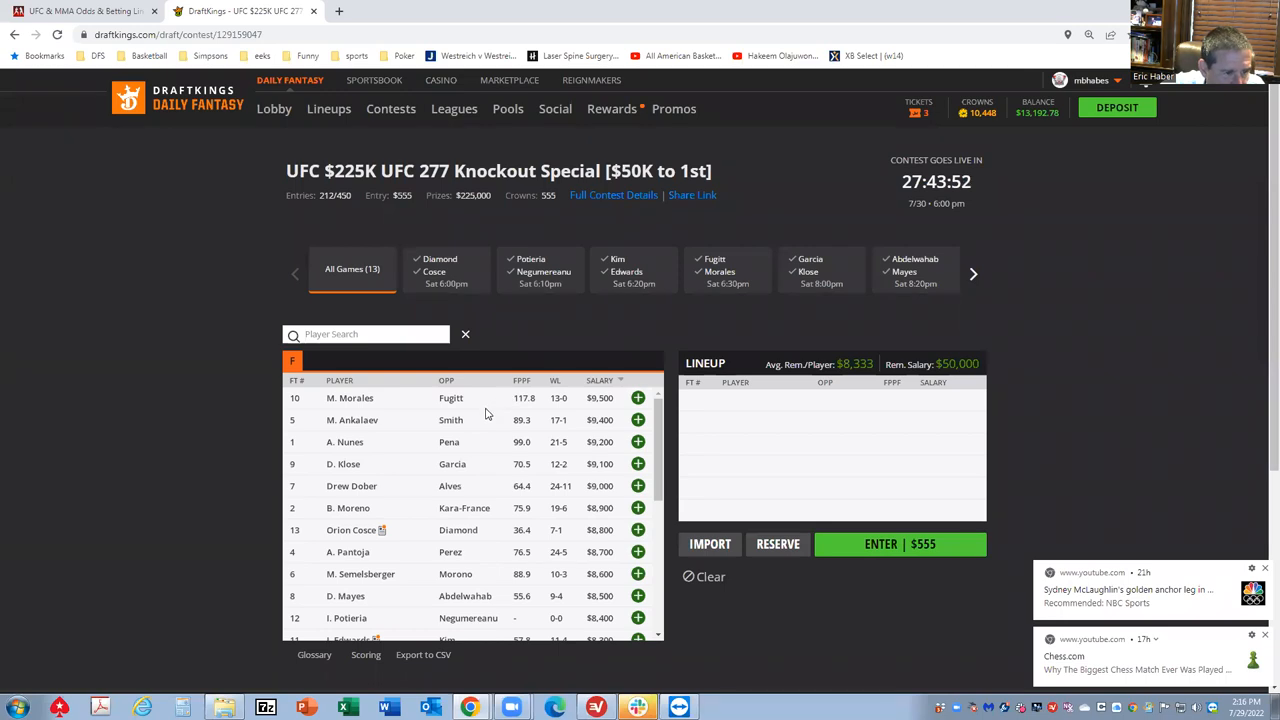
mouse_move(442, 430)
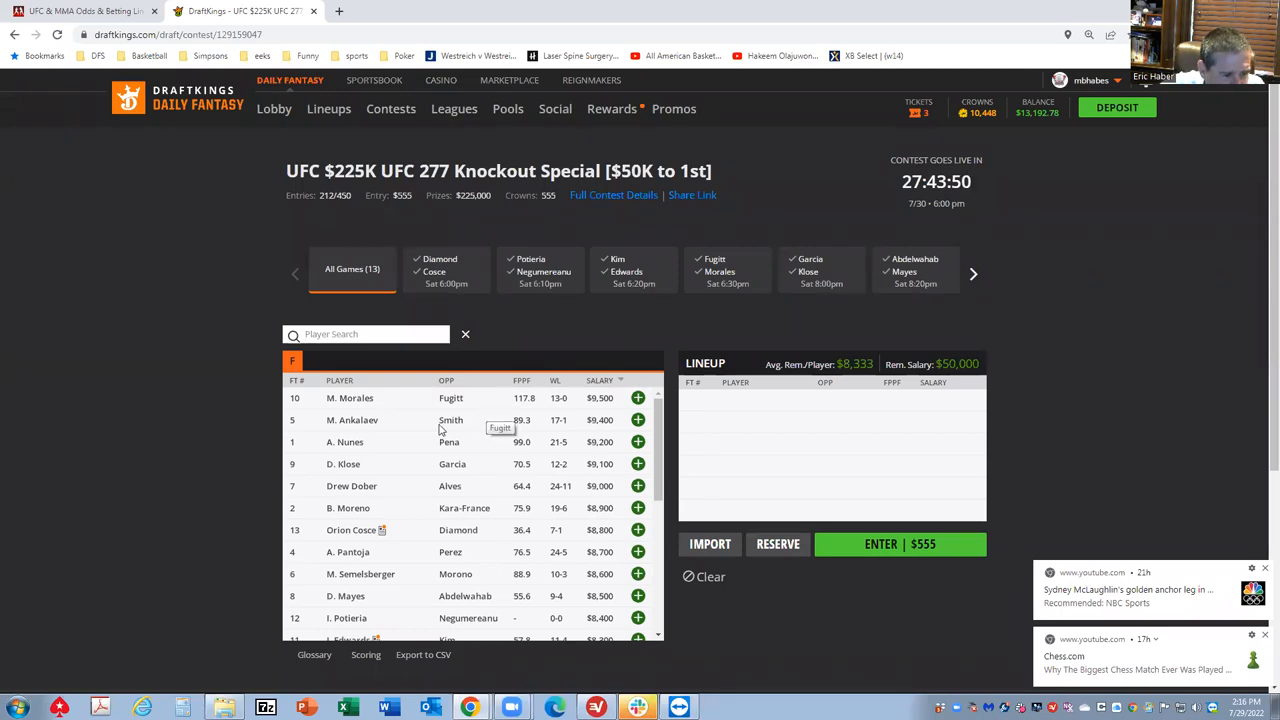
mouse_move(564, 530)
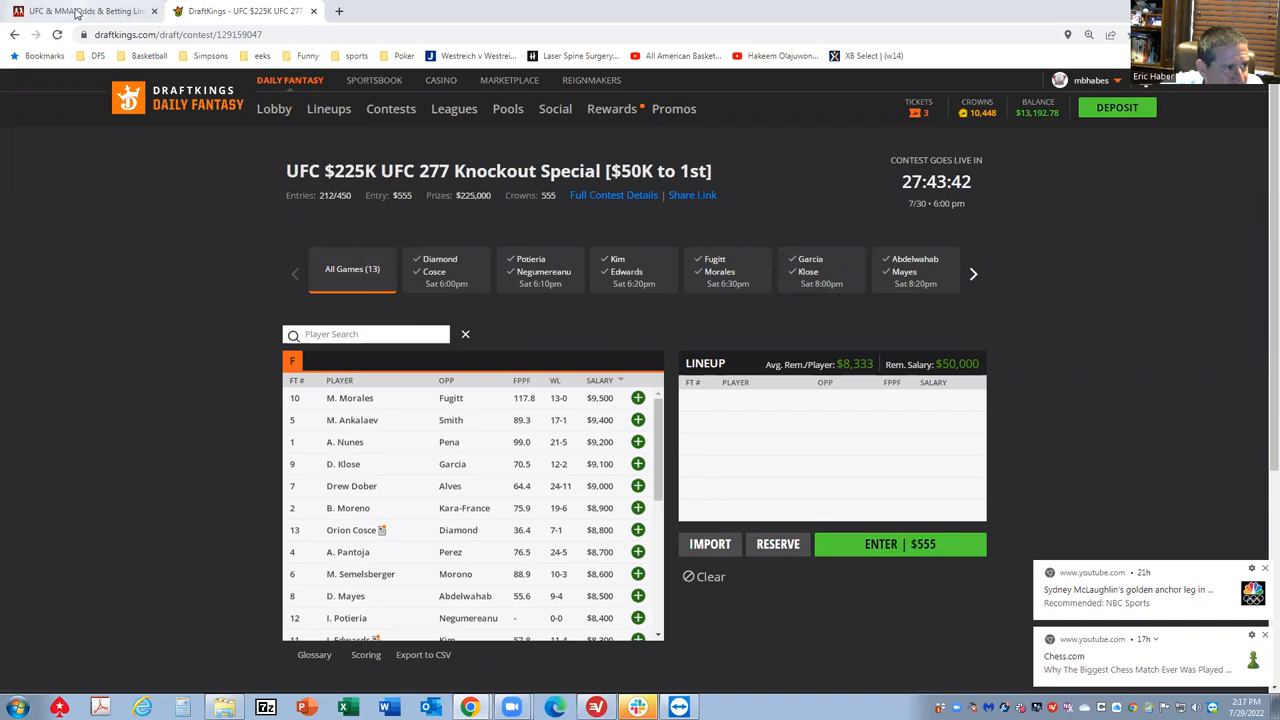
mouse_move(84, 16)
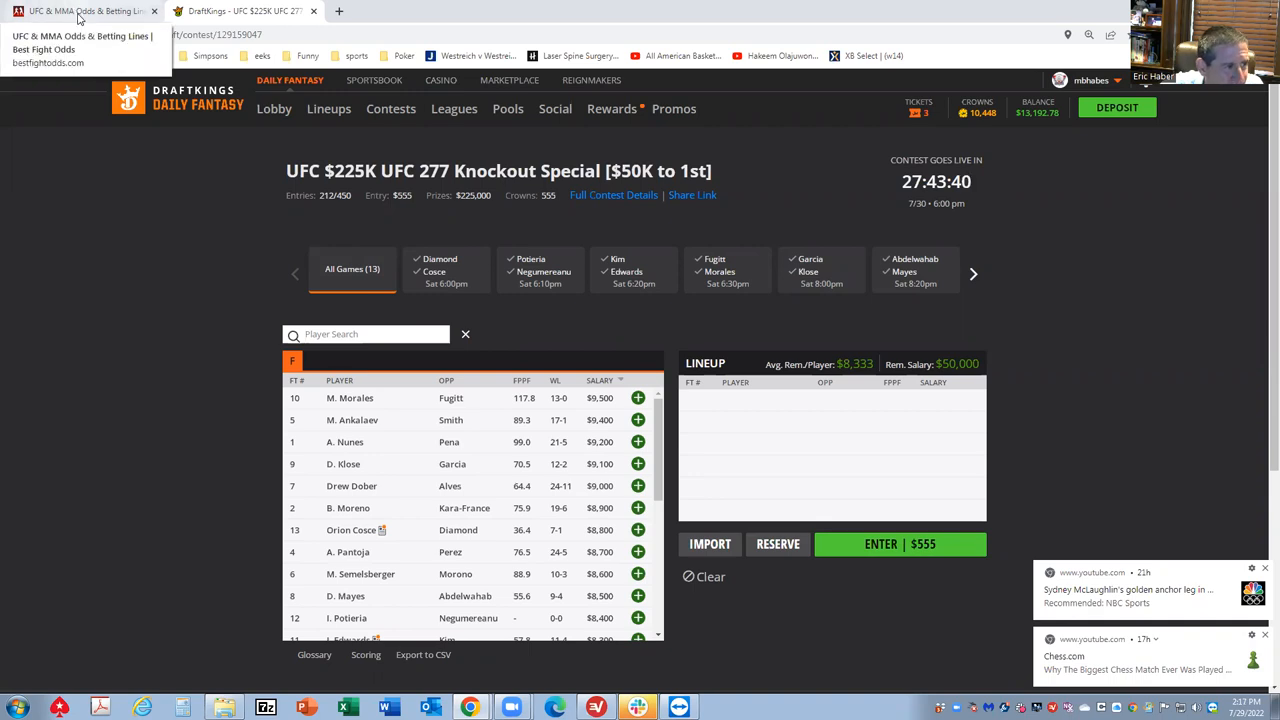
- Expand the Perez vs. Pantoja prop lines on BestFightOdds, then return to the DraftKings pool
left_click(80, 12)
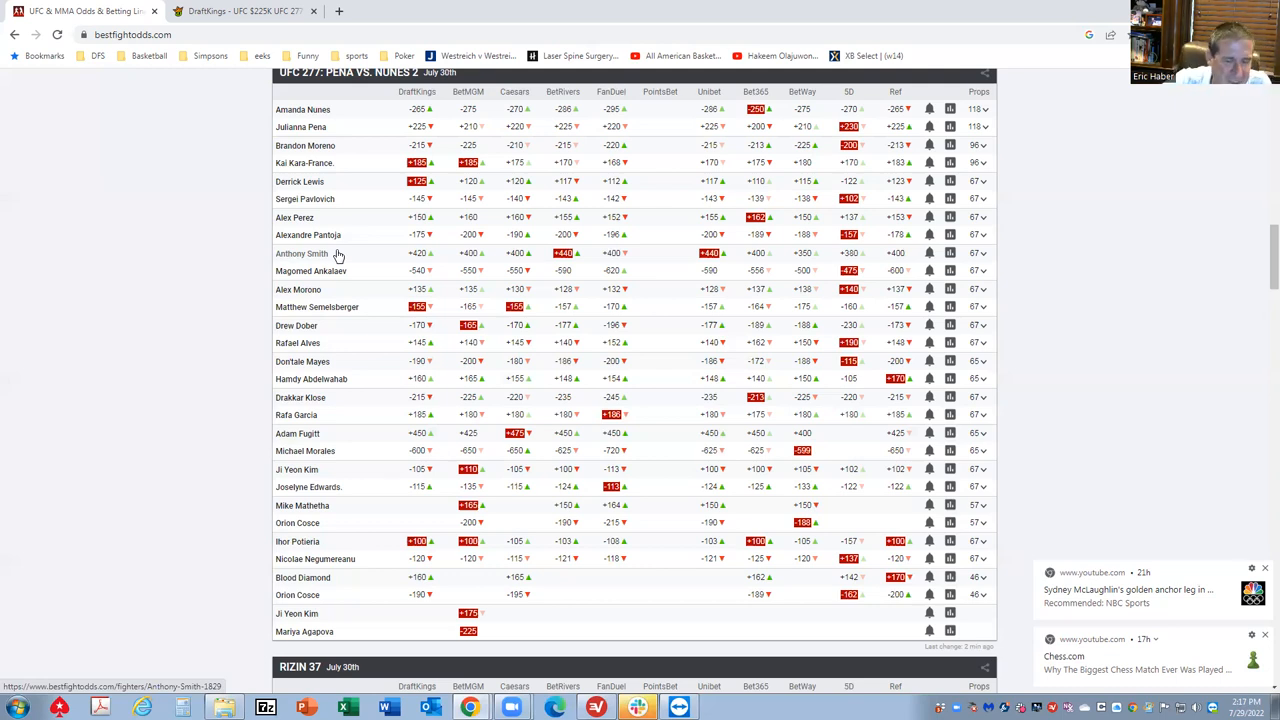
mouse_move(352, 236)
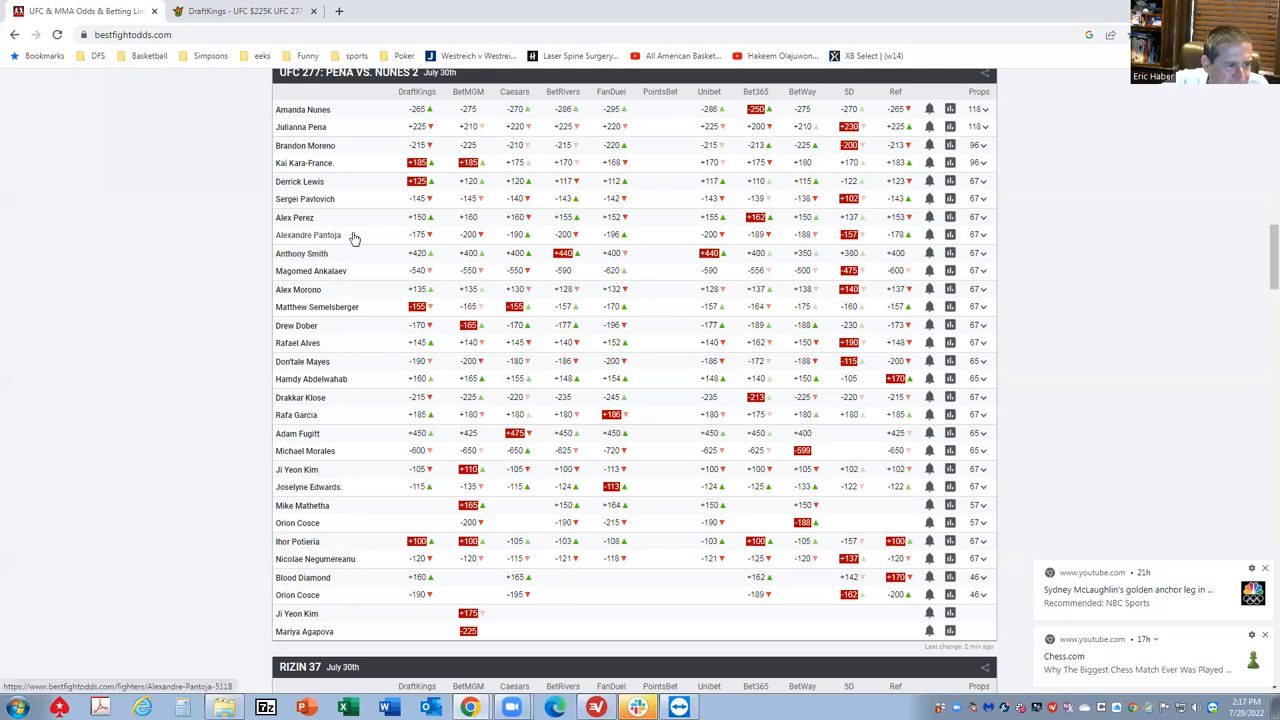
mouse_move(860, 272)
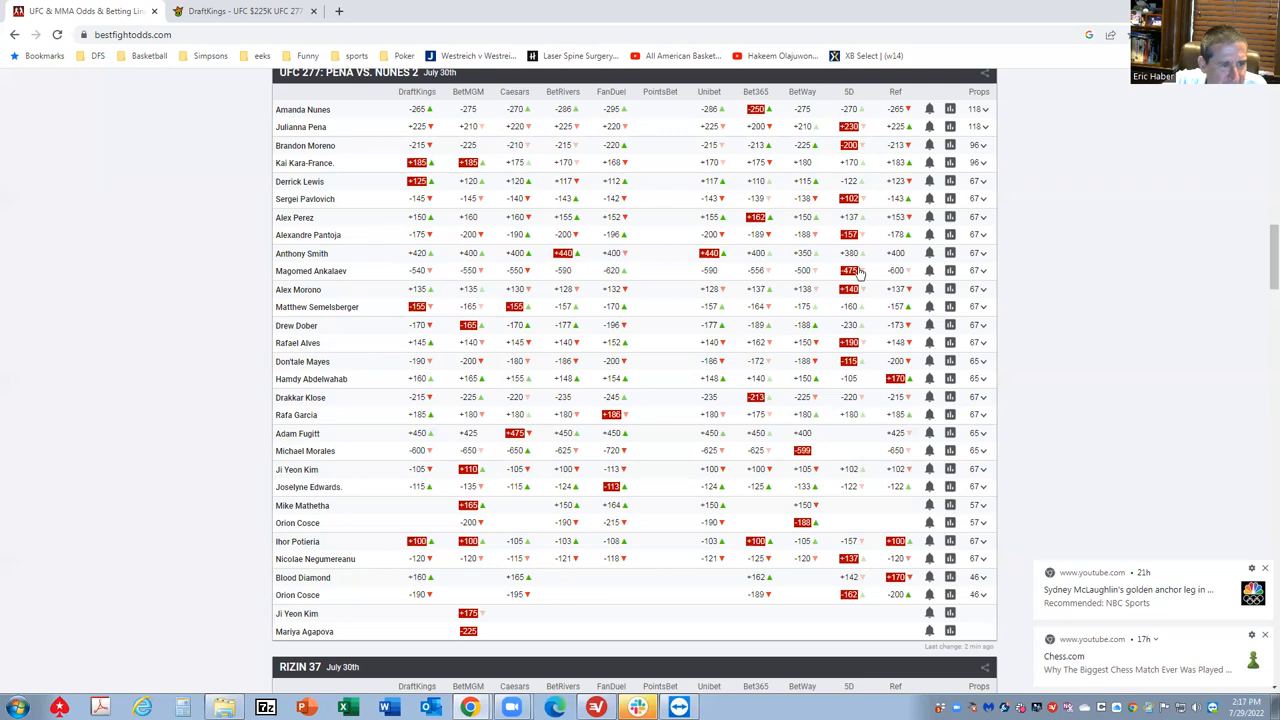
mouse_move(984, 240)
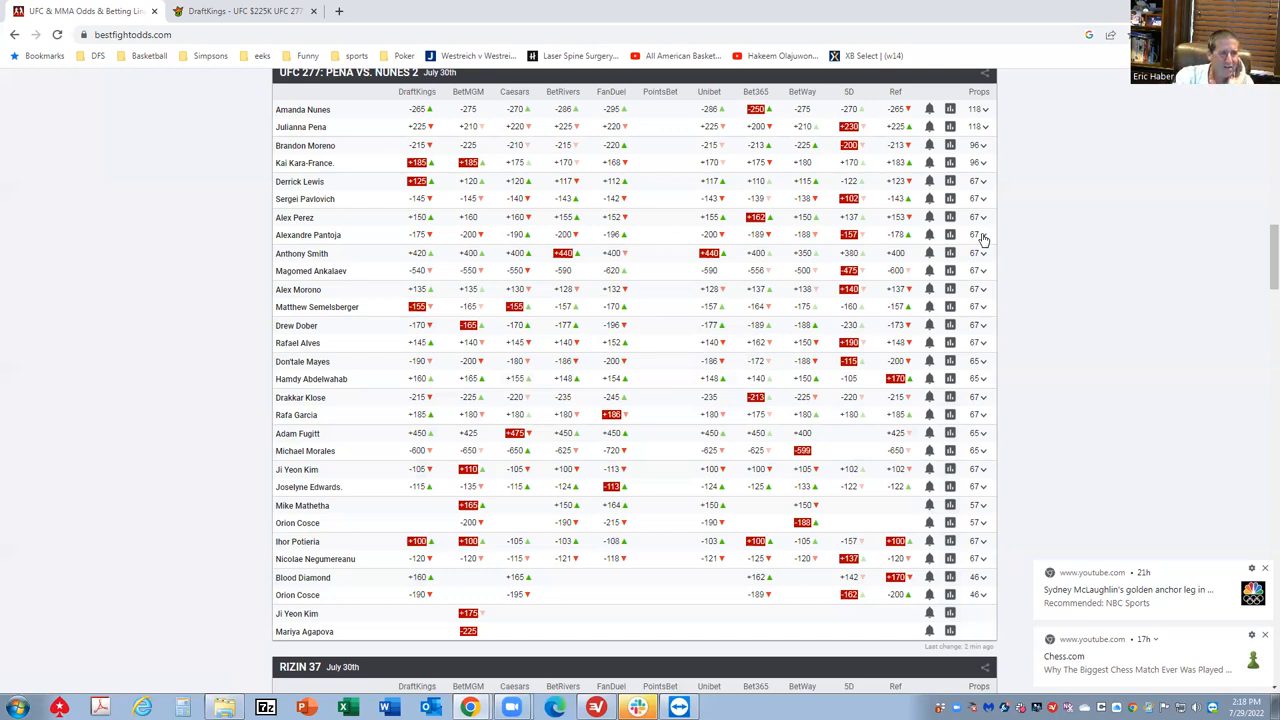
left_click(978, 236)
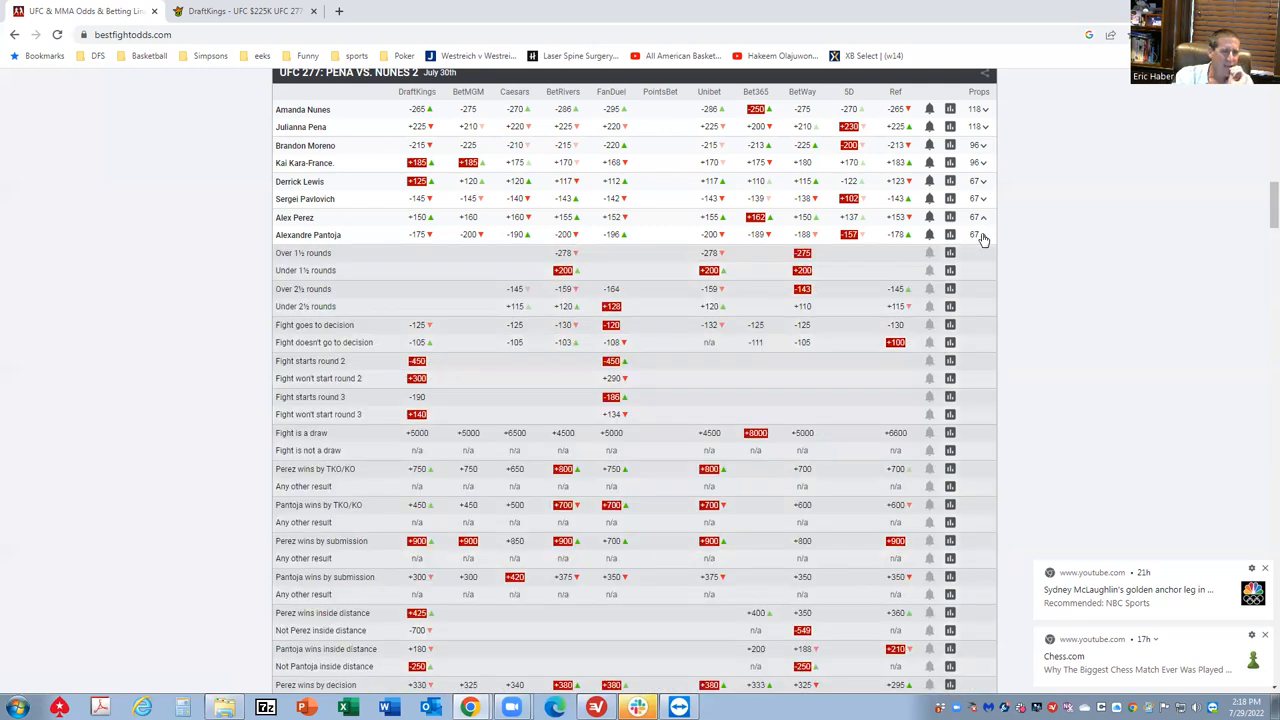
mouse_move(428, 360)
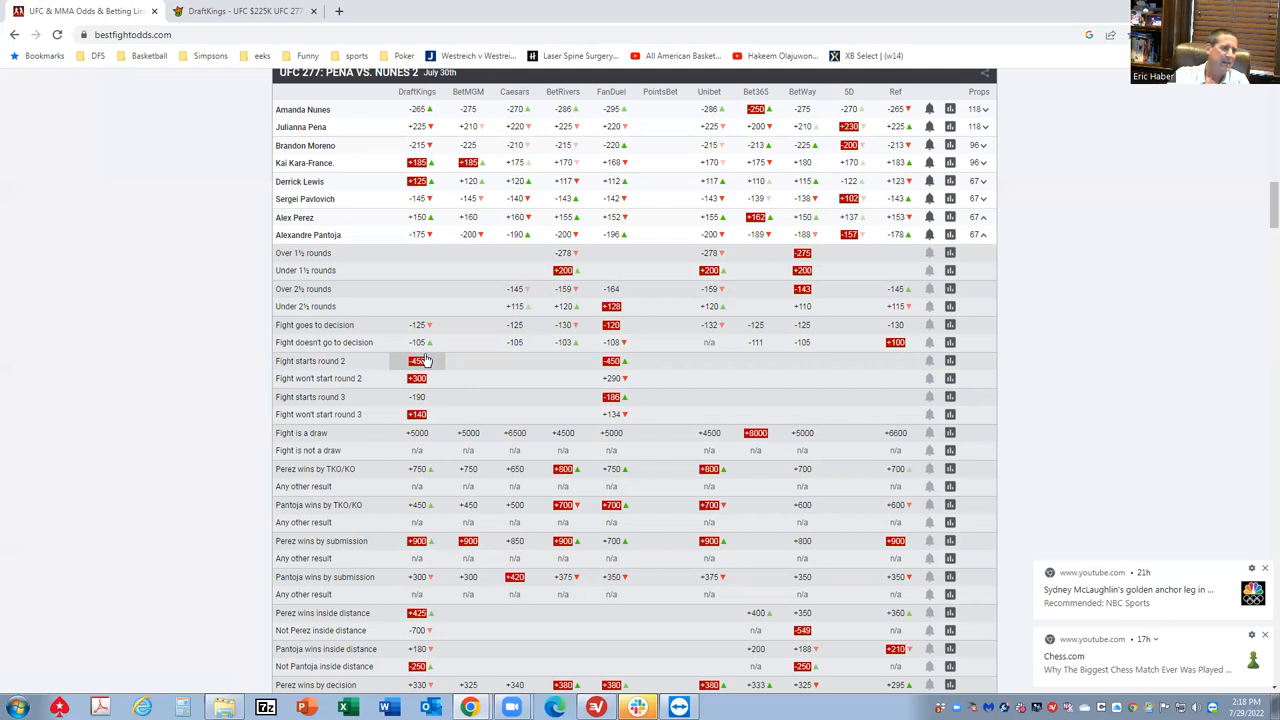
left_click(250, 12)
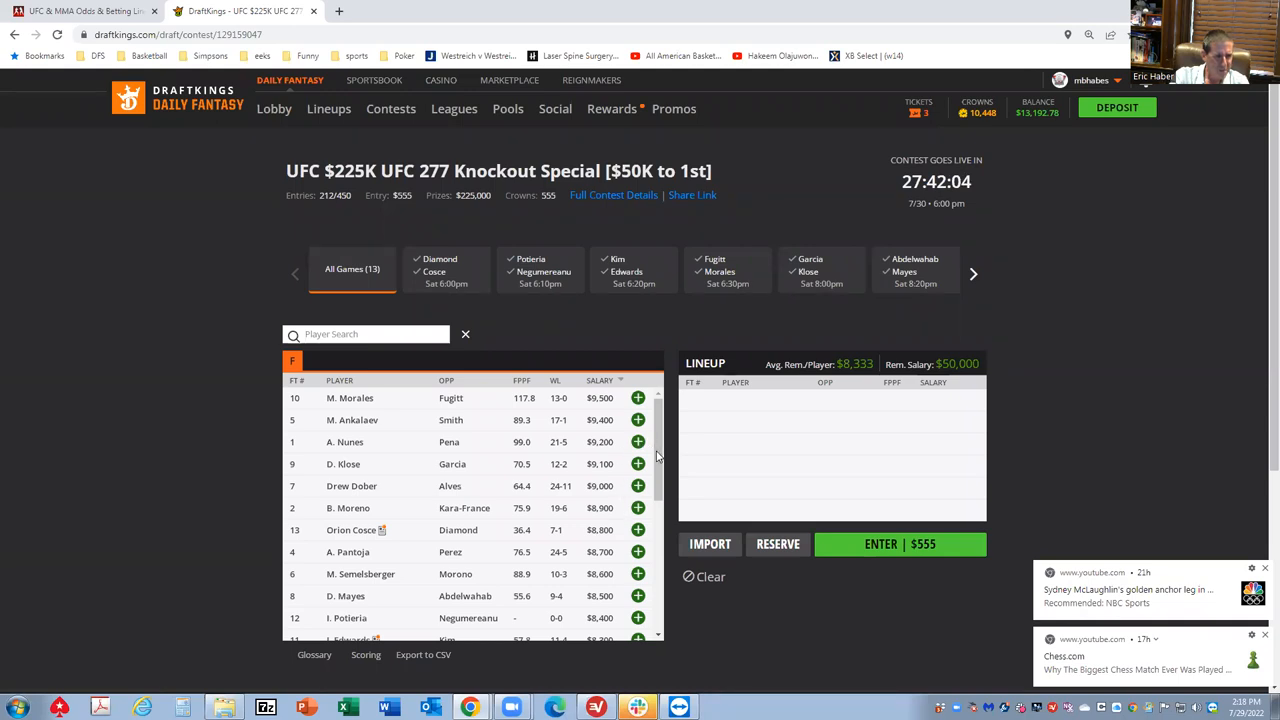
- Scroll the DraftKings salary list and go back to the BestFightOdds UFC 277 odds page
scroll("down", 3)
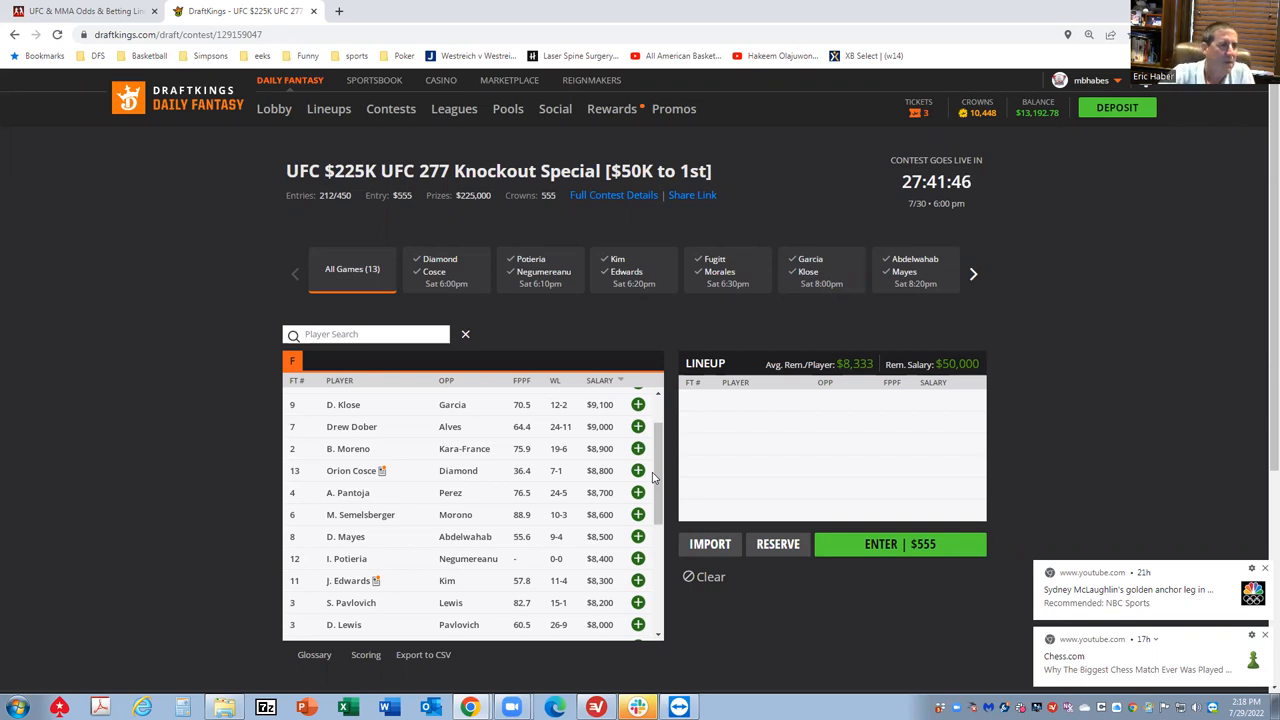
left_click(80, 16)
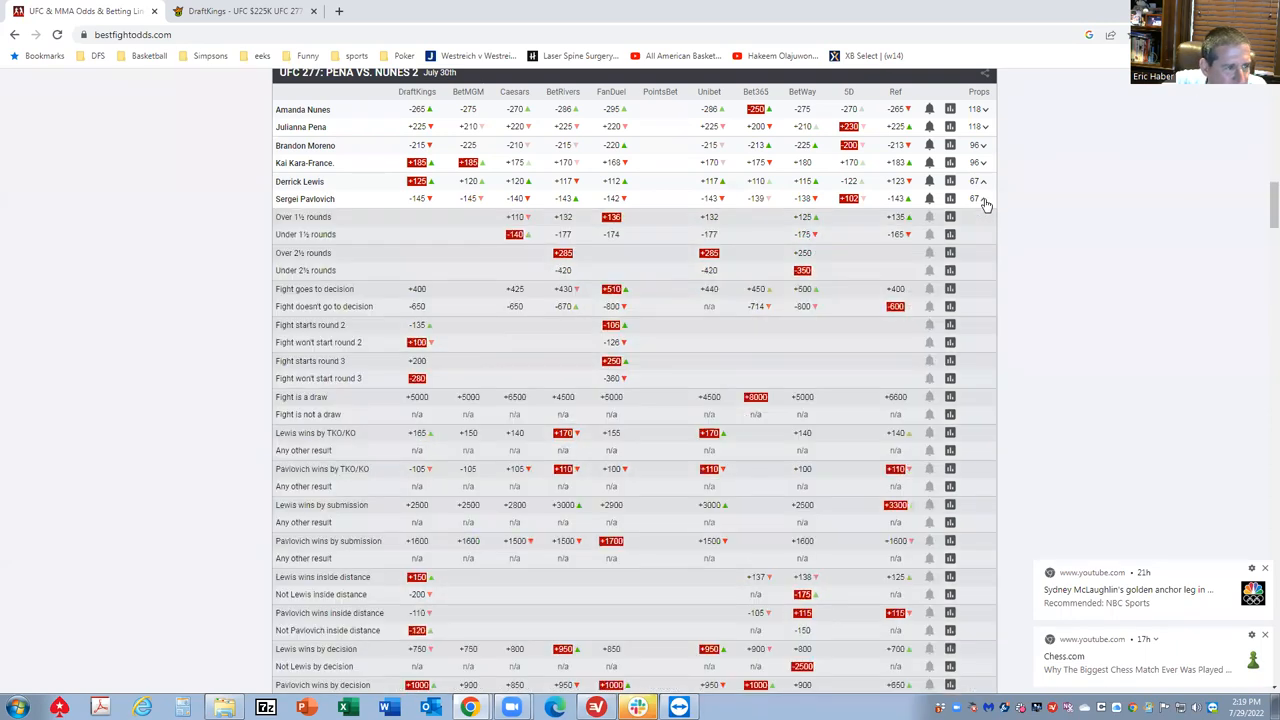
mouse_move(424, 312)
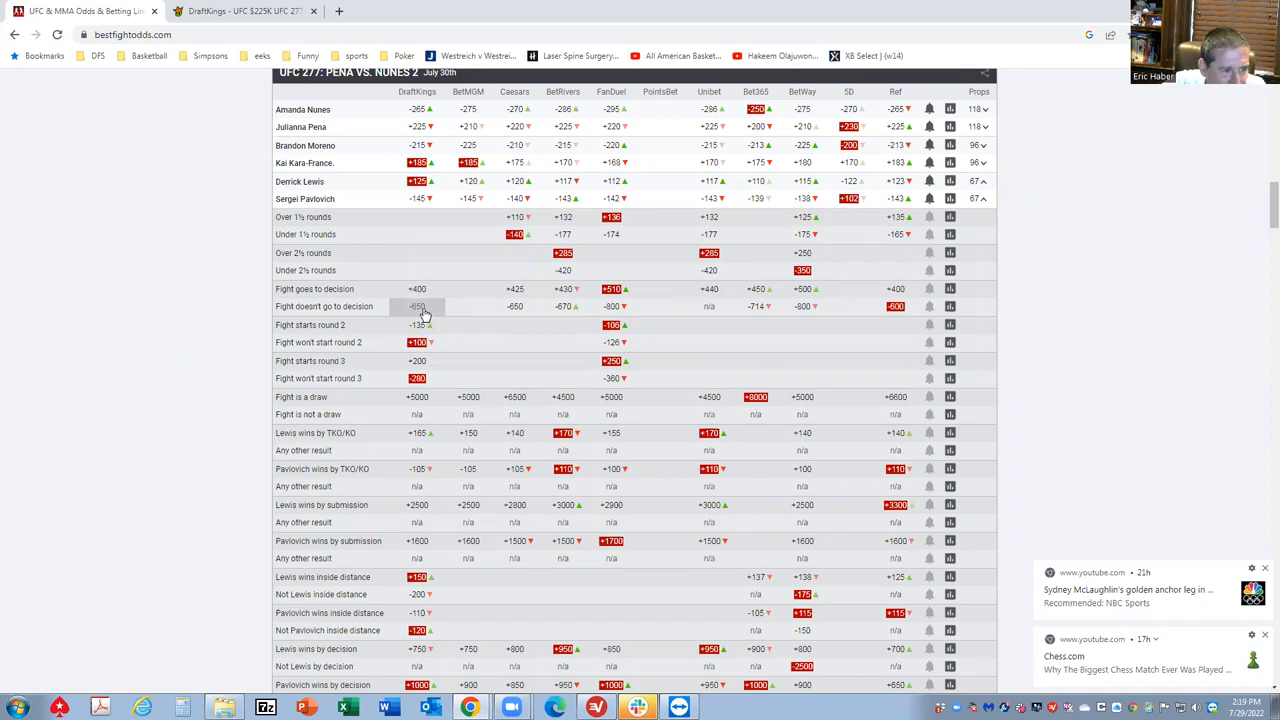
mouse_move(864, 204)
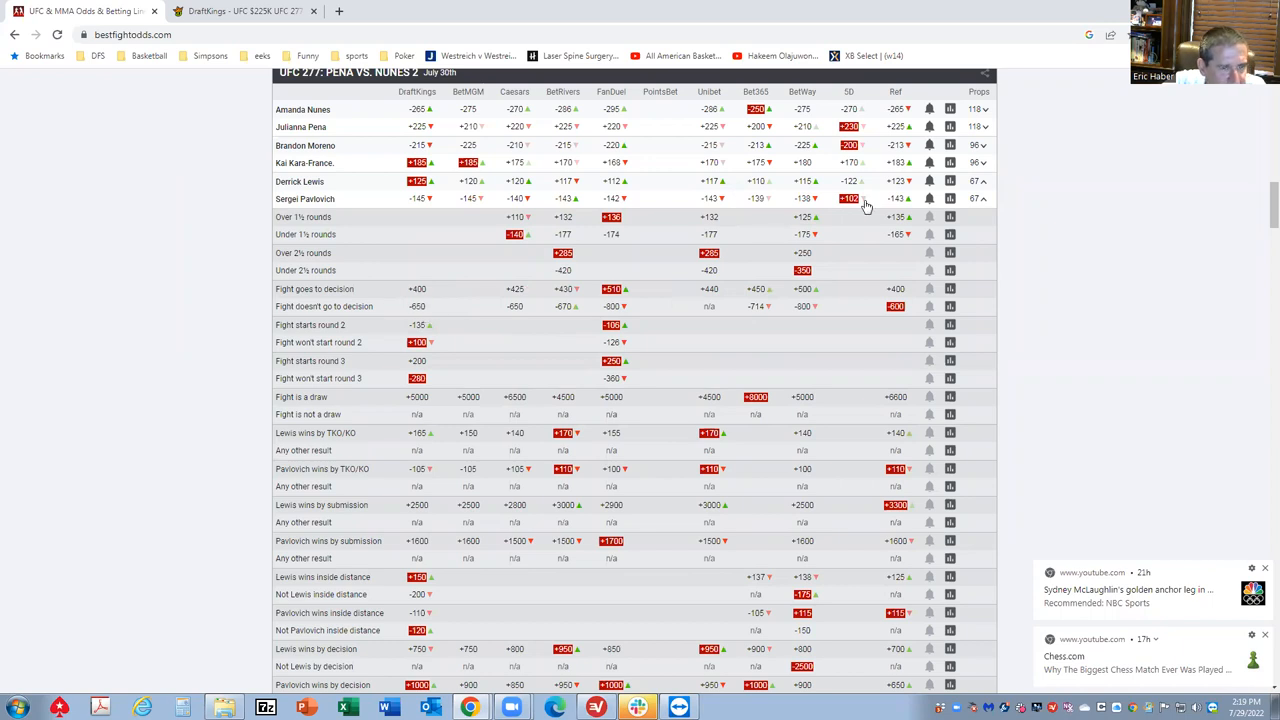
- Scroll down the UFC 277 odds table past the Lewis vs. Pavlovich row toward RIZIN 37
scroll("down", 3)
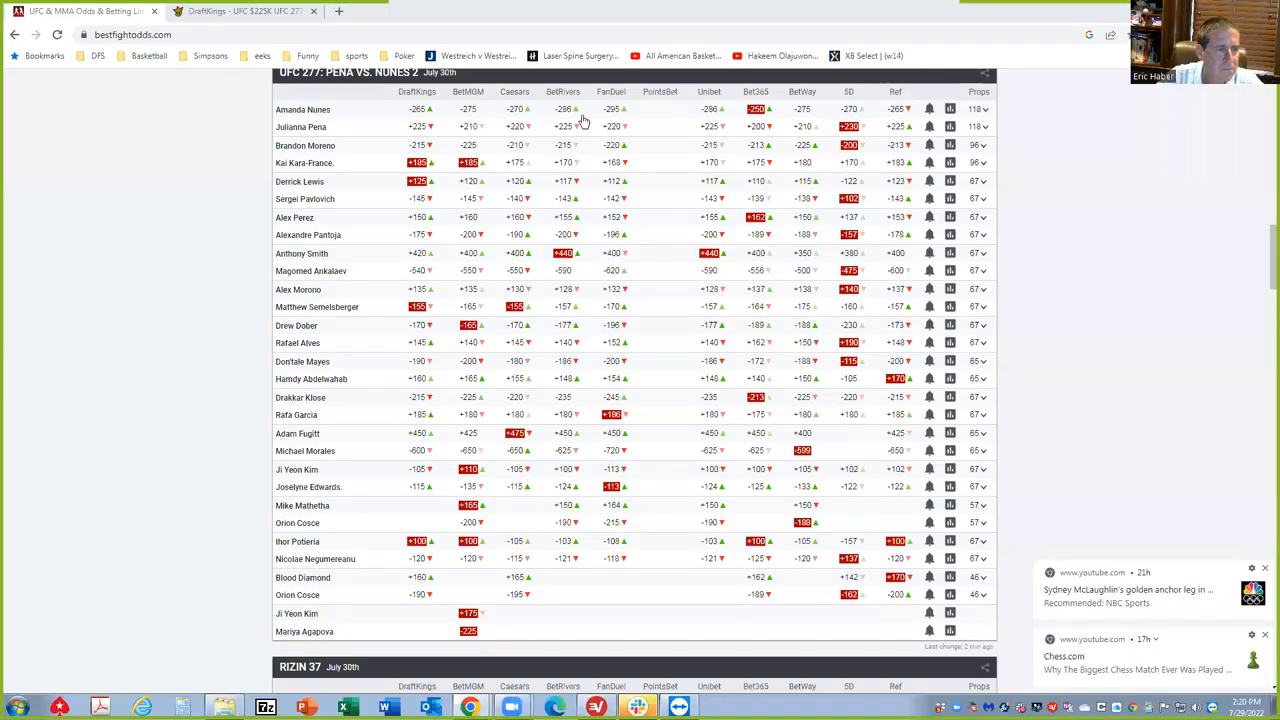
mouse_move(56, 204)
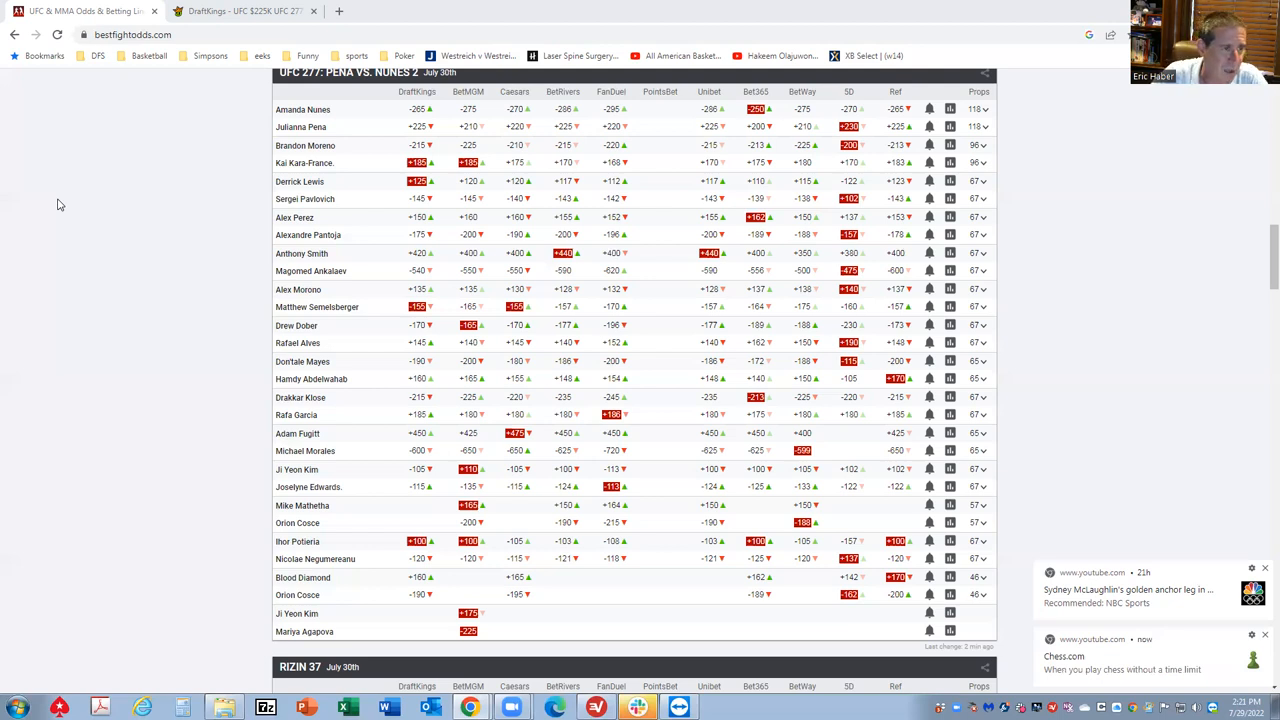
mouse_move(4, 144)
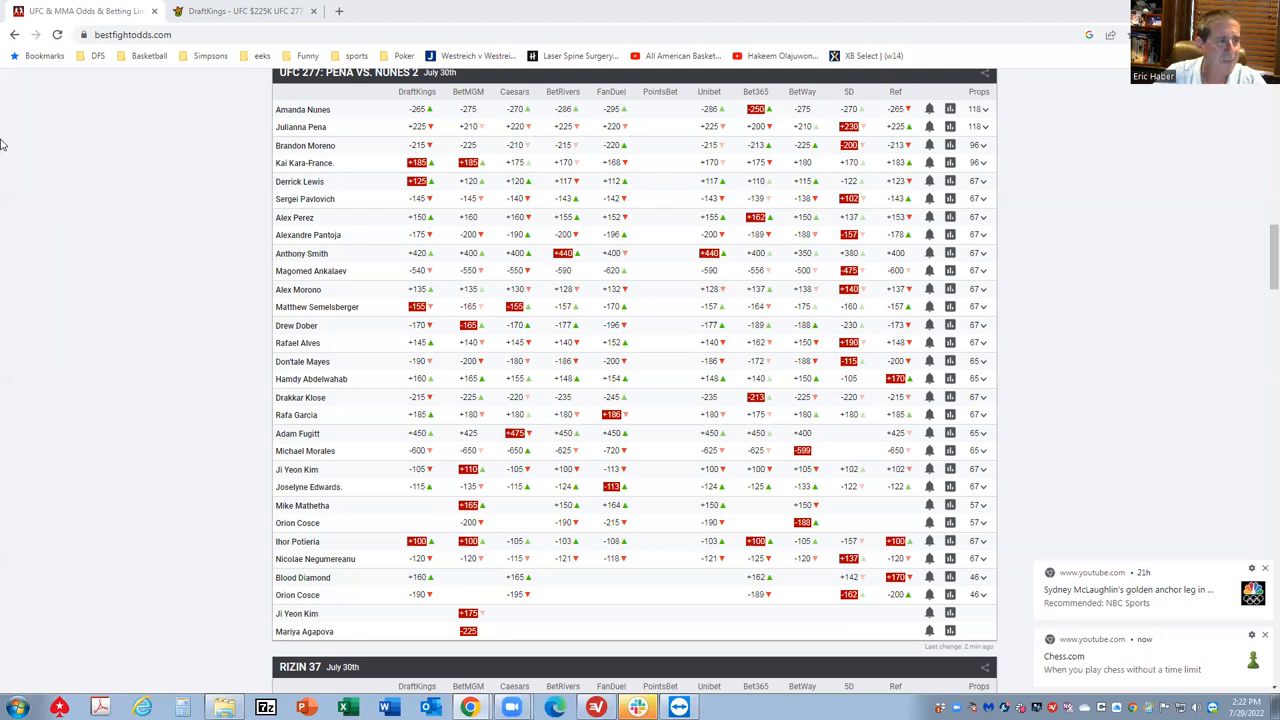
mouse_move(992, 136)
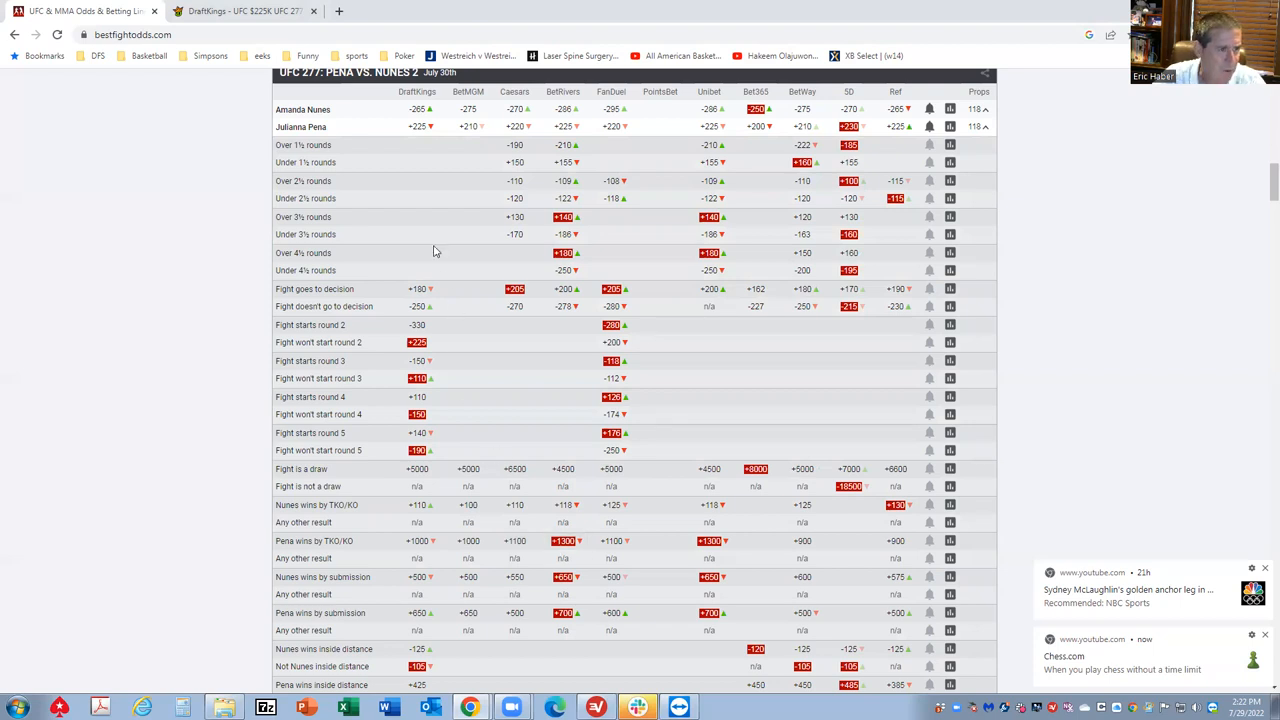
mouse_move(430, 570)
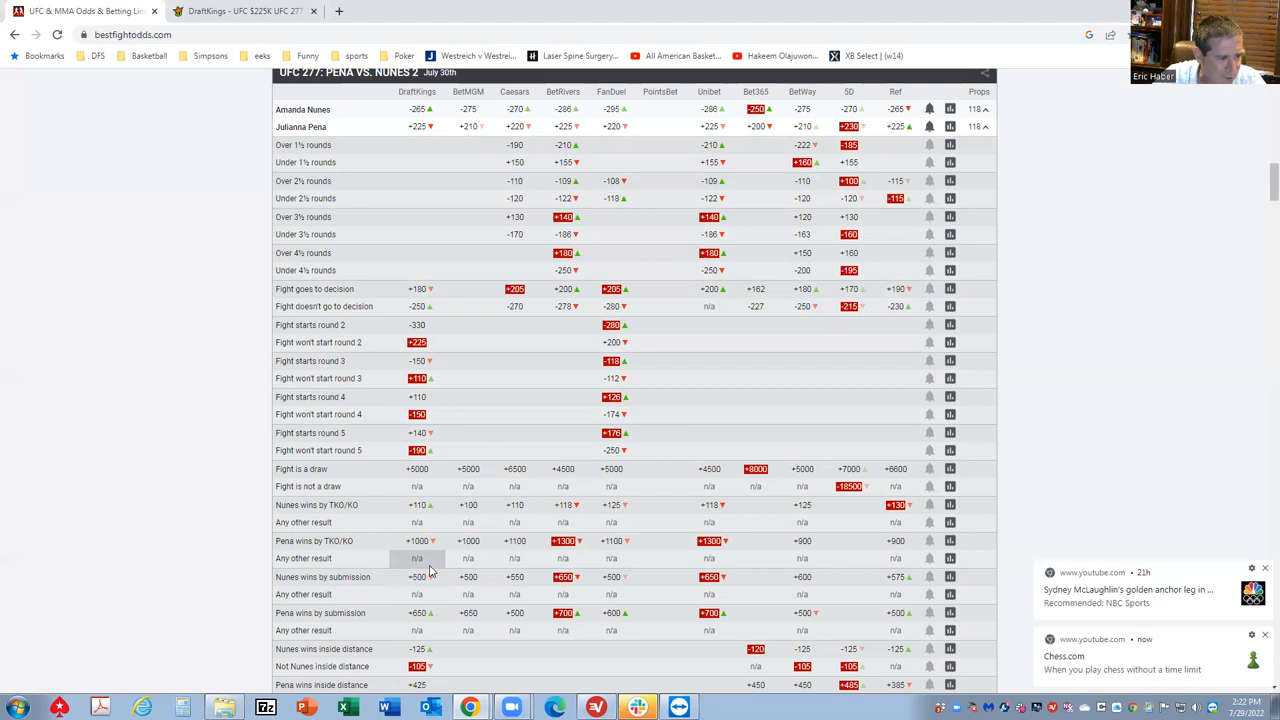
mouse_move(438, 622)
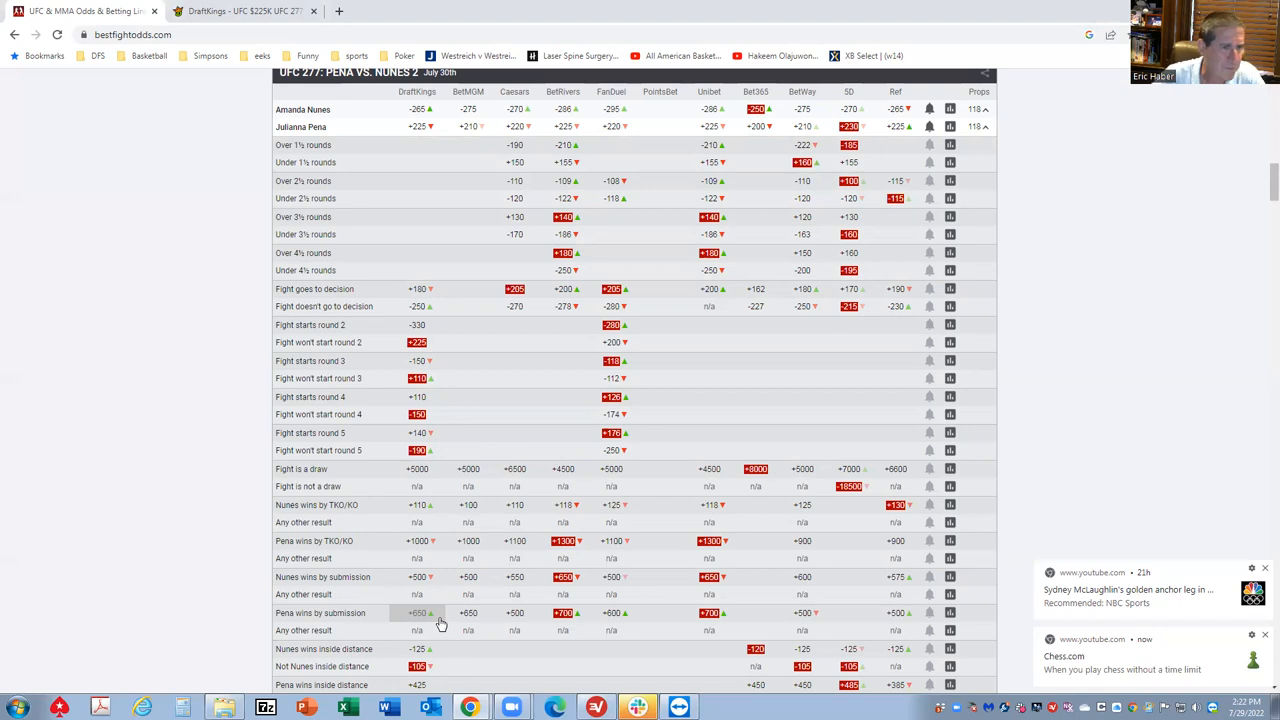
mouse_move(986, 128)
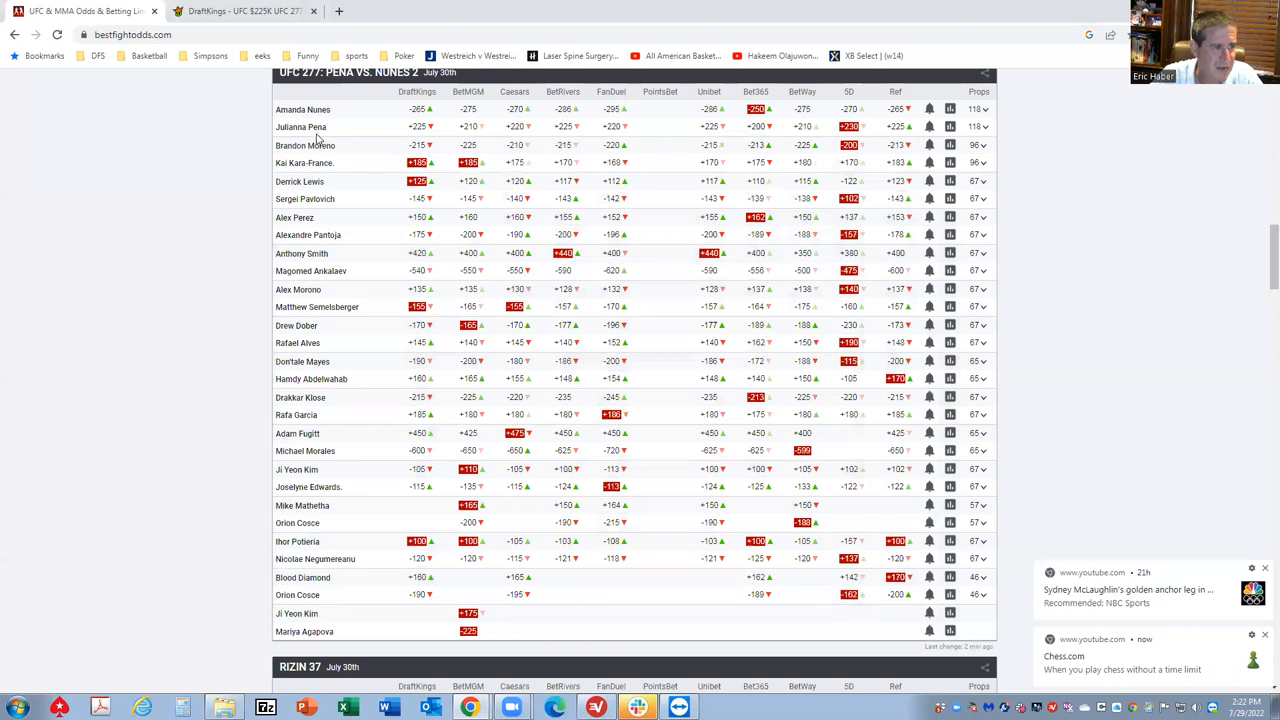
mouse_move(300, 128)
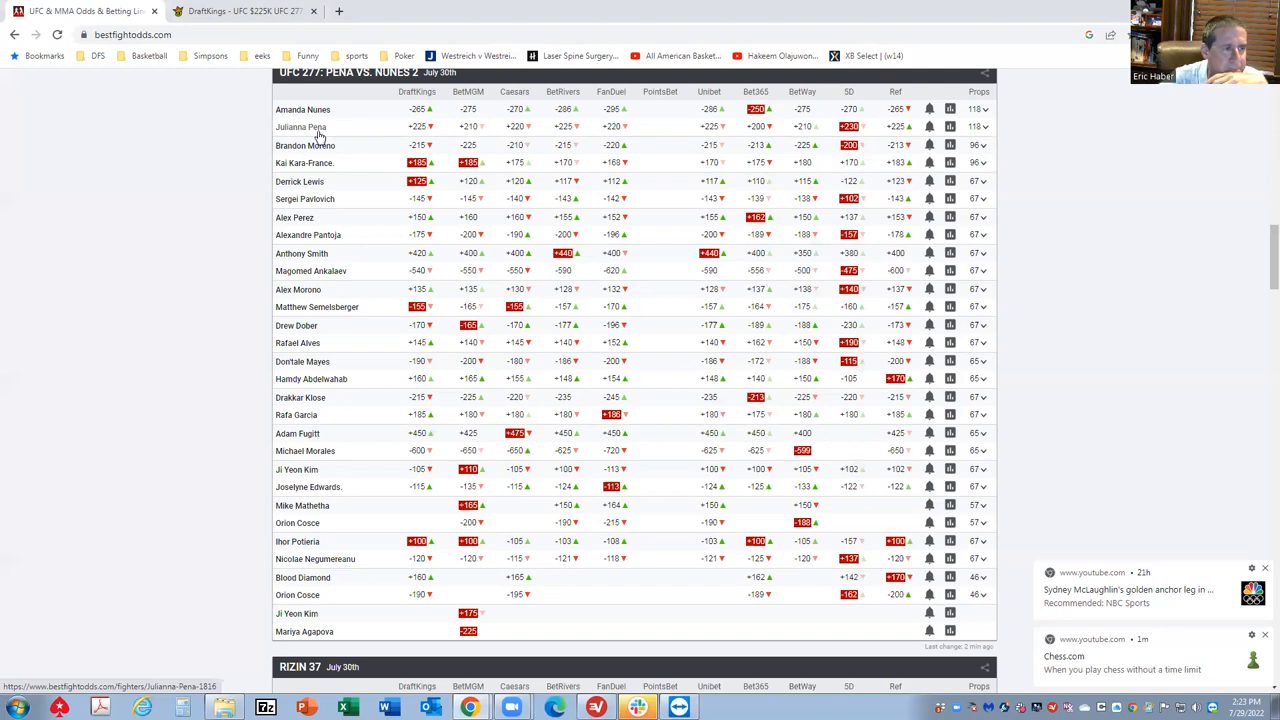
mouse_move(300, 204)
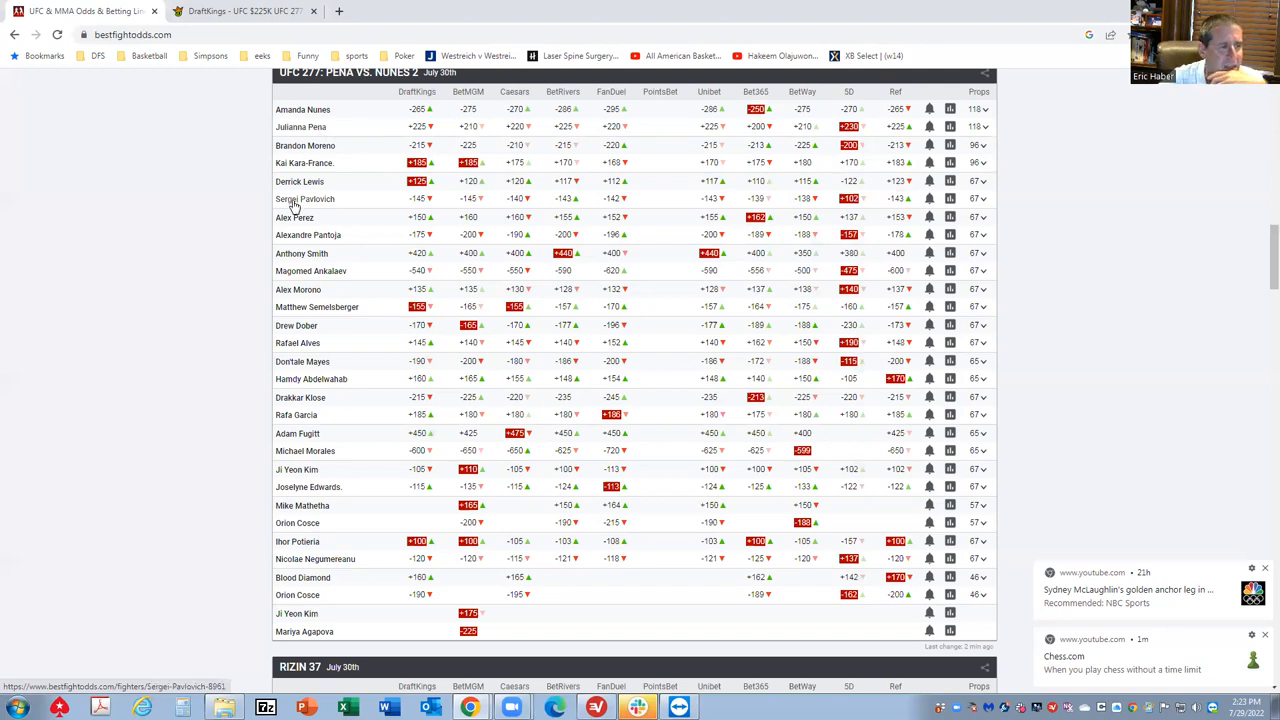
mouse_move(396, 560)
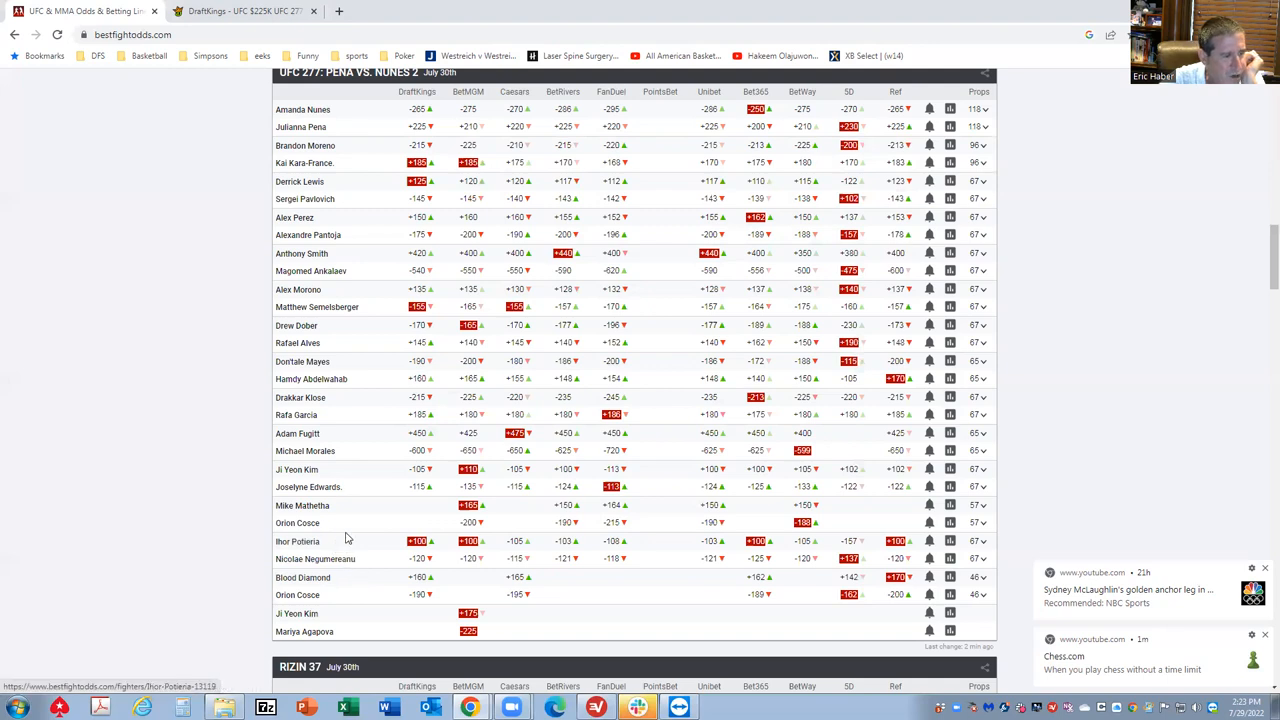
mouse_move(328, 590)
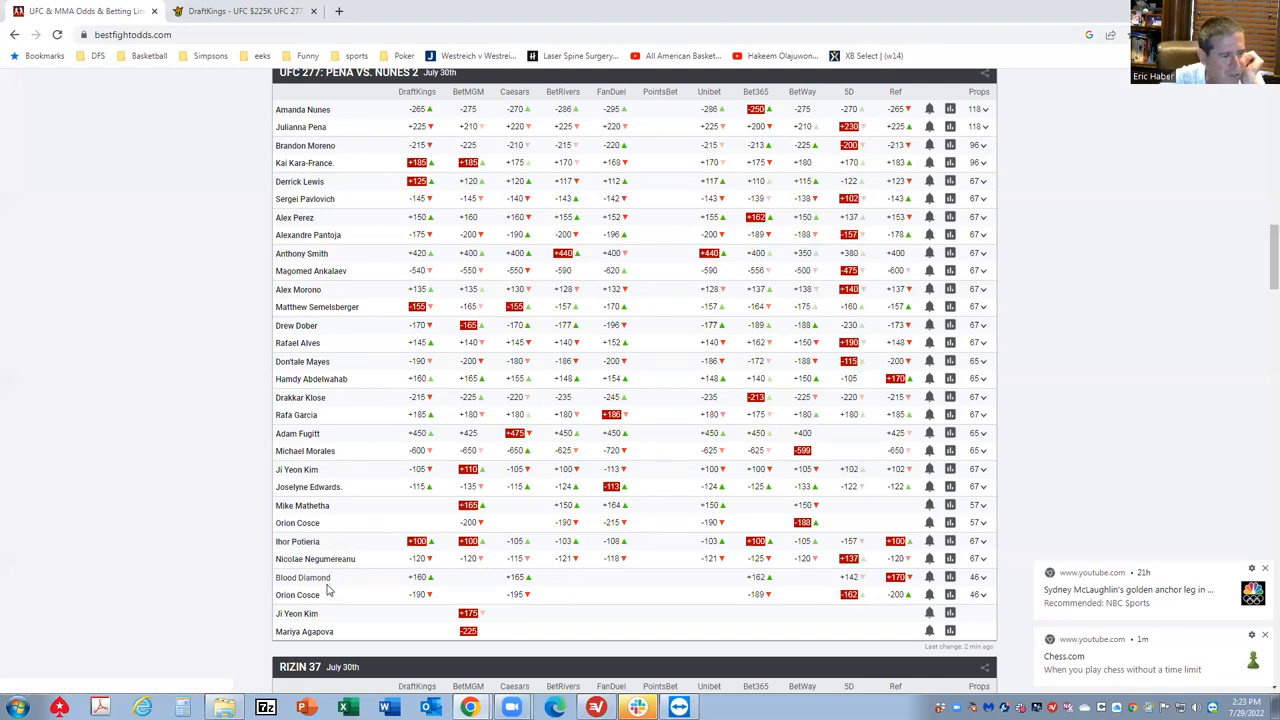
mouse_move(356, 554)
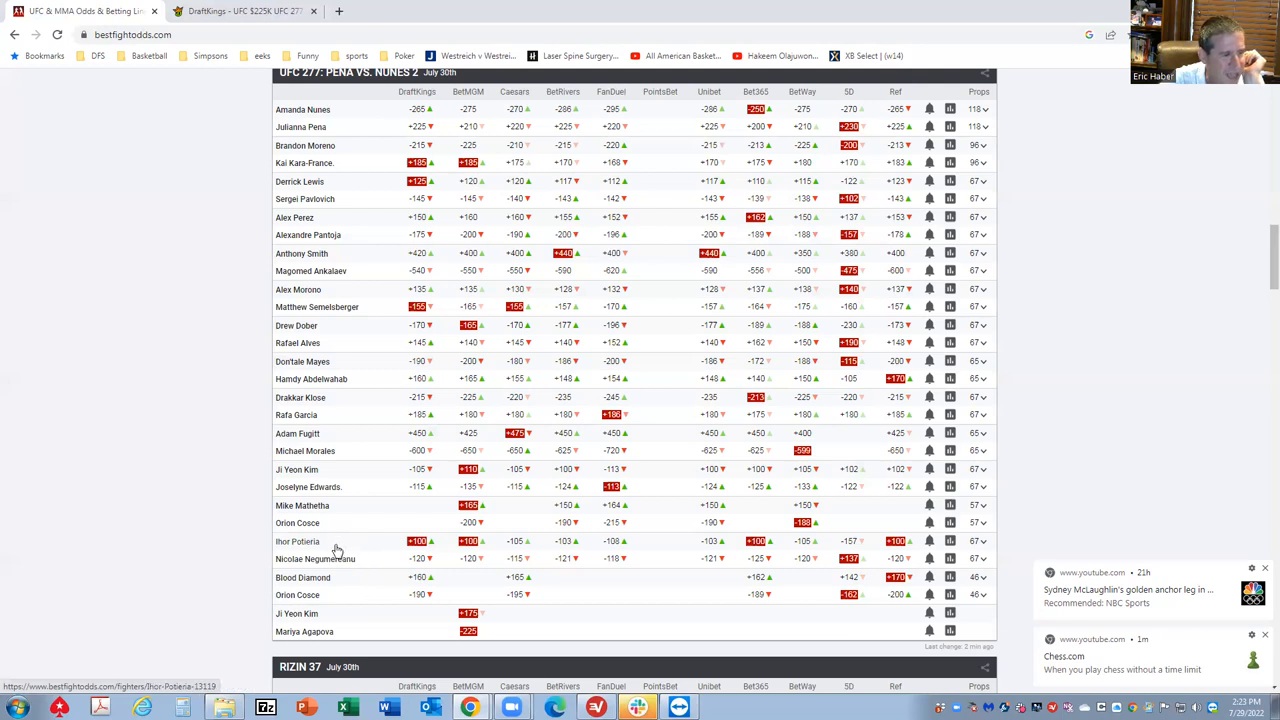
mouse_move(310, 380)
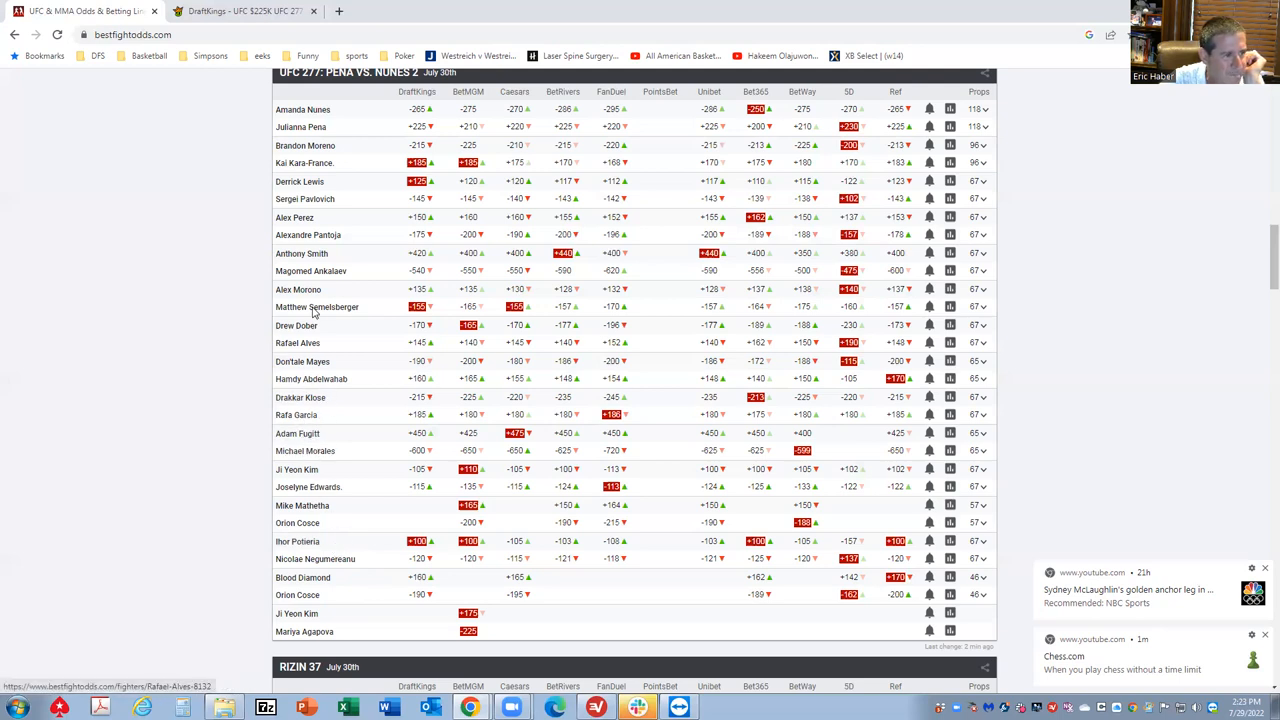
mouse_move(304, 512)
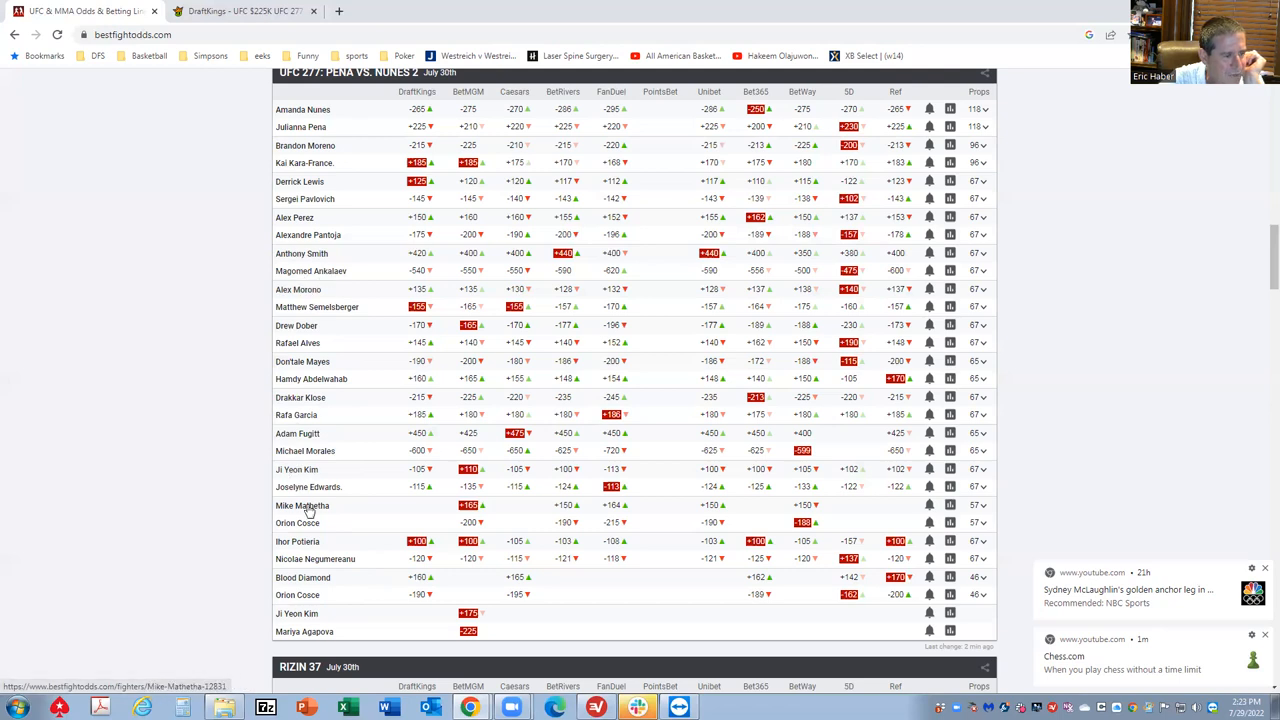
mouse_move(338, 288)
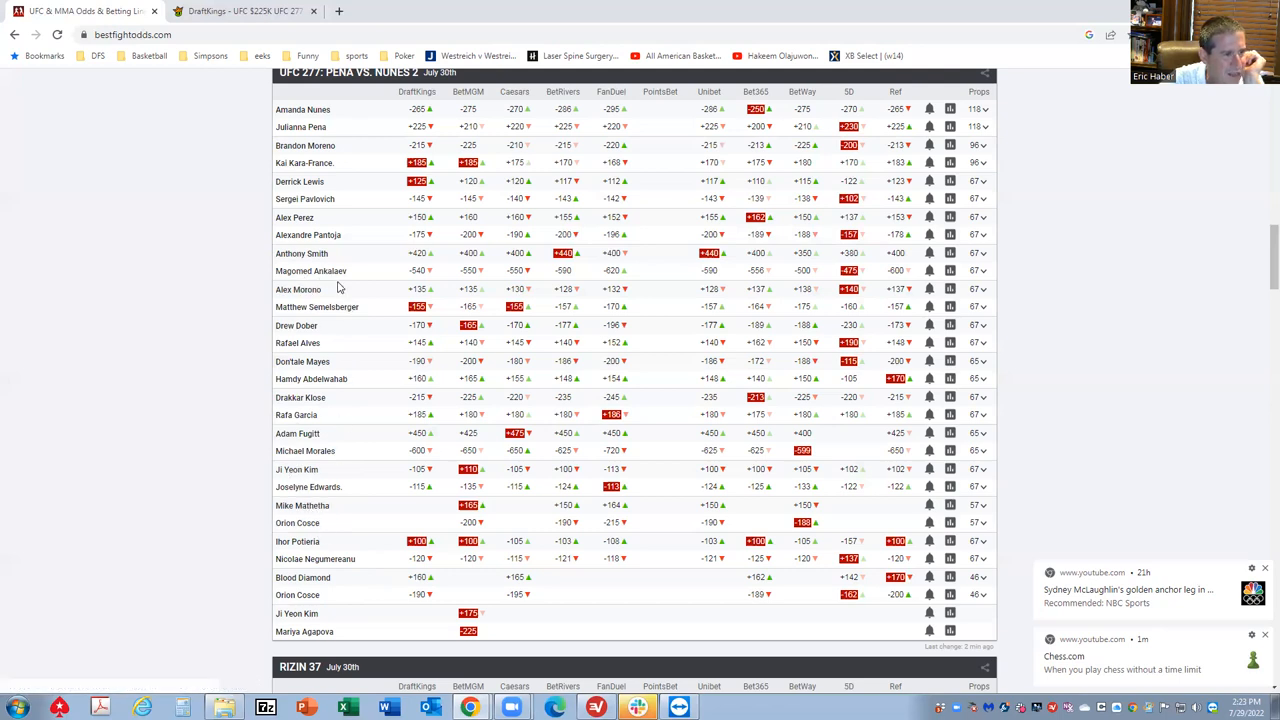
mouse_move(302, 512)
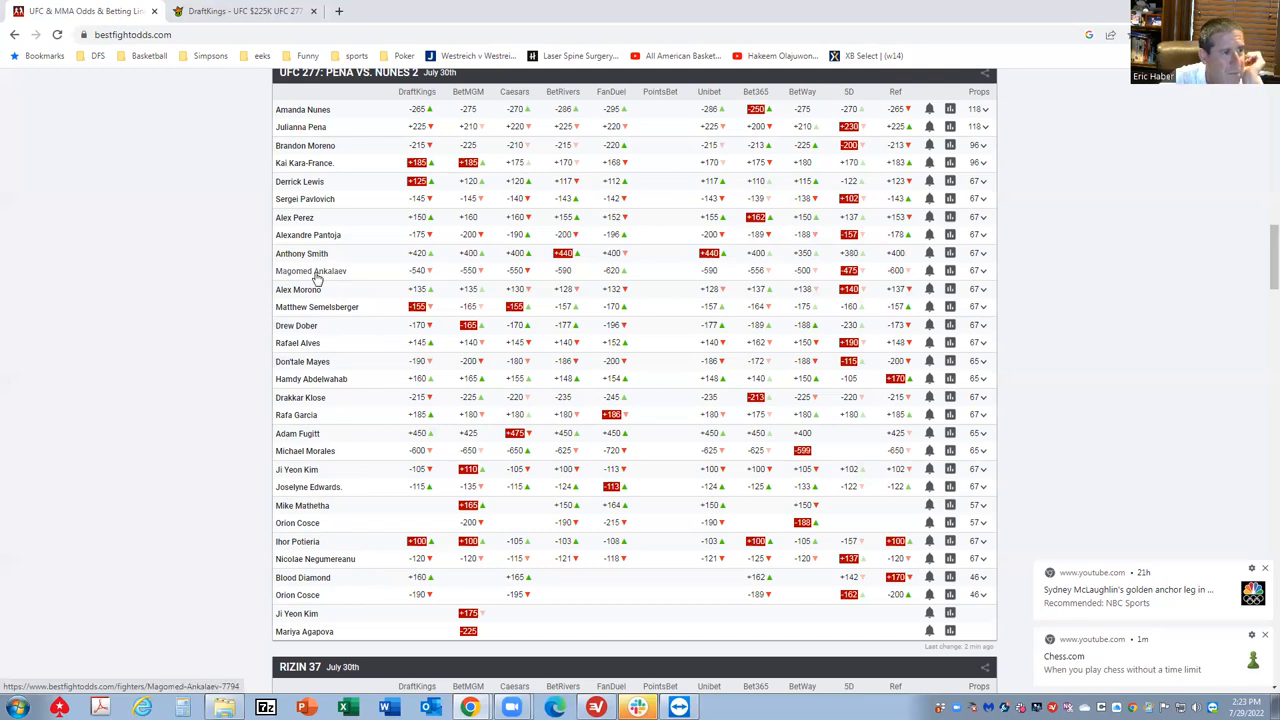
mouse_move(320, 130)
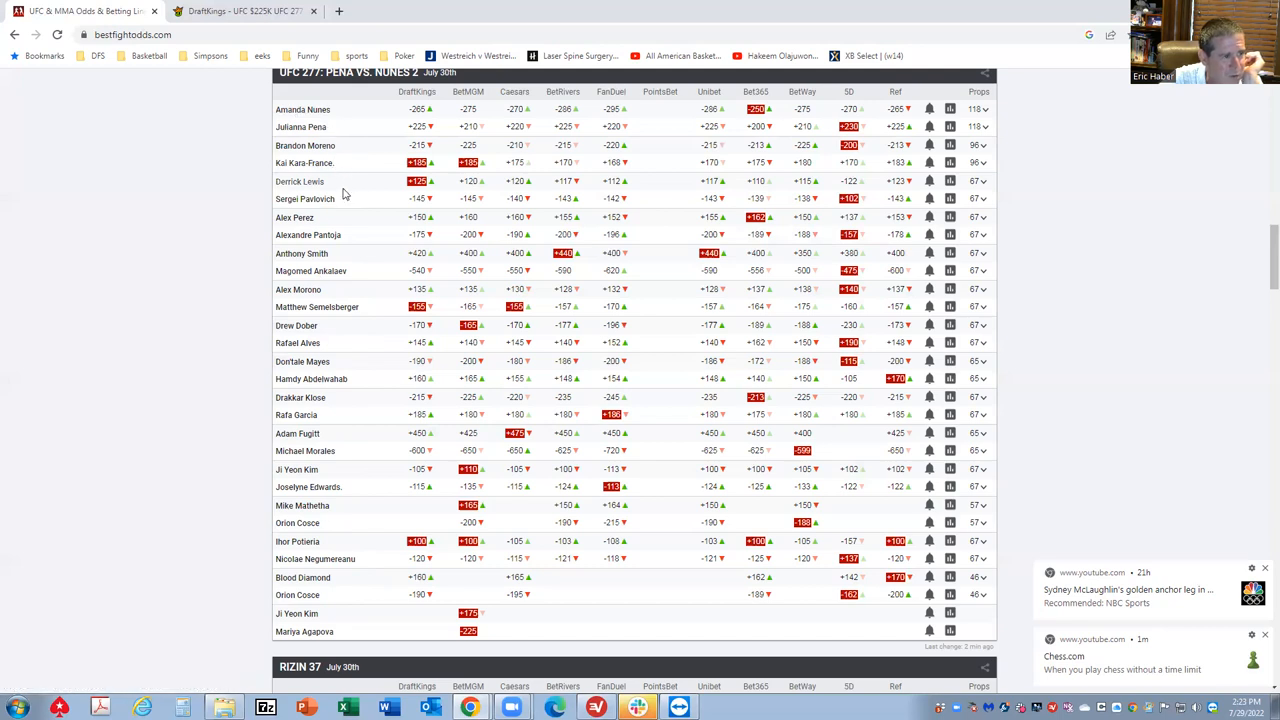
mouse_move(338, 236)
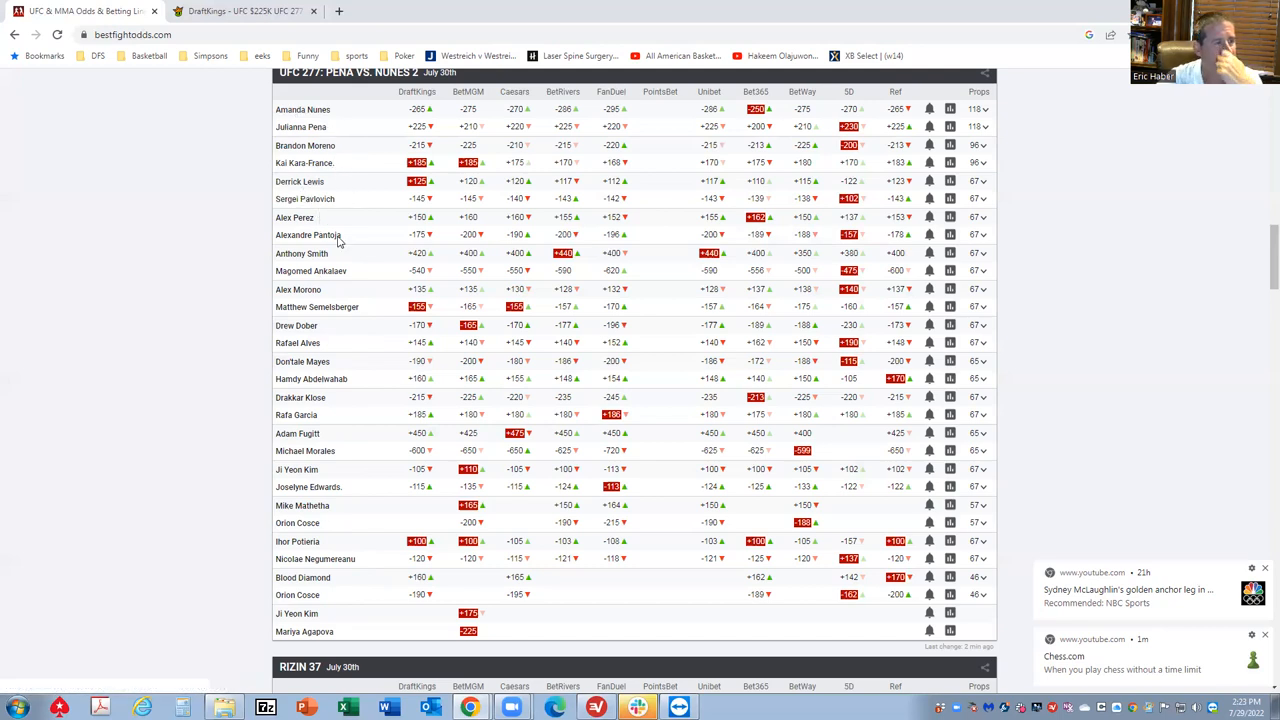
mouse_move(316, 568)
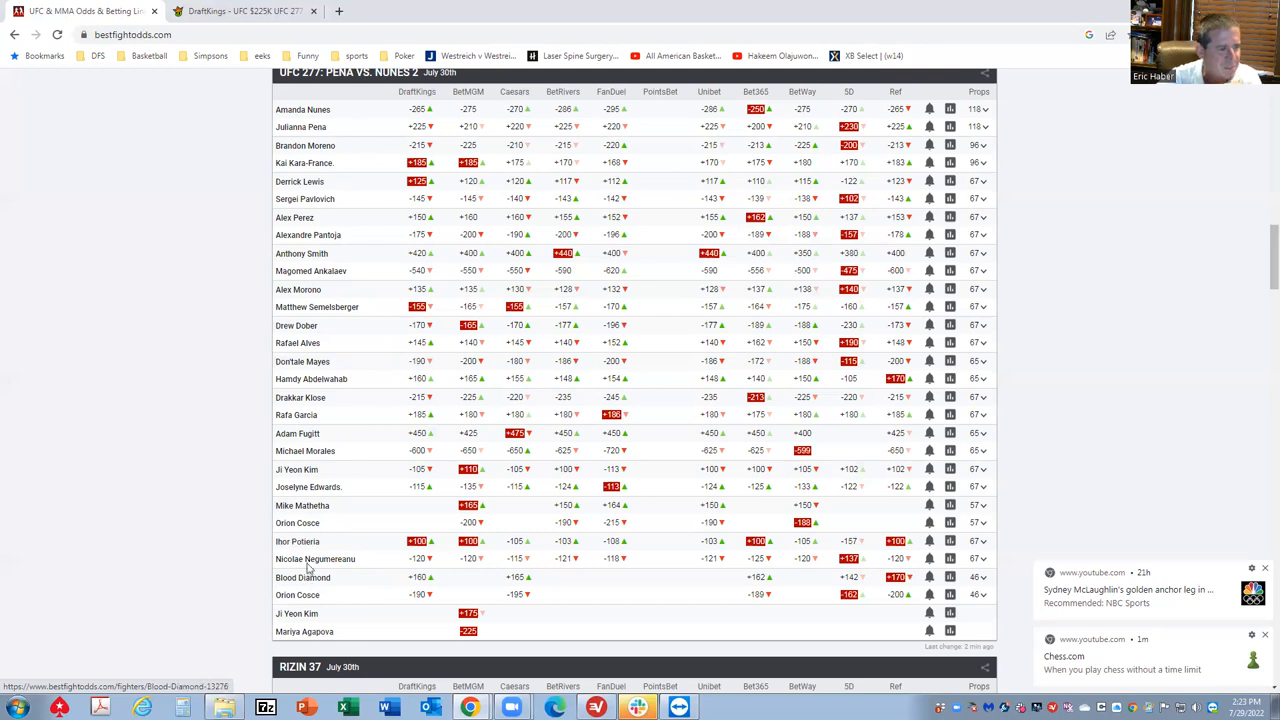